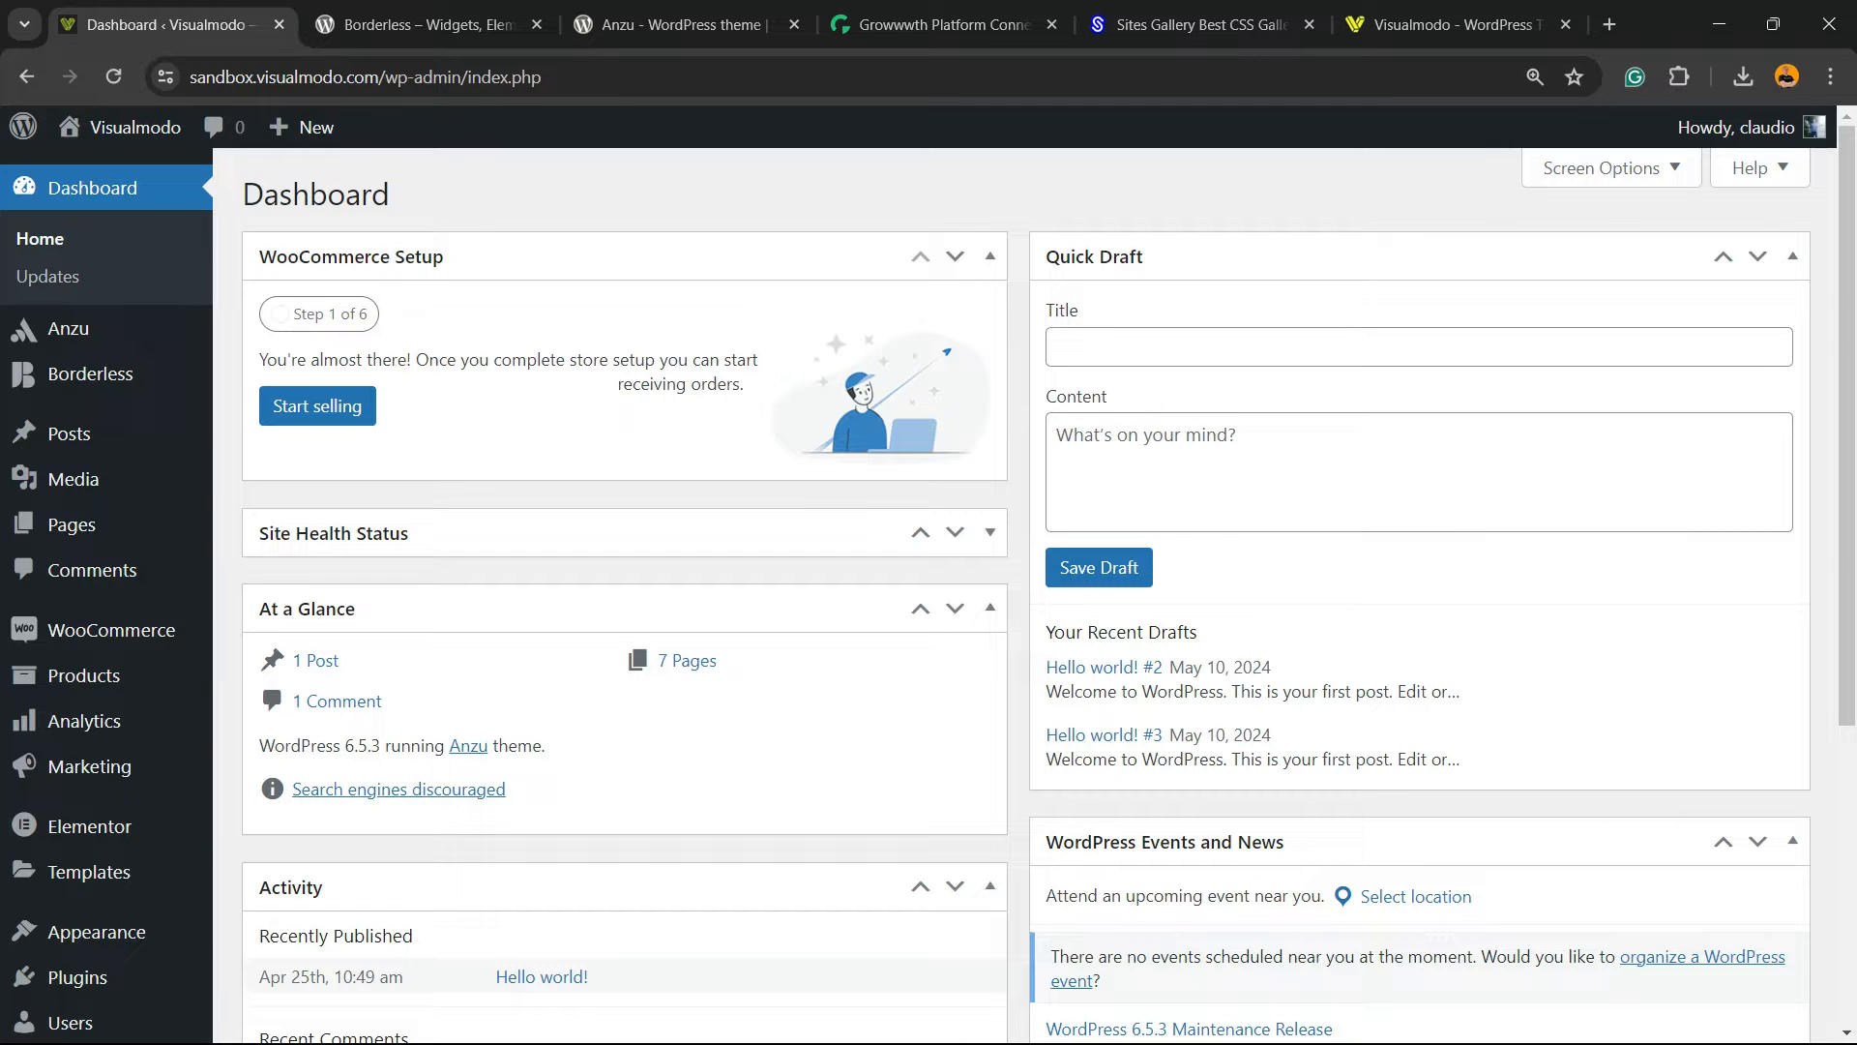
Scroll down the Visualmodo site's admin dashboard overview
scroll(down, 3)
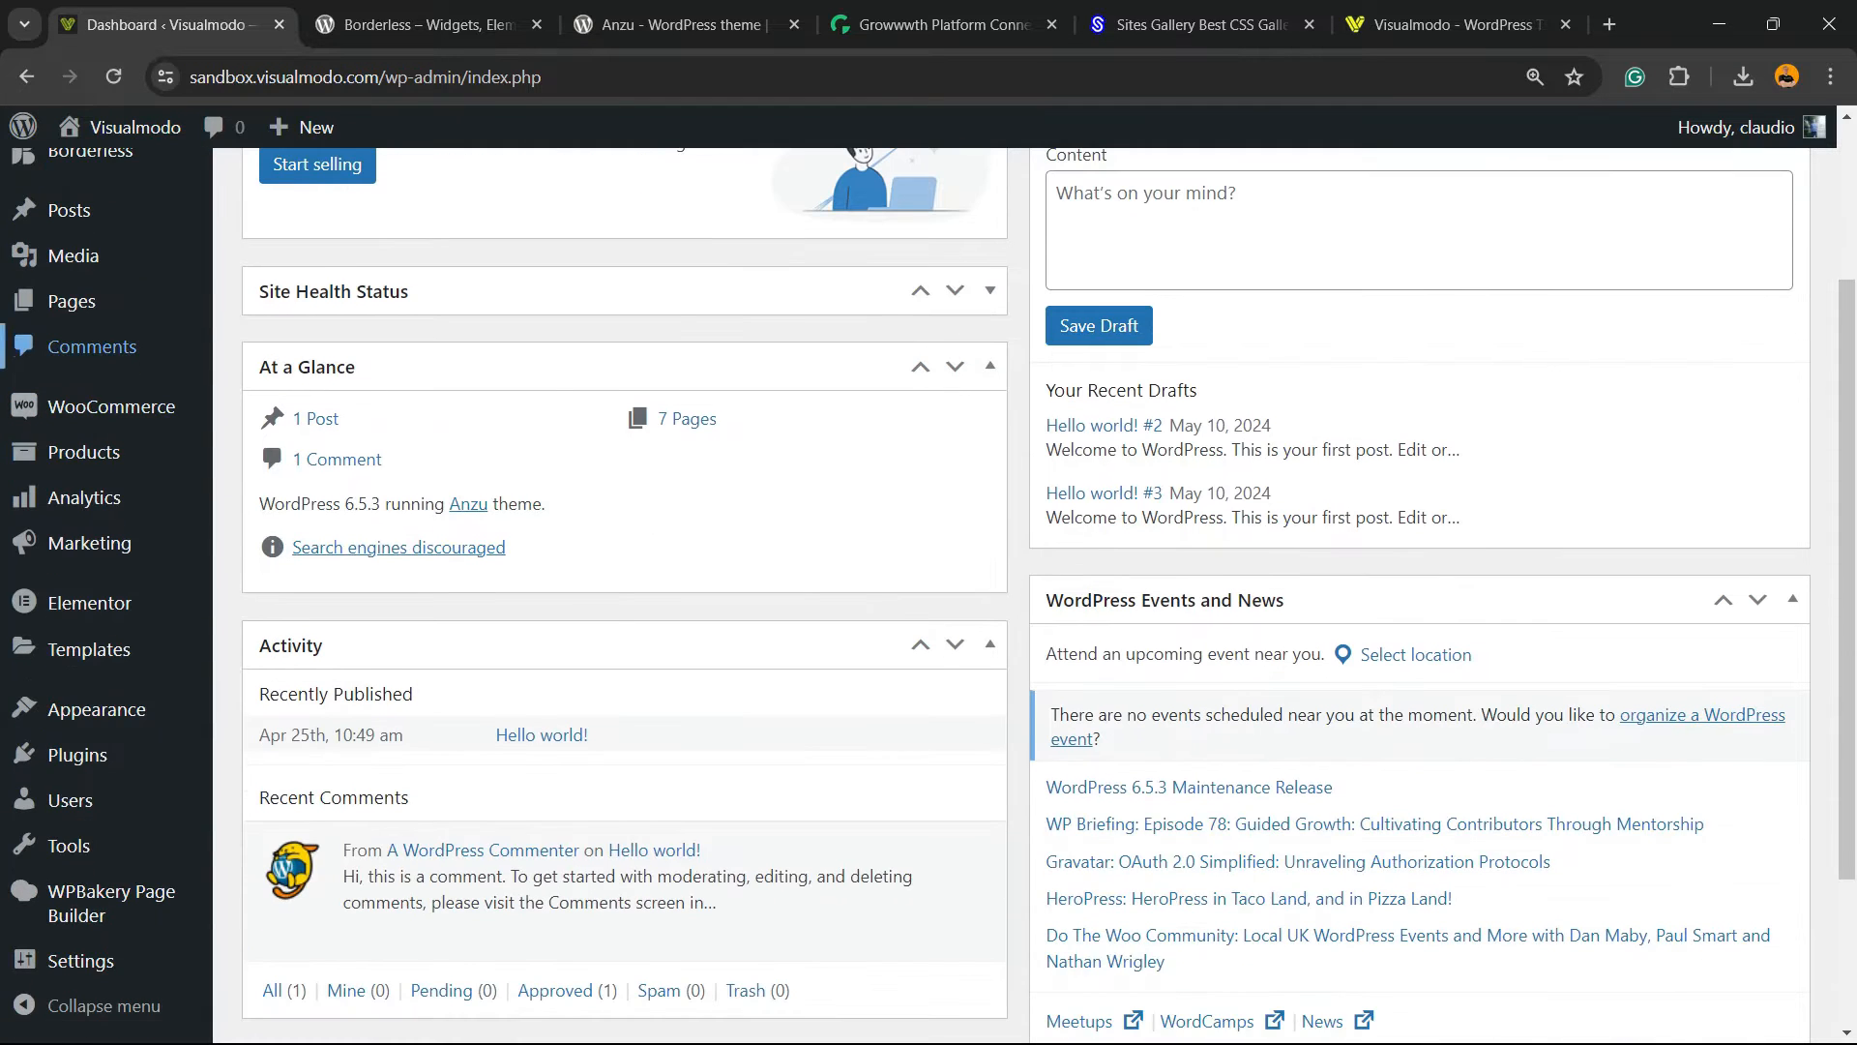
mouse_move(65, 753)
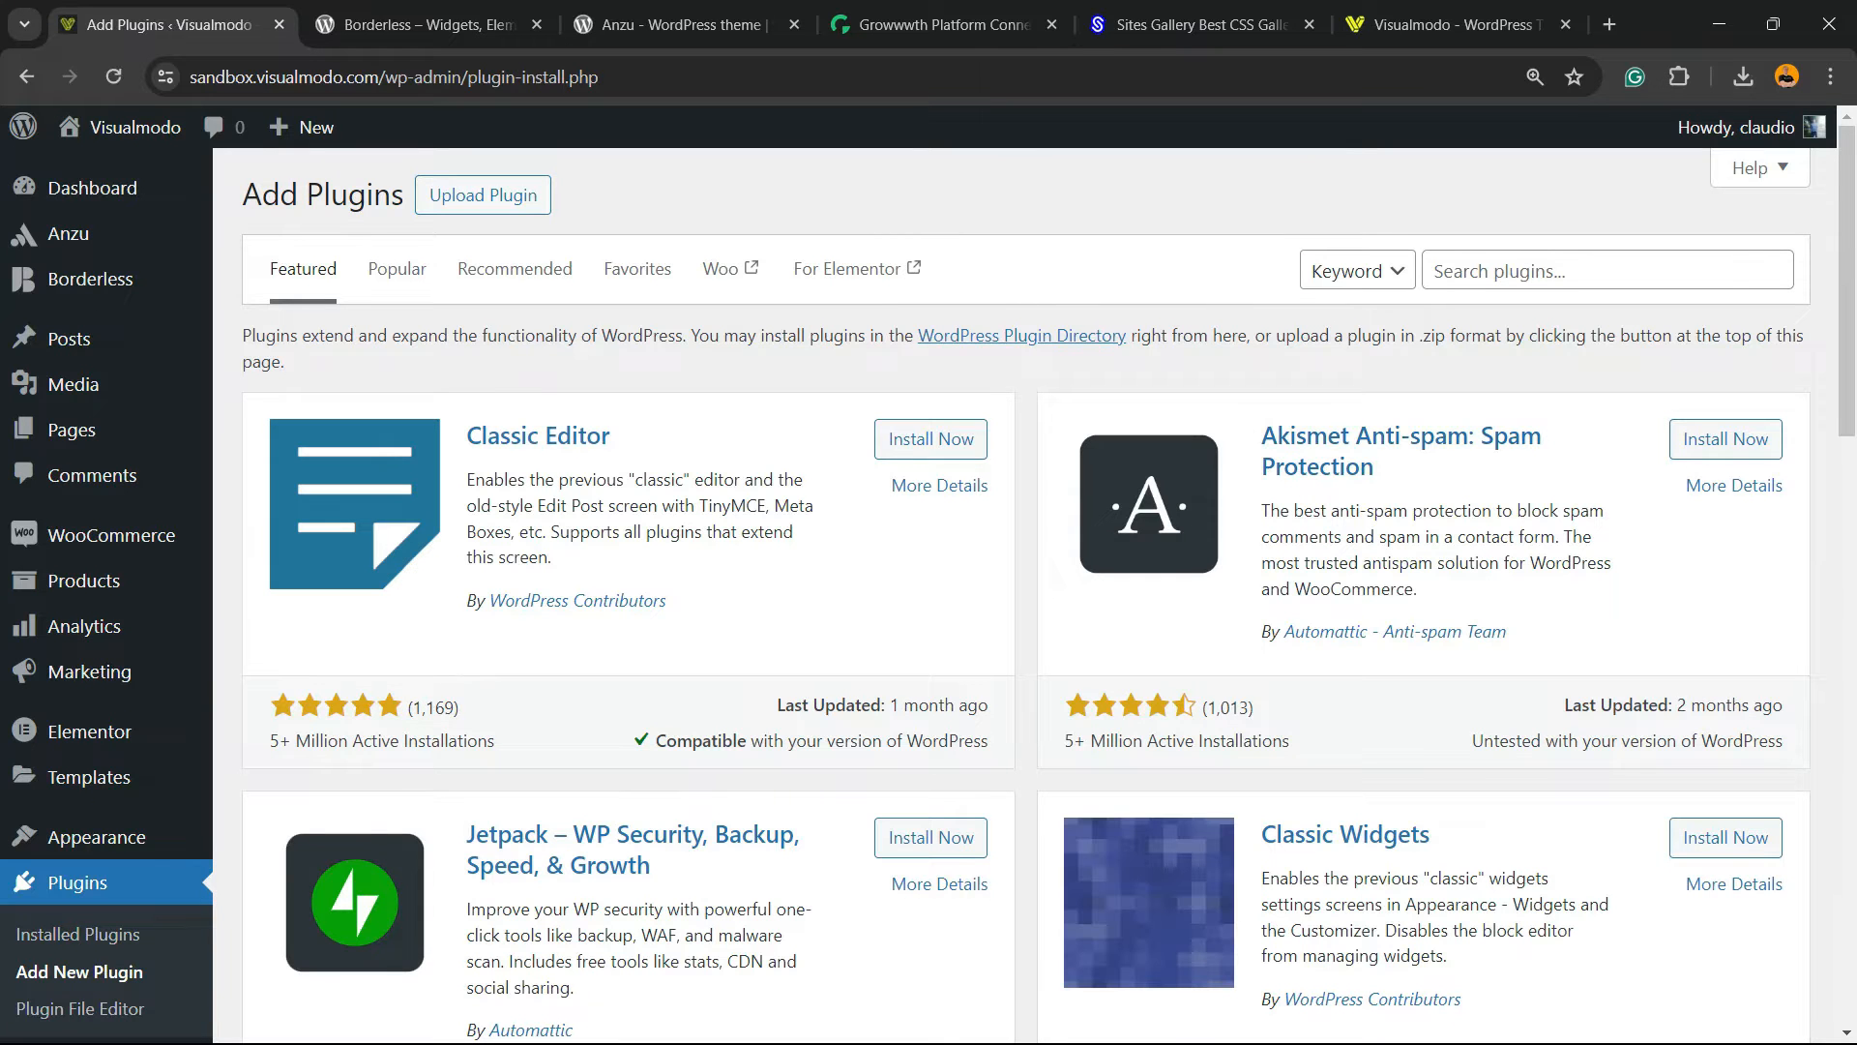
Search 'Duplicate Post', install and activate Inisev's plugin, then view installed plugins
click(1355, 270)
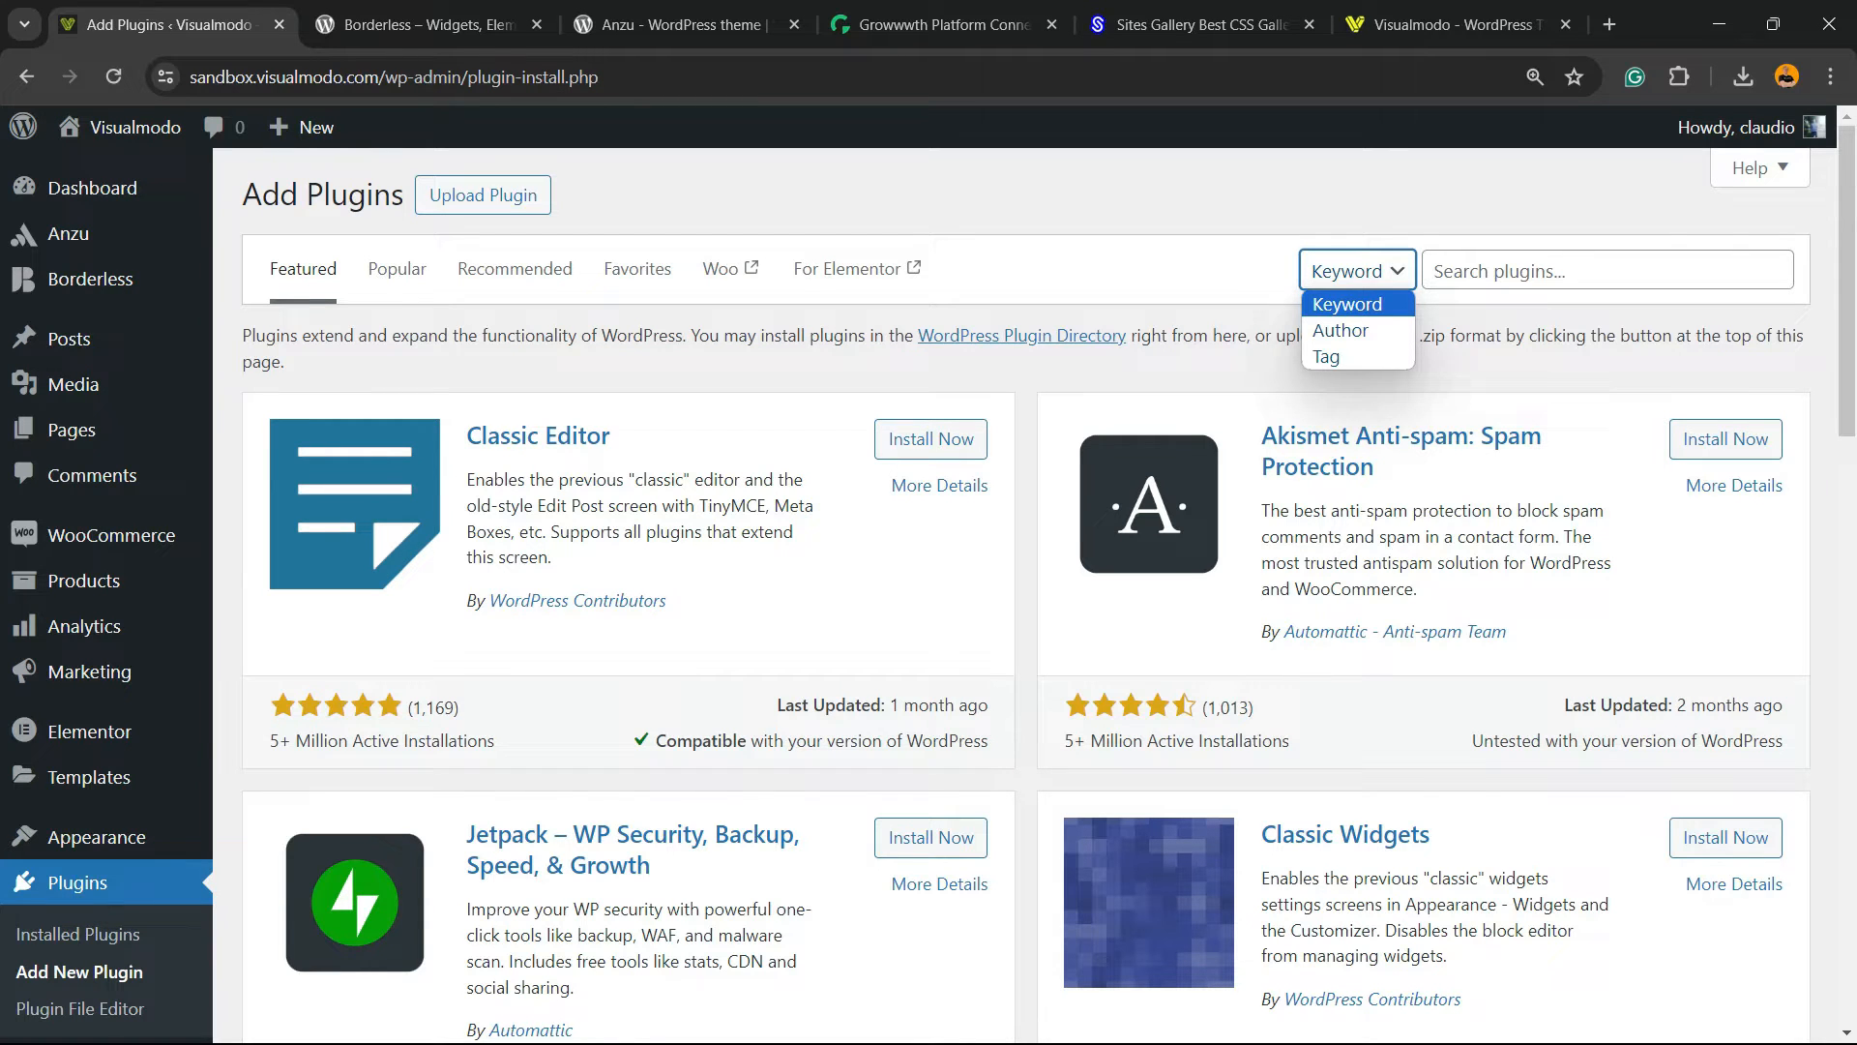
text(Duplicate Post)
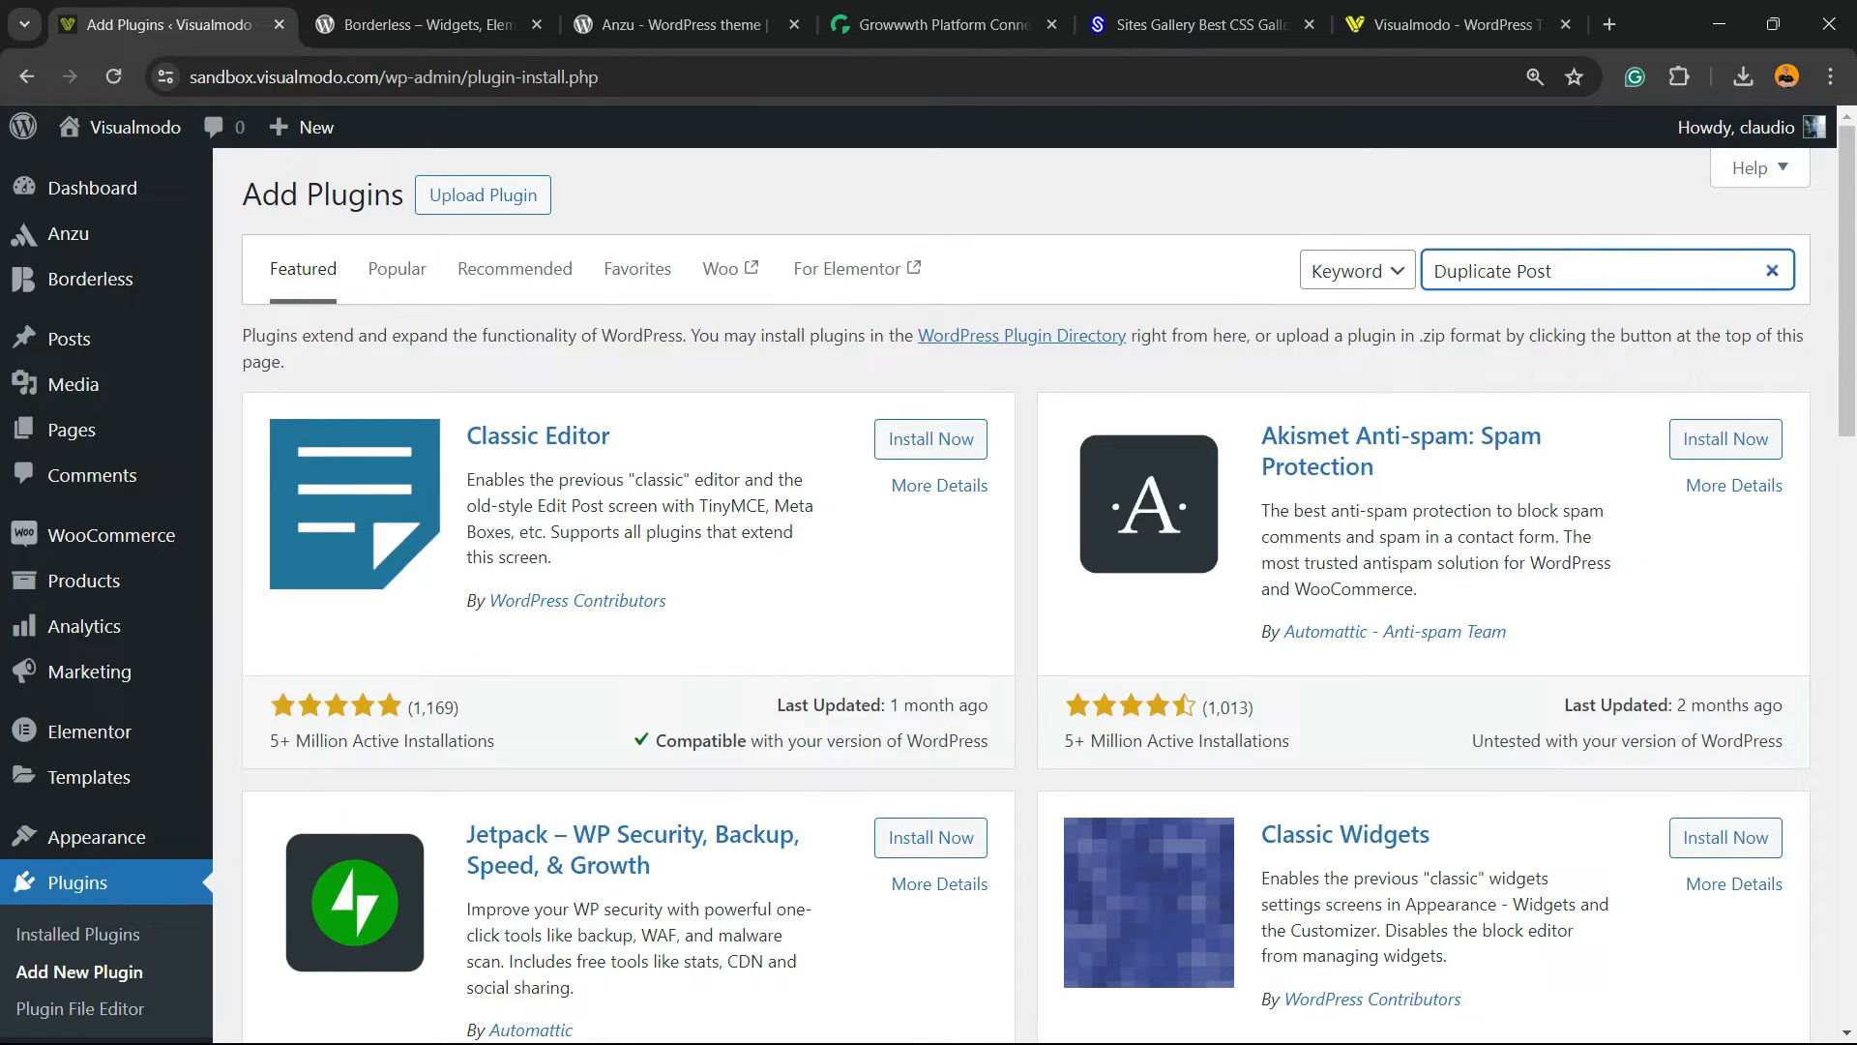
key(Enter)
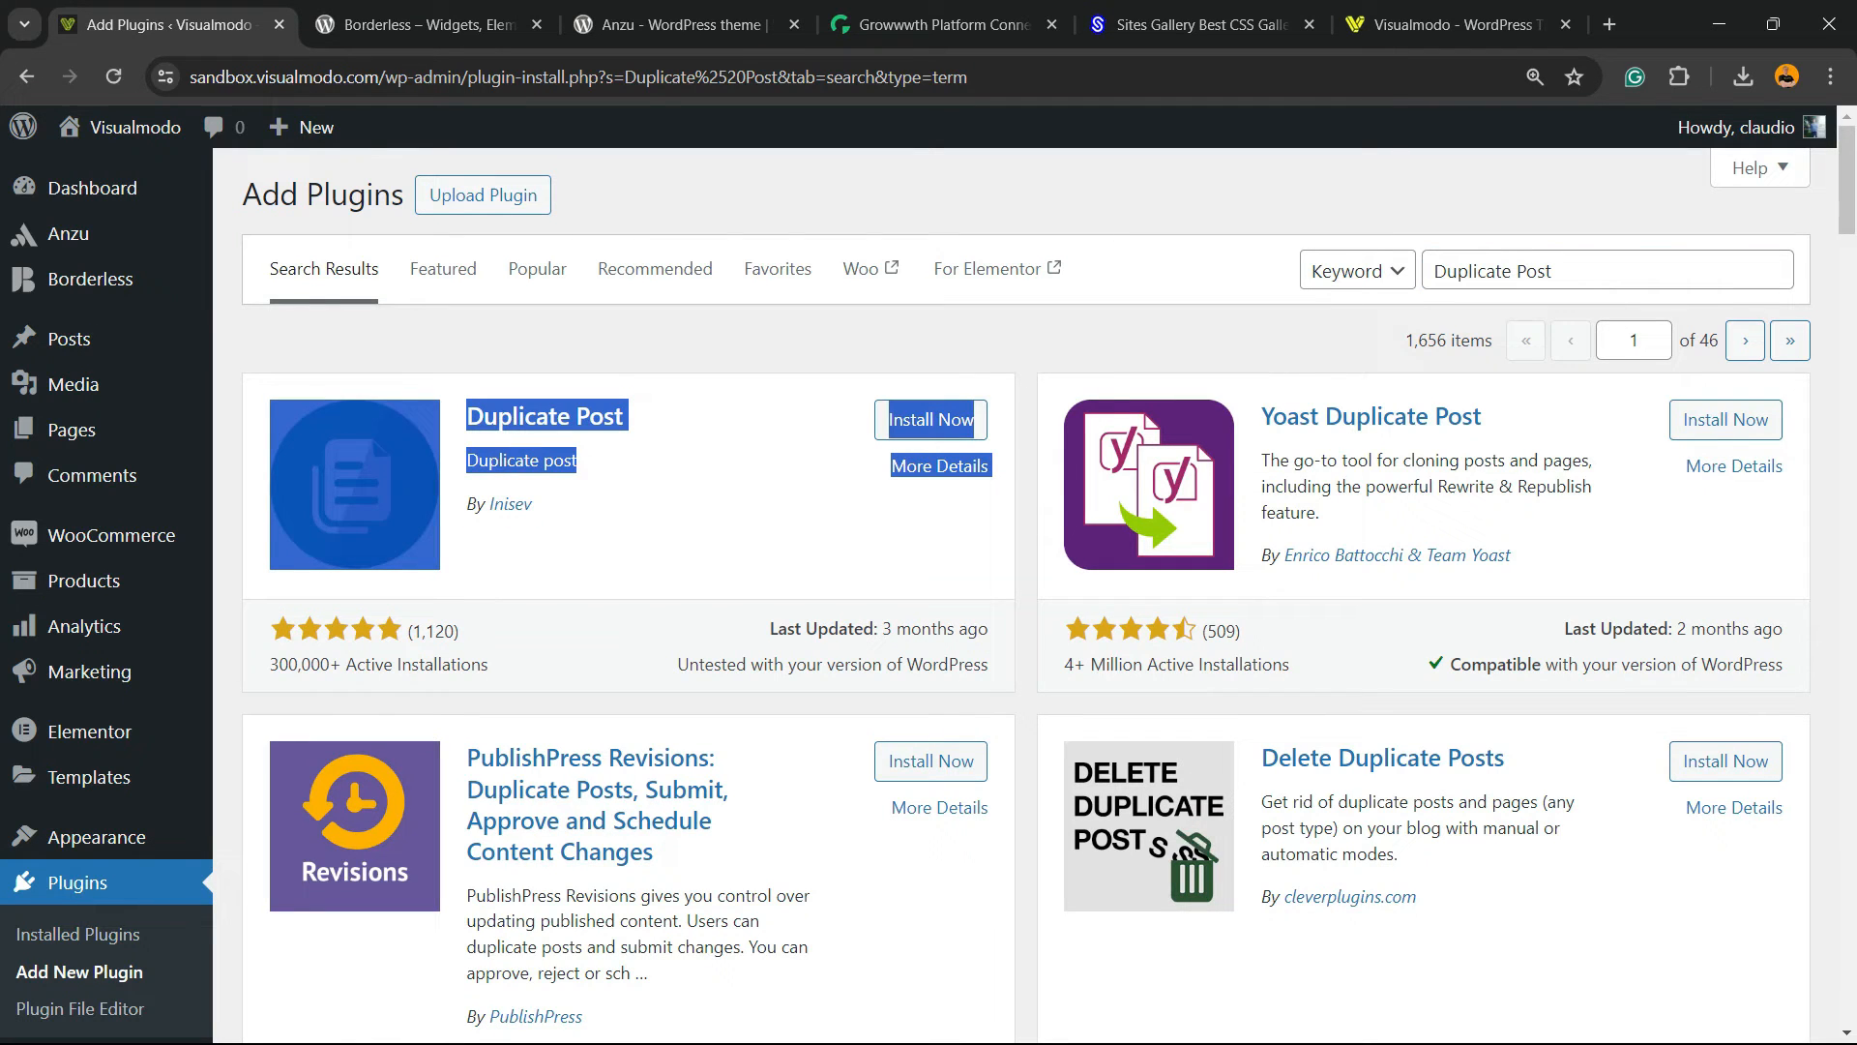
click(931, 419)
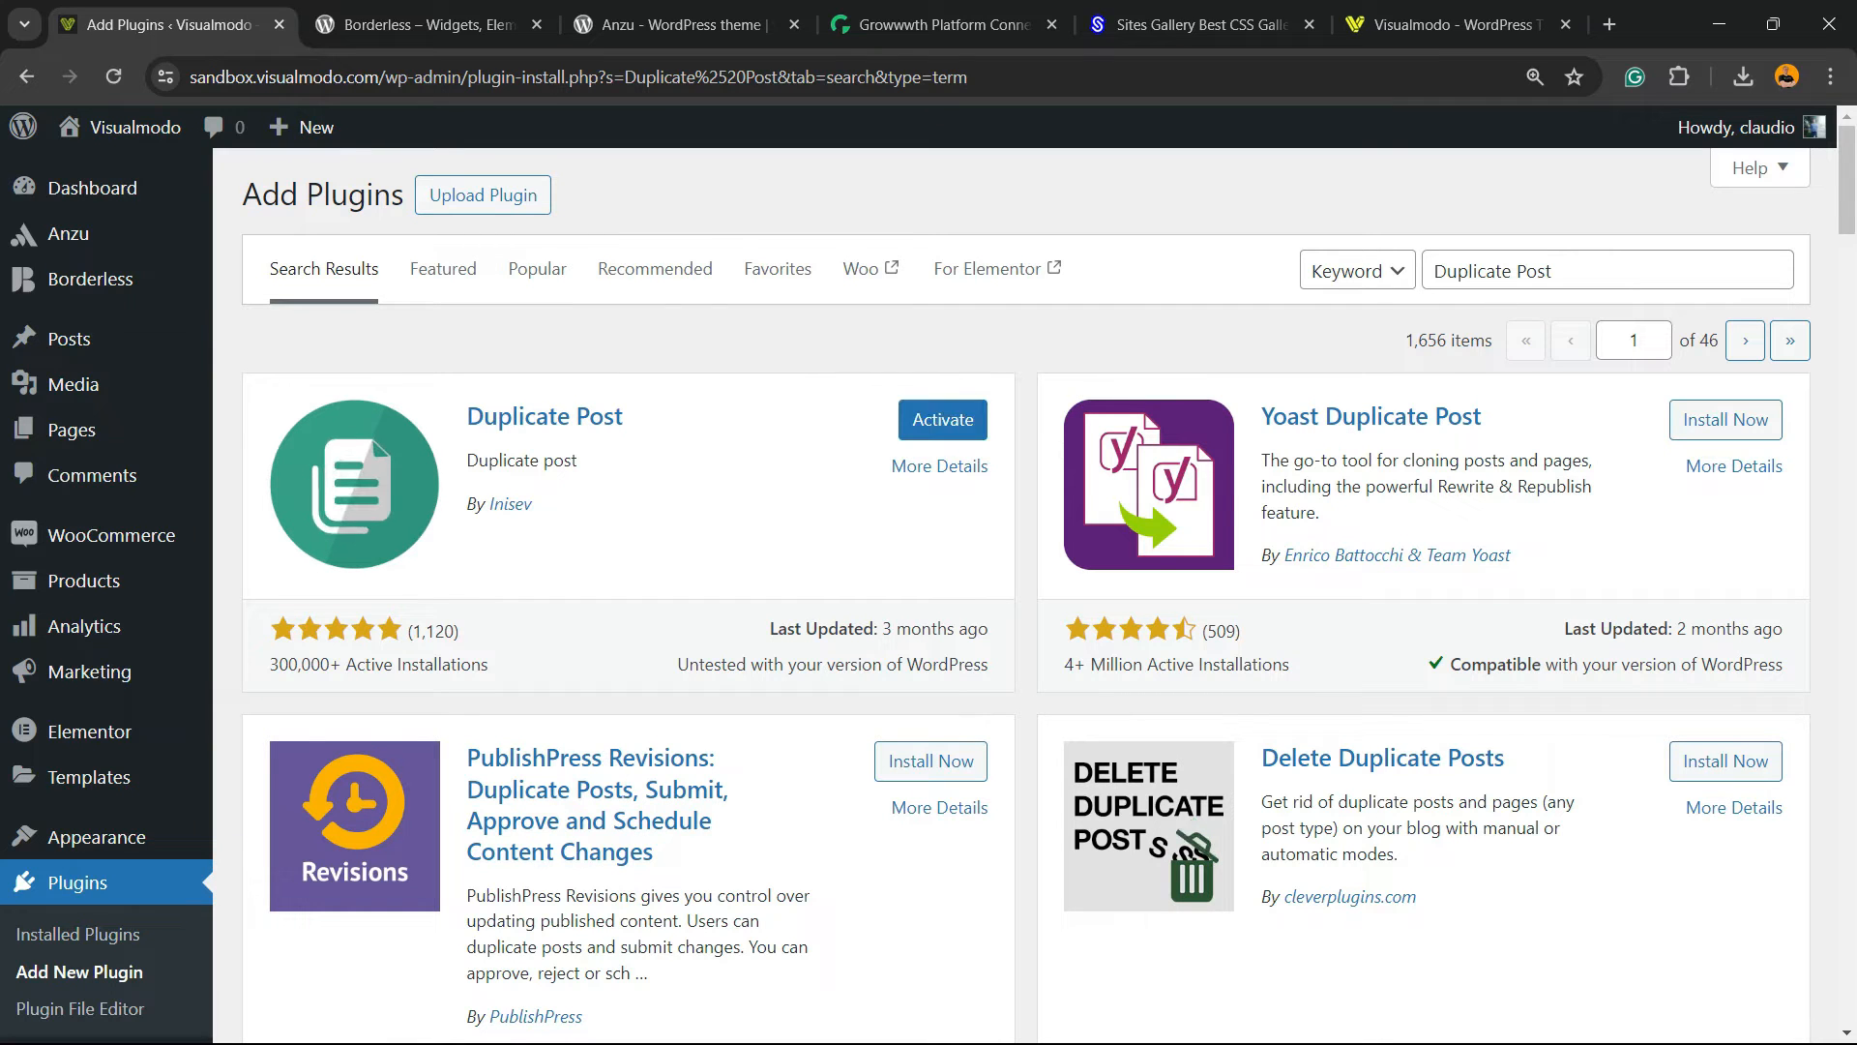
click(941, 419)
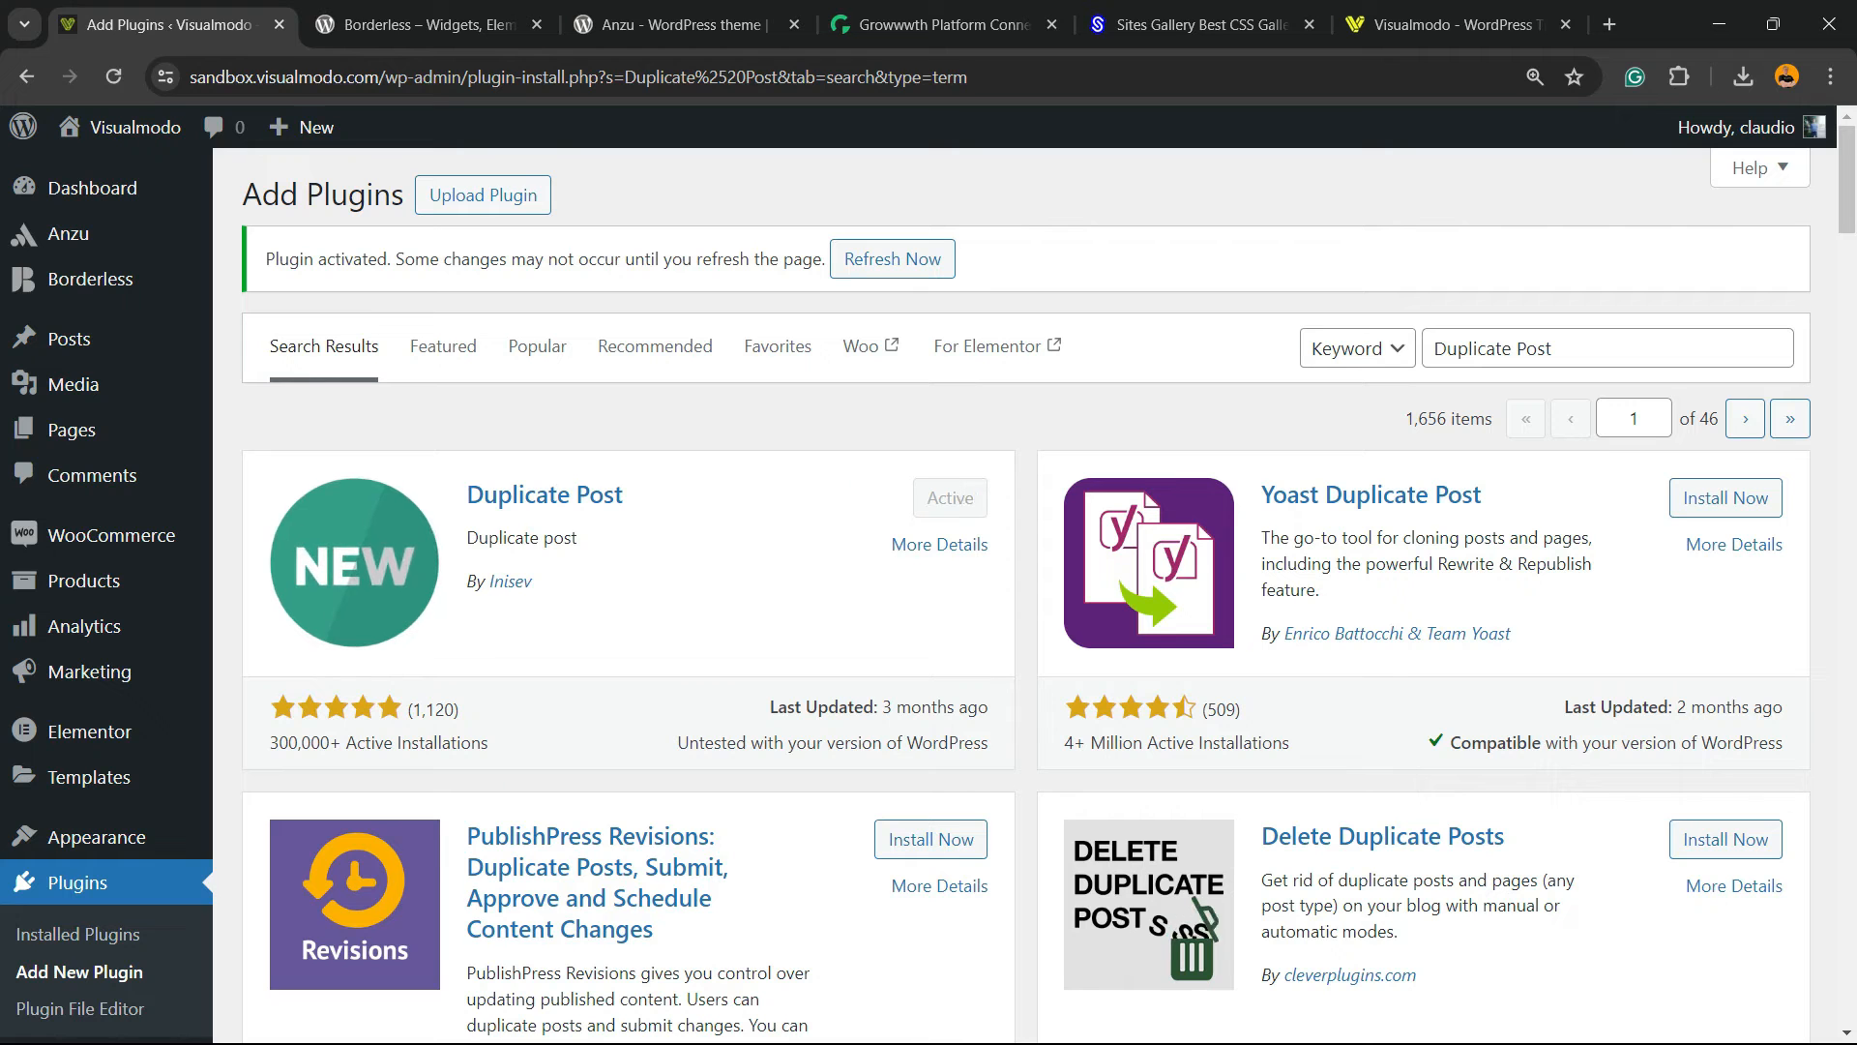
click(891, 258)
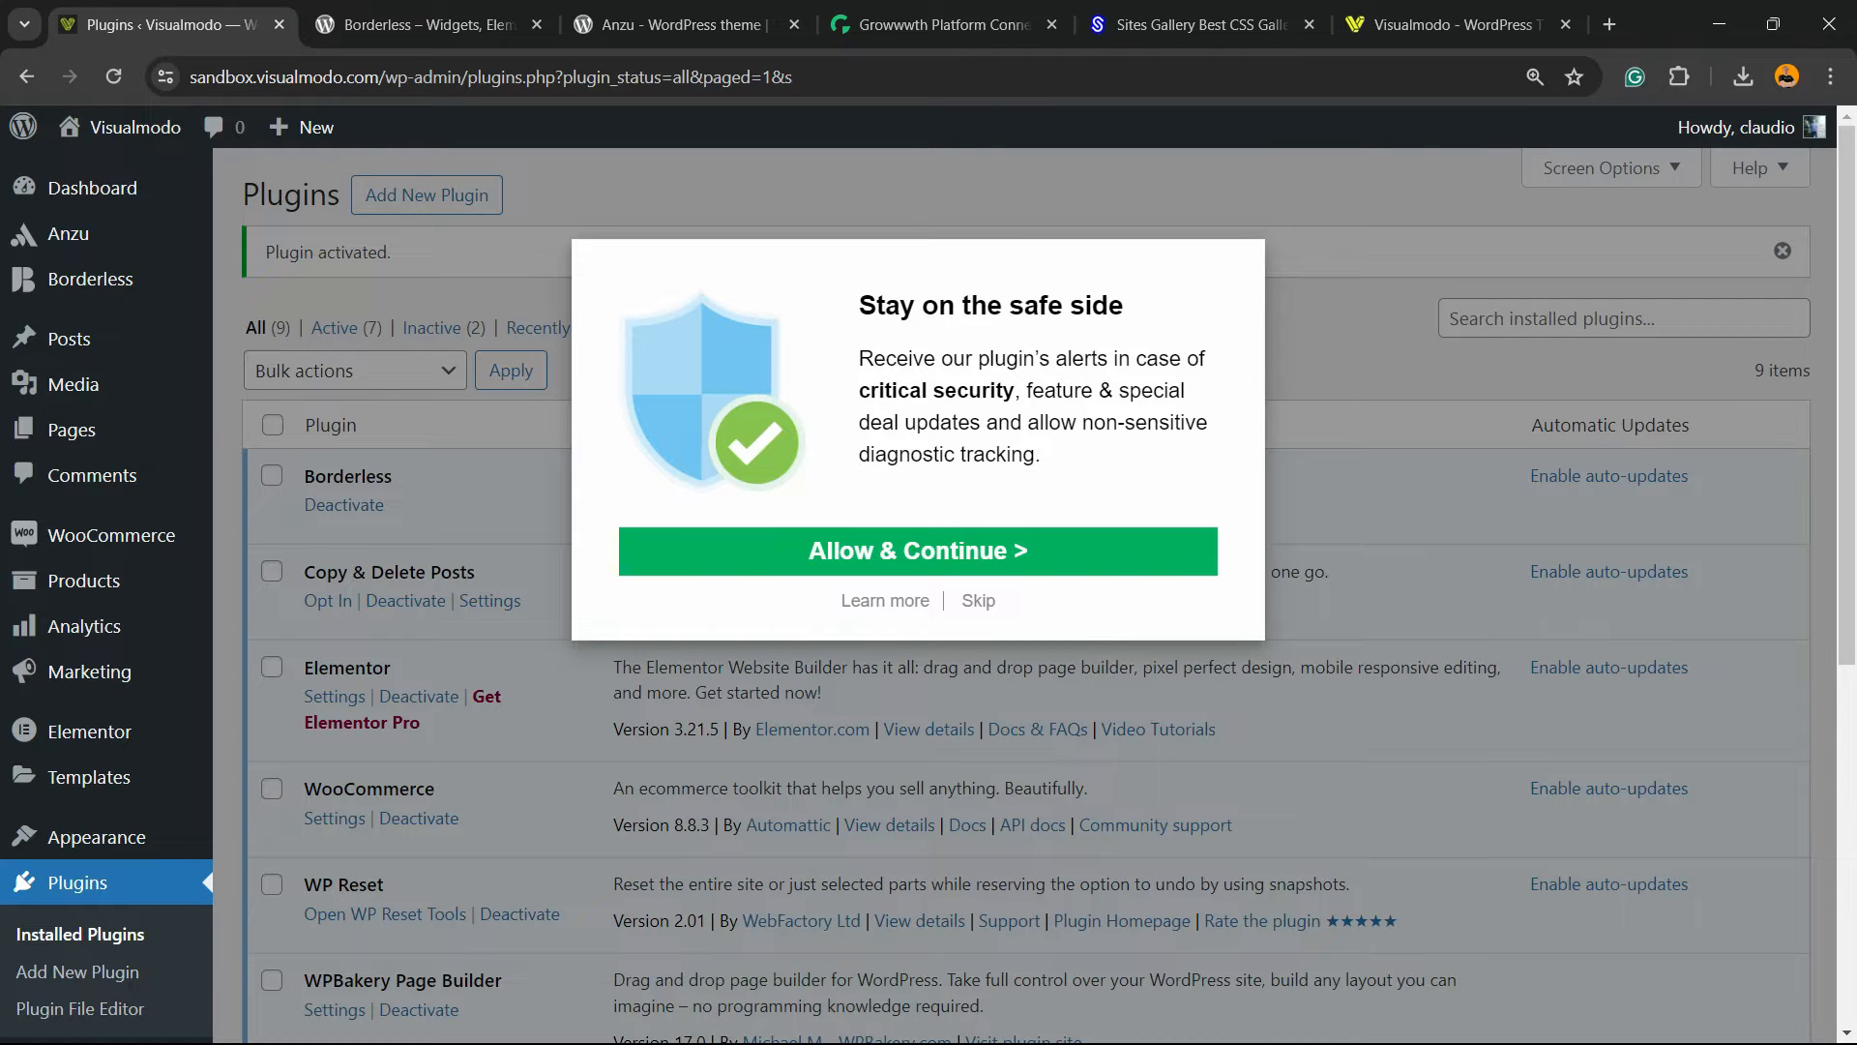
Skip the 'Stay on the safe side' popup and go to Copy & Delete Posts settings
click(916, 549)
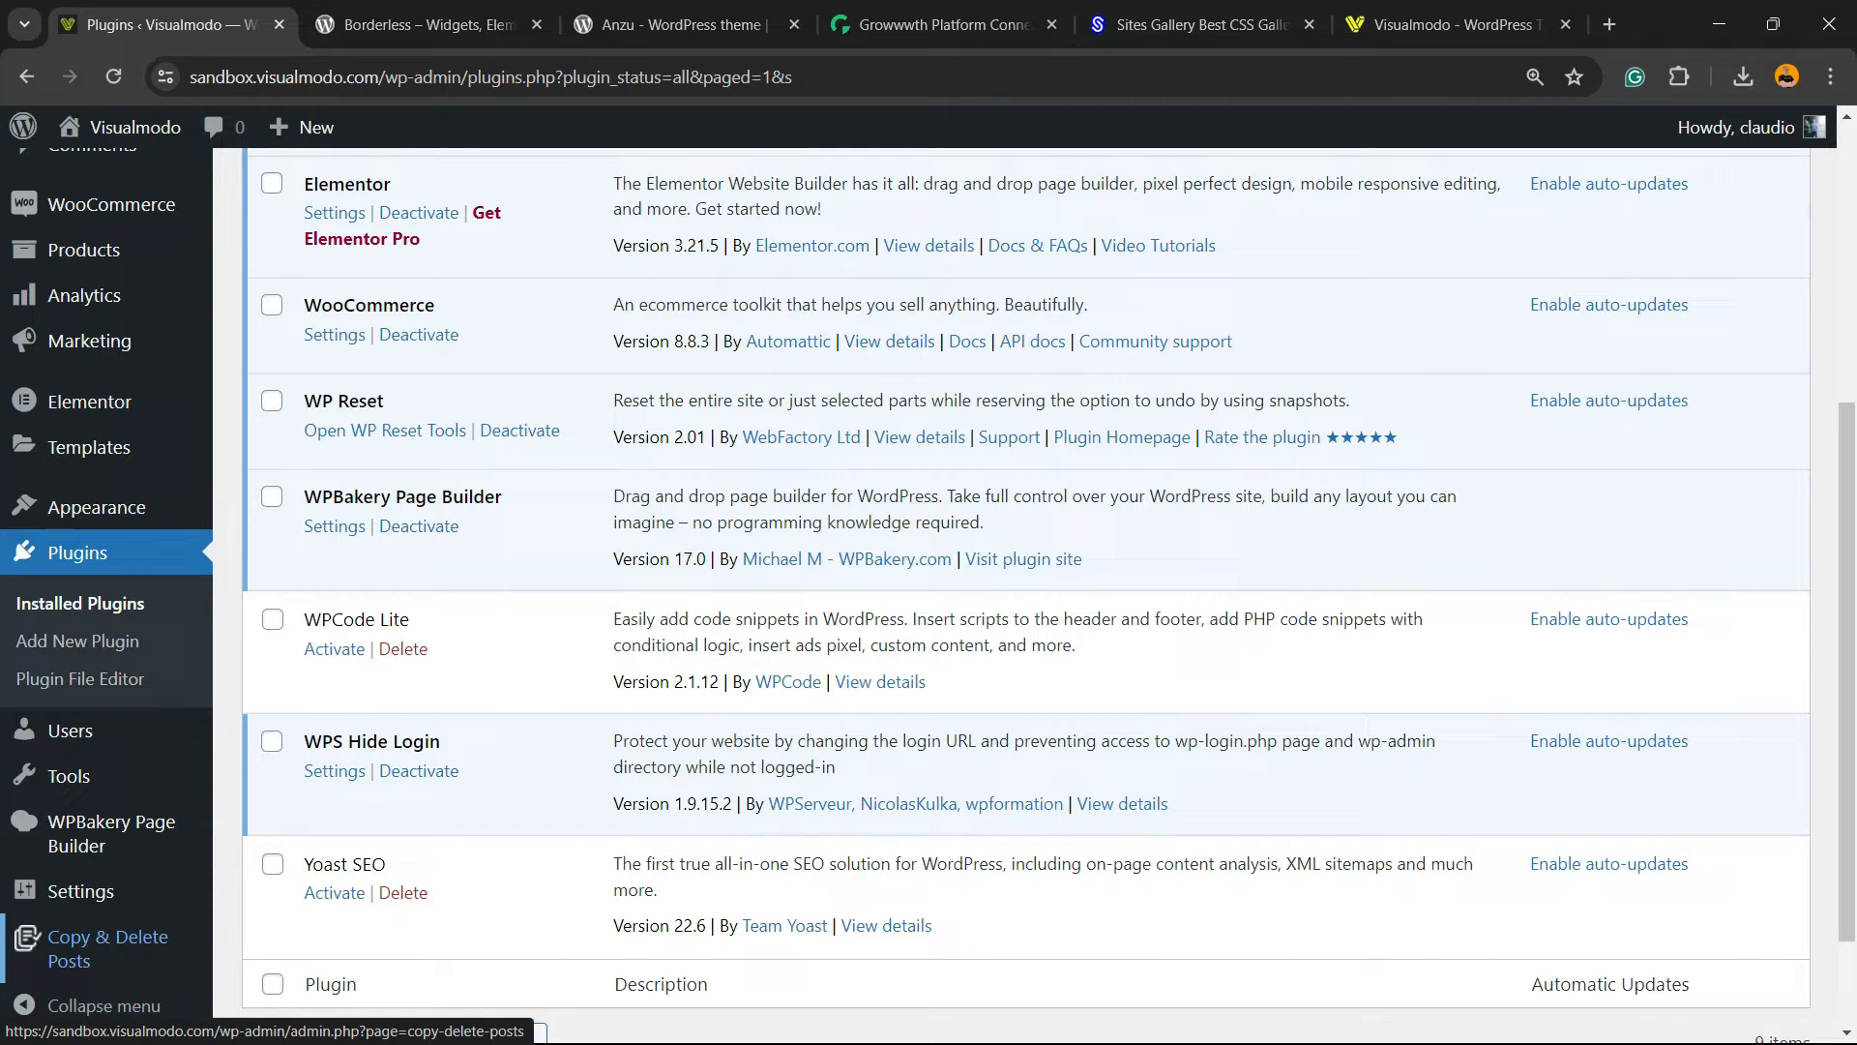
click(106, 948)
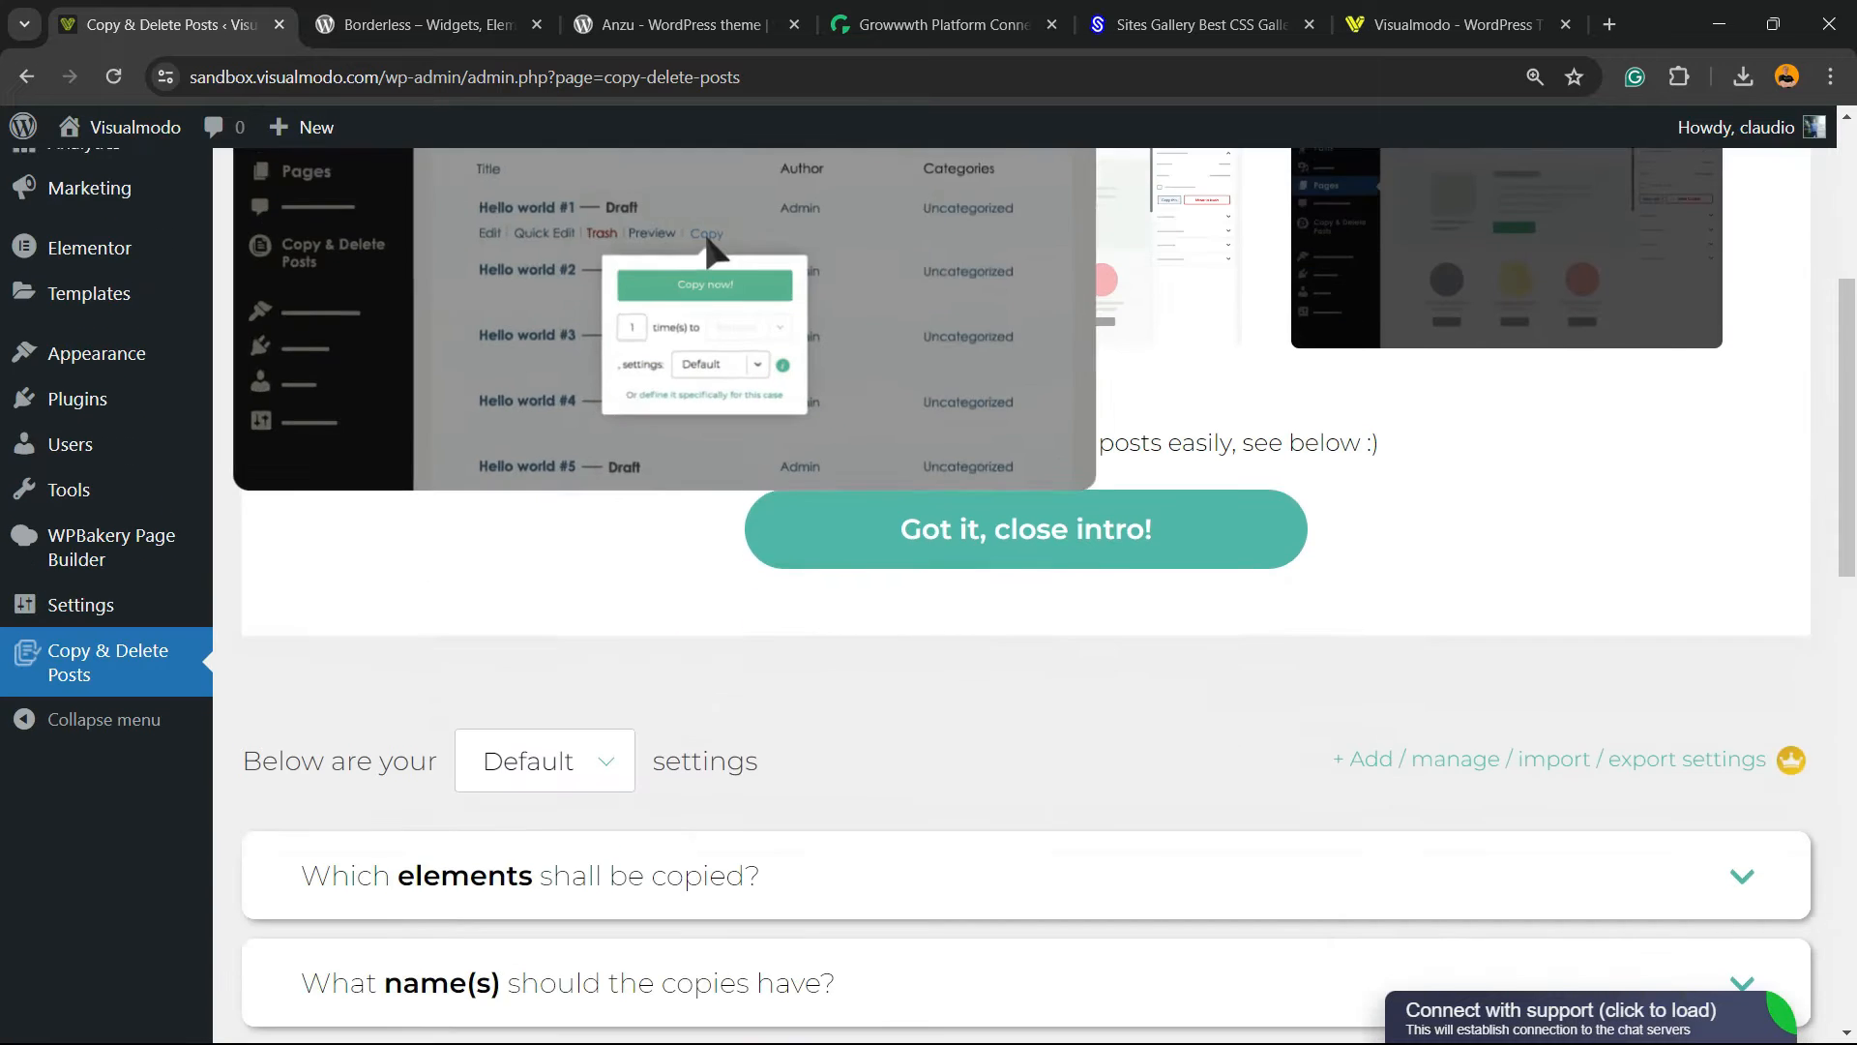
Close the plugin intro and expand the 'Delete duplicate posts/pages' panel
click(1025, 529)
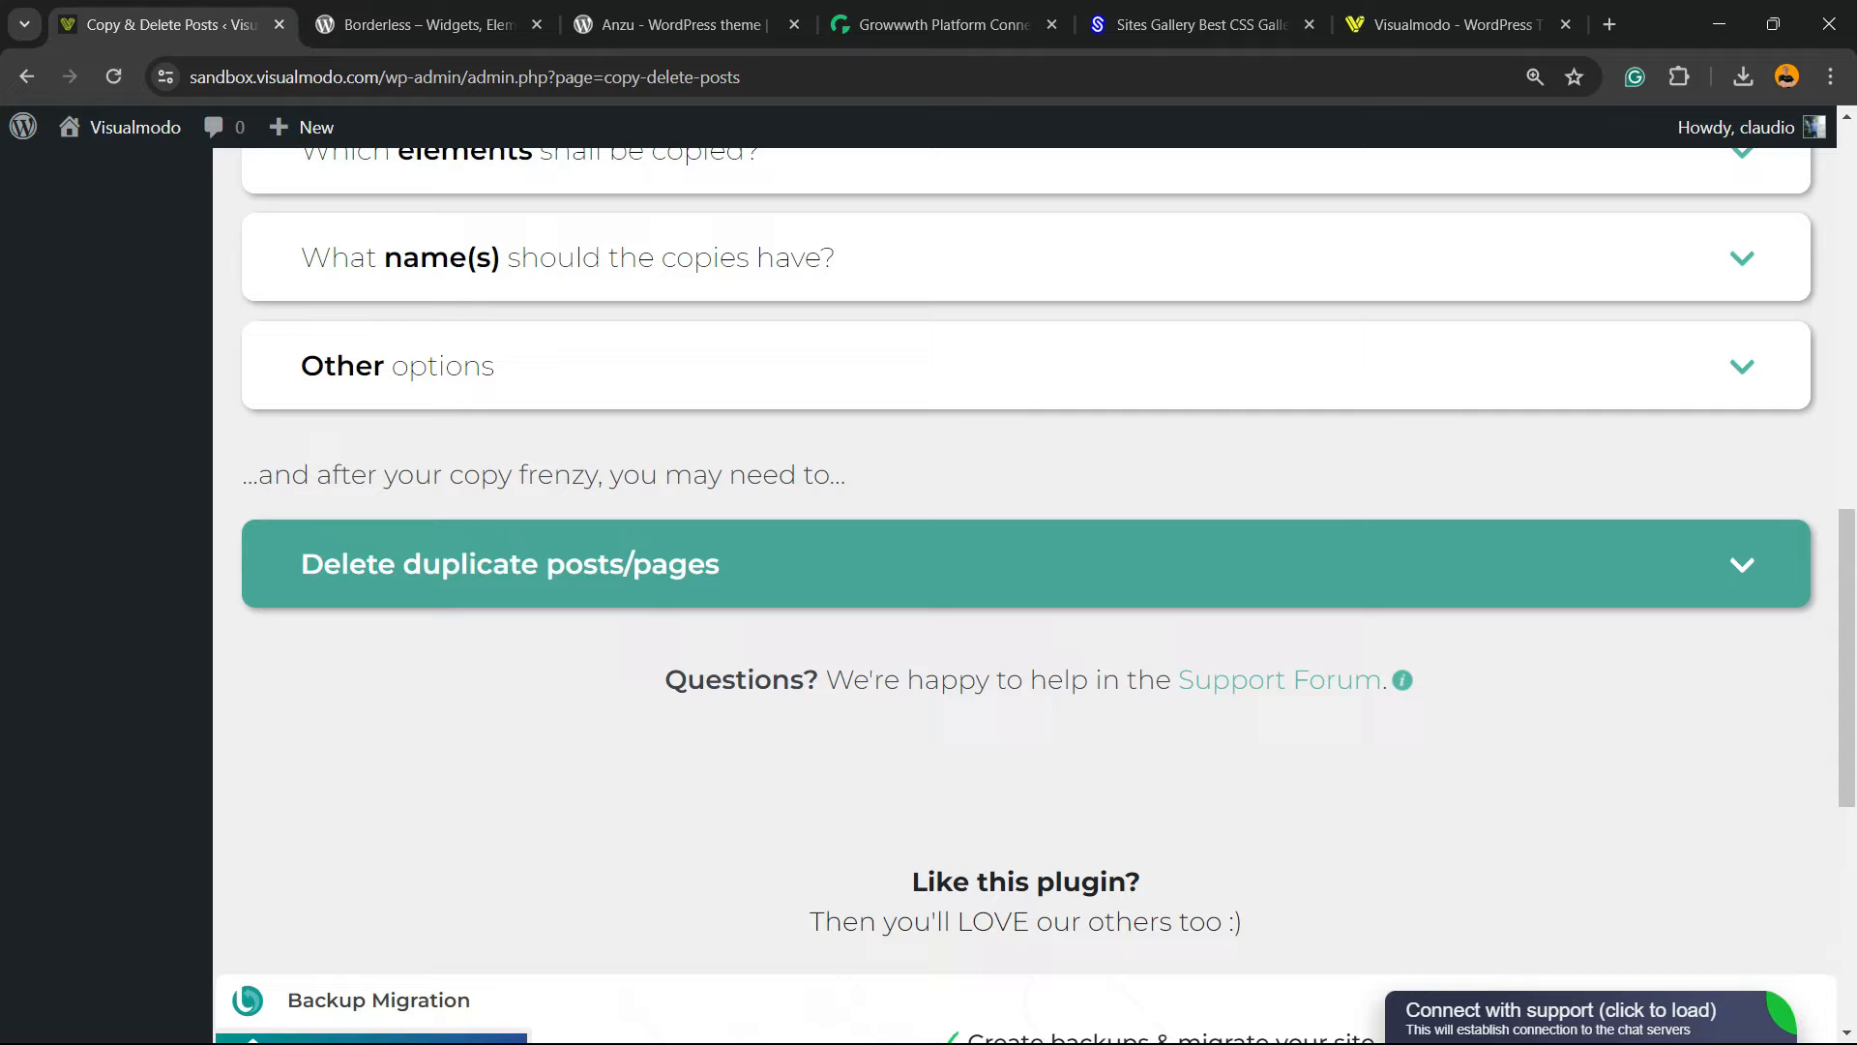
click(510, 564)
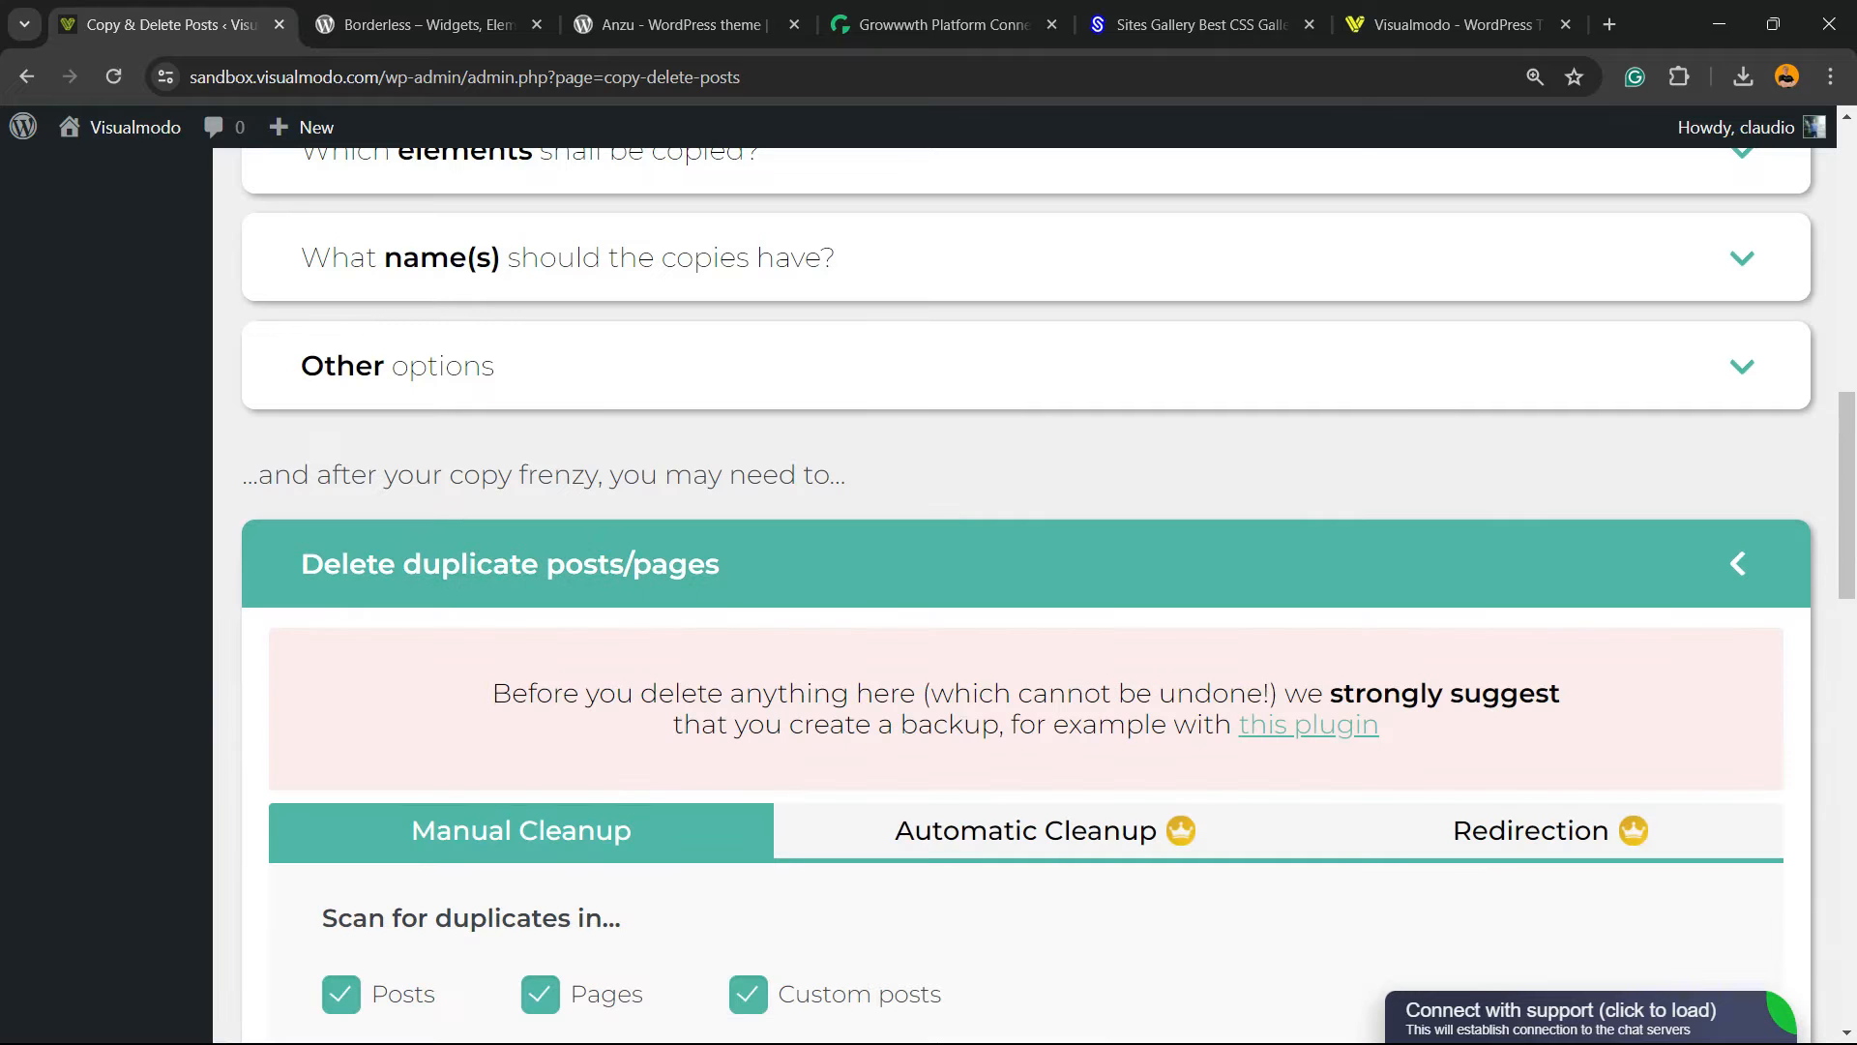
In Manual Cleanup, add Similar slug and Word count to Title as duplicate criteria
scroll(down, 3)
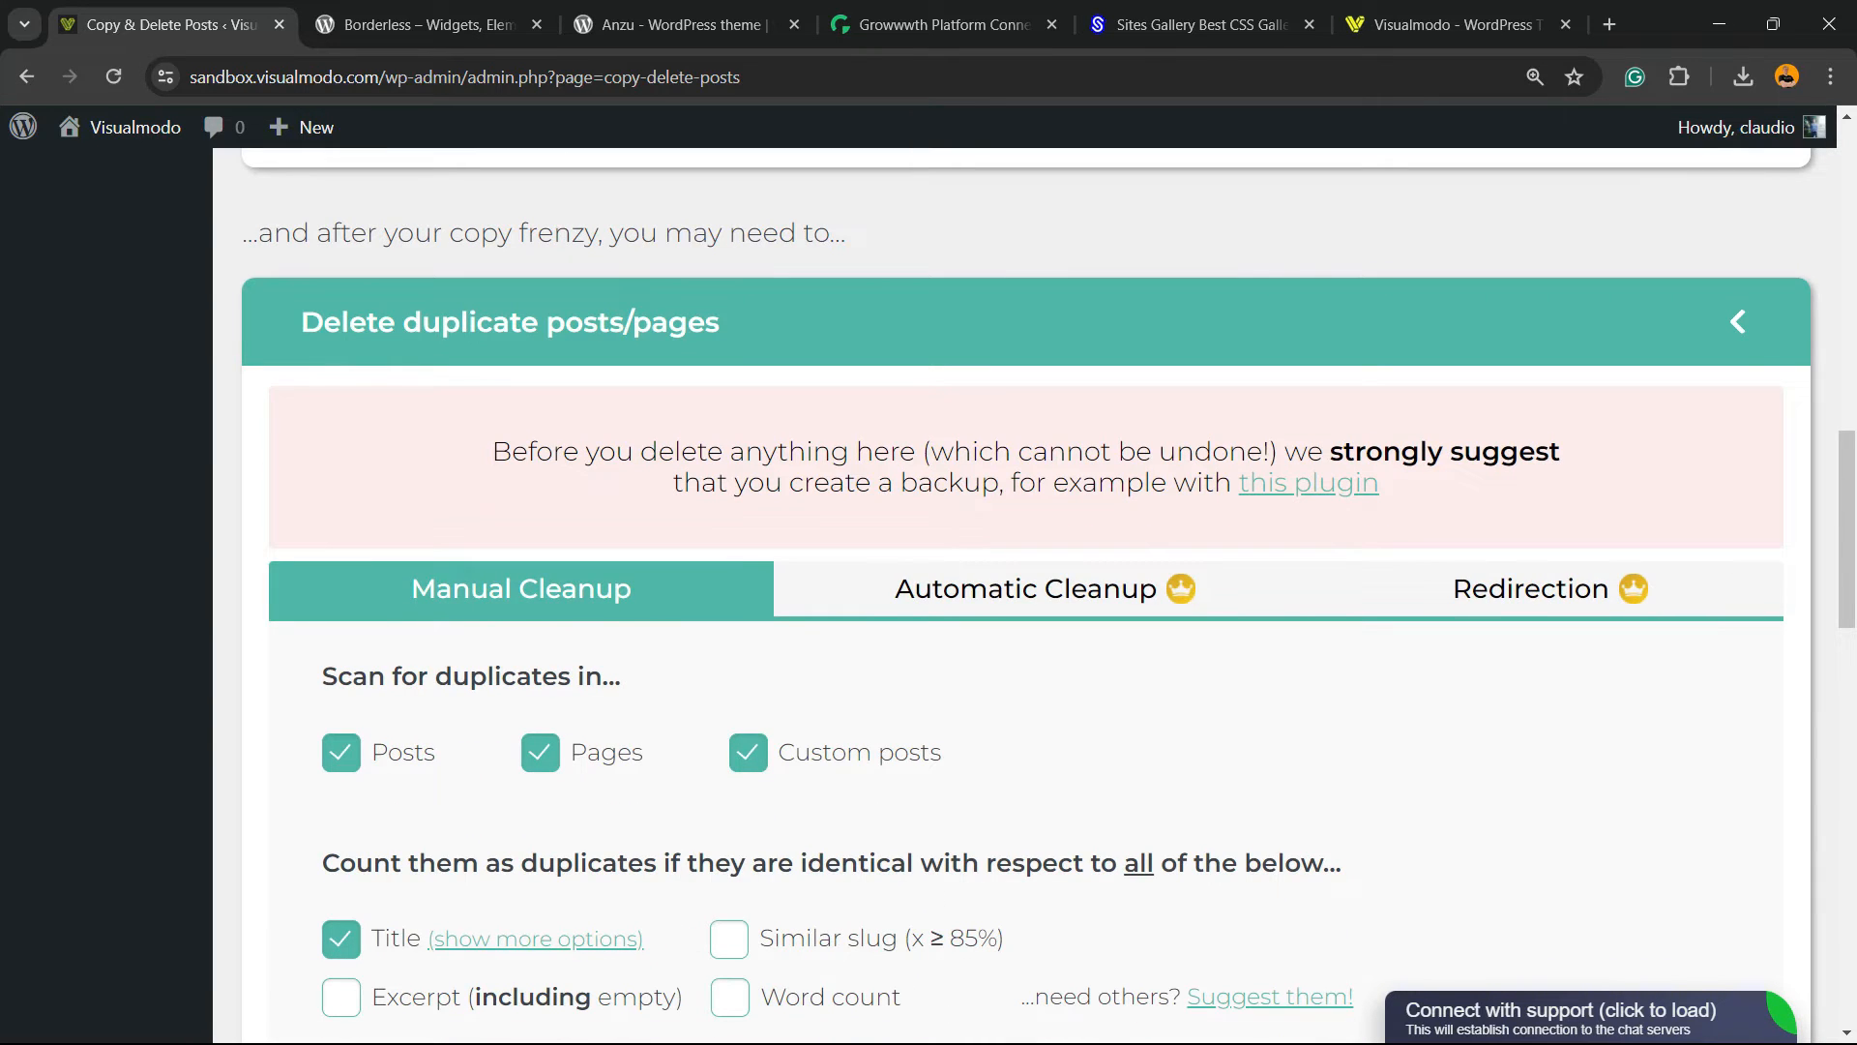
scroll(down, 3)
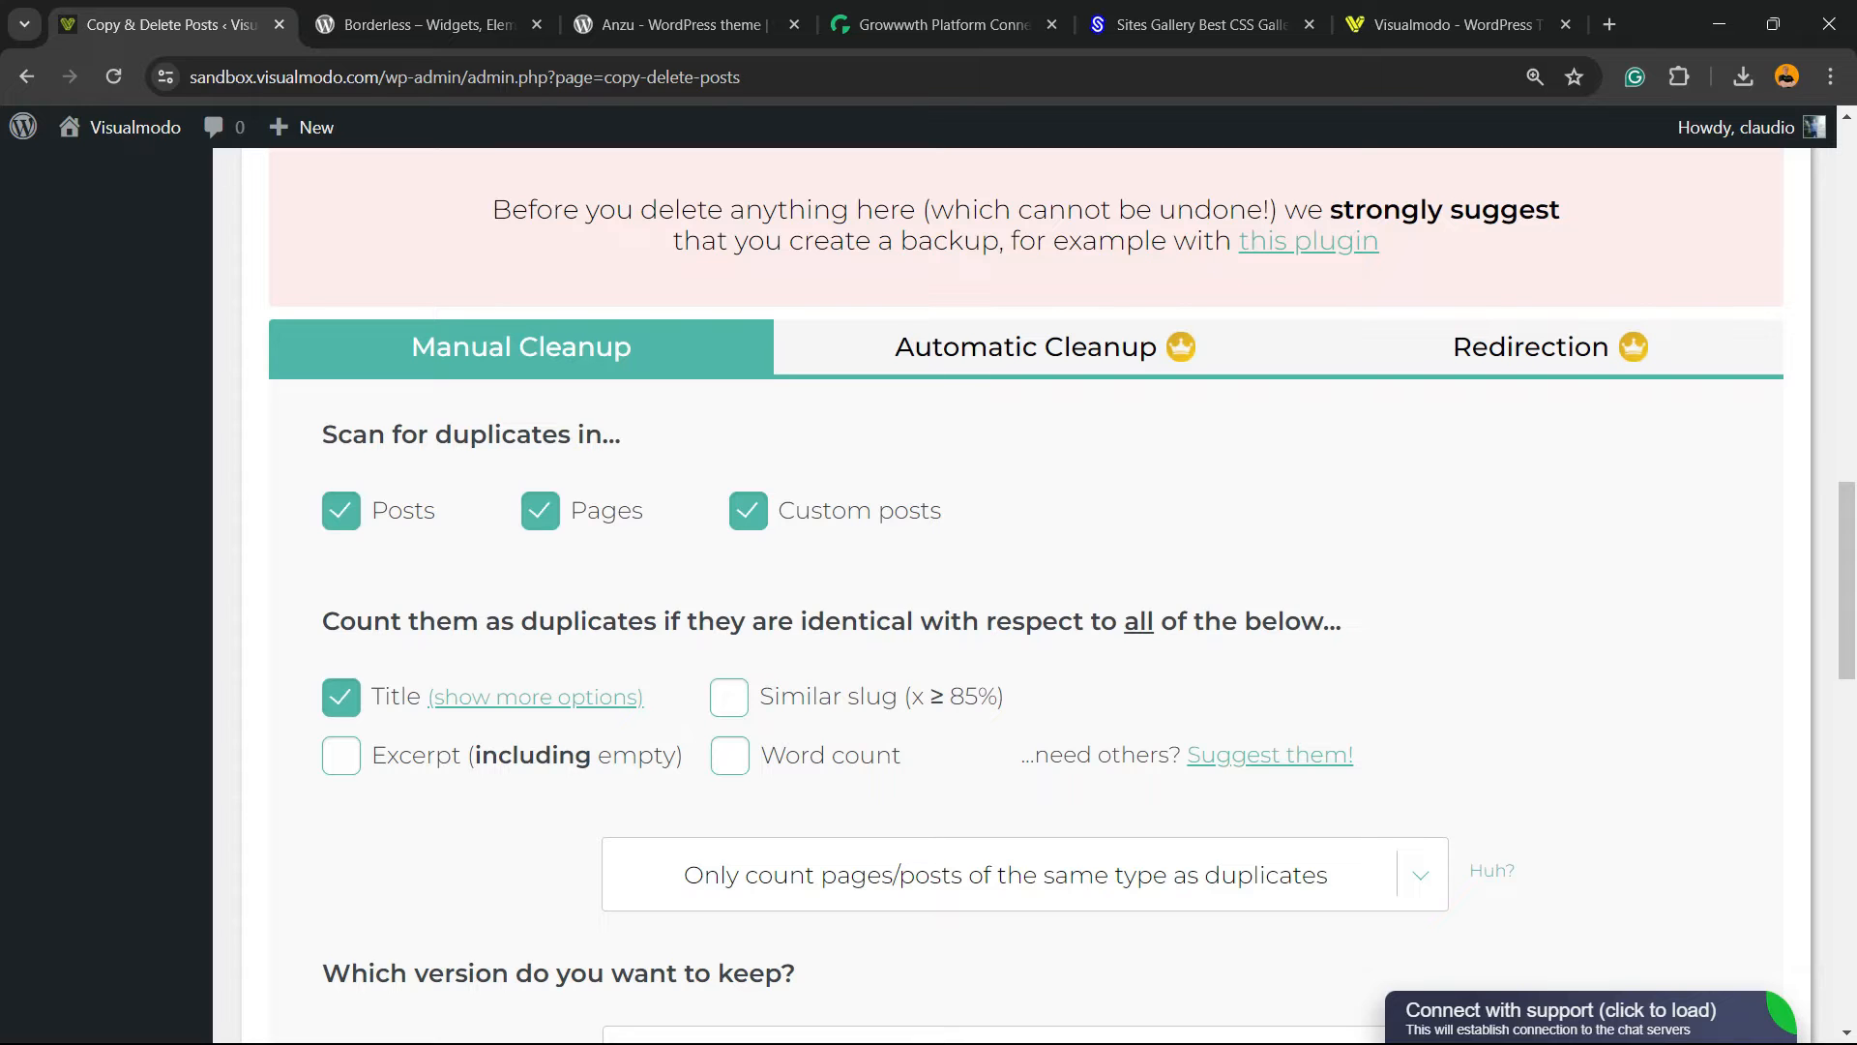
scroll(down, 3)
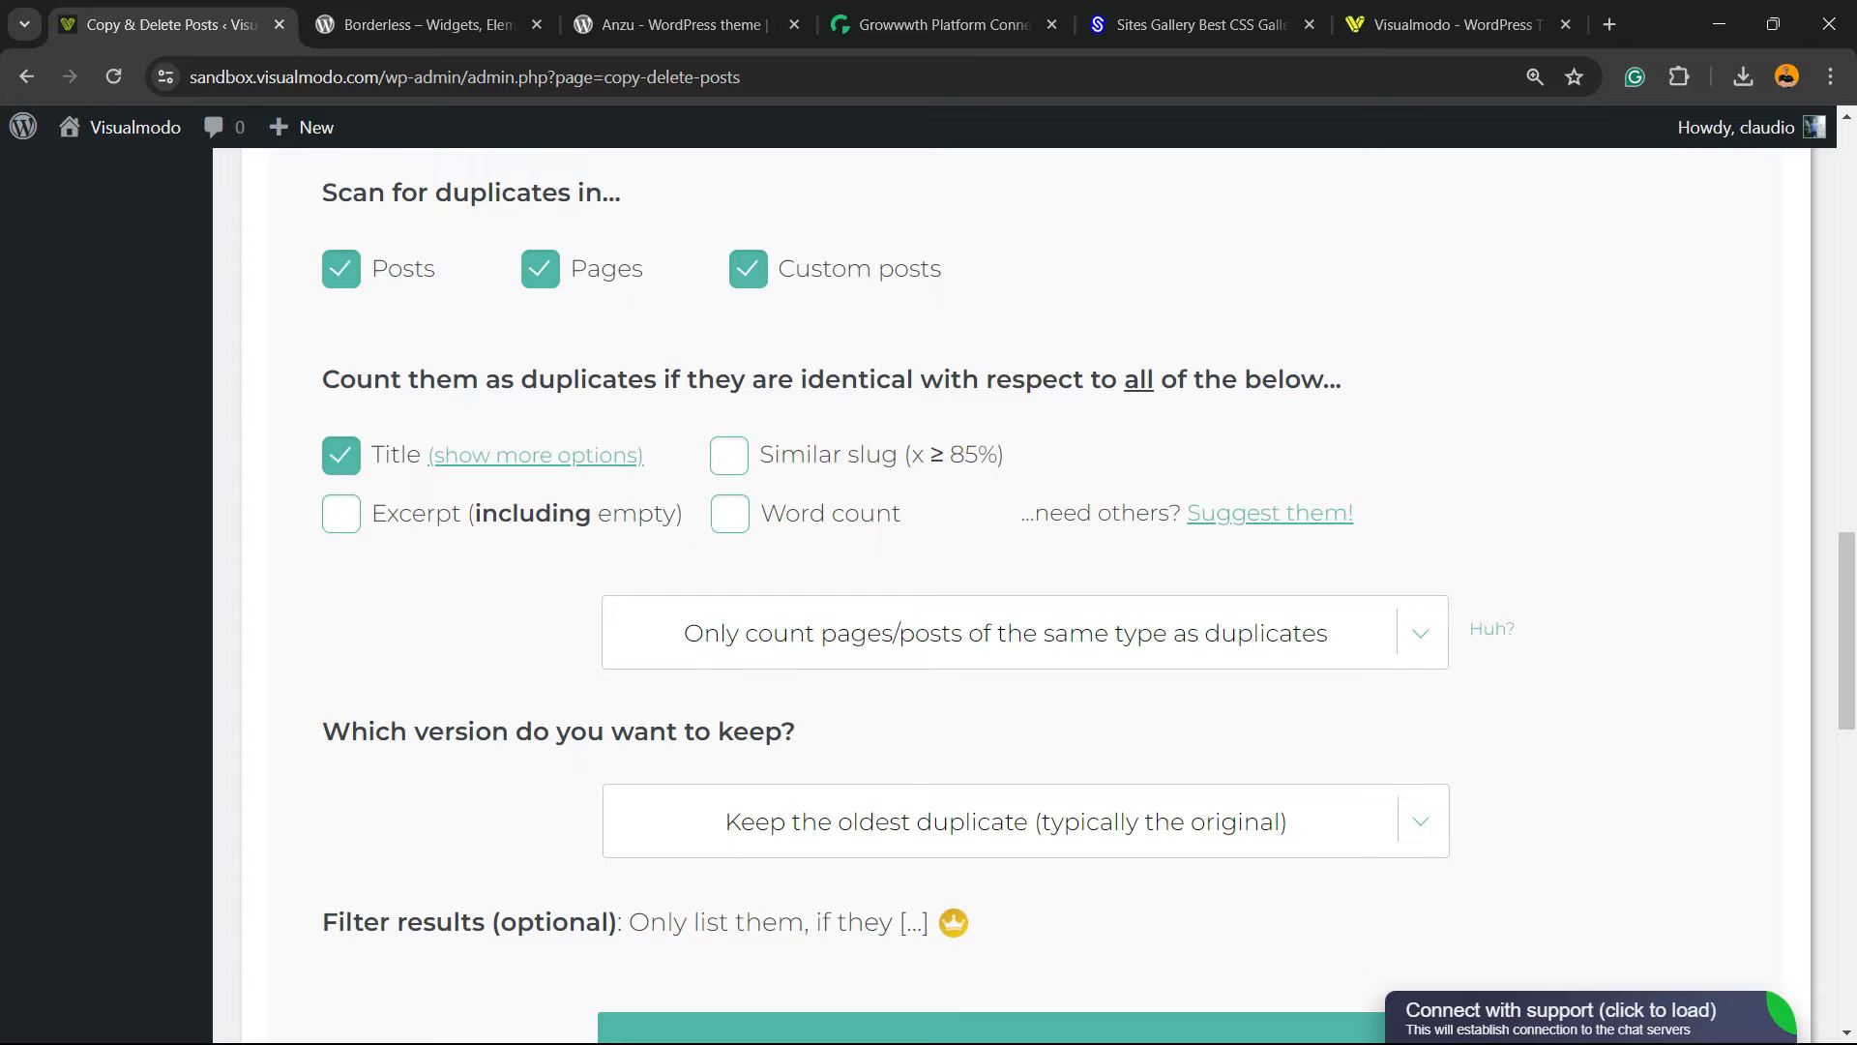
click(728, 455)
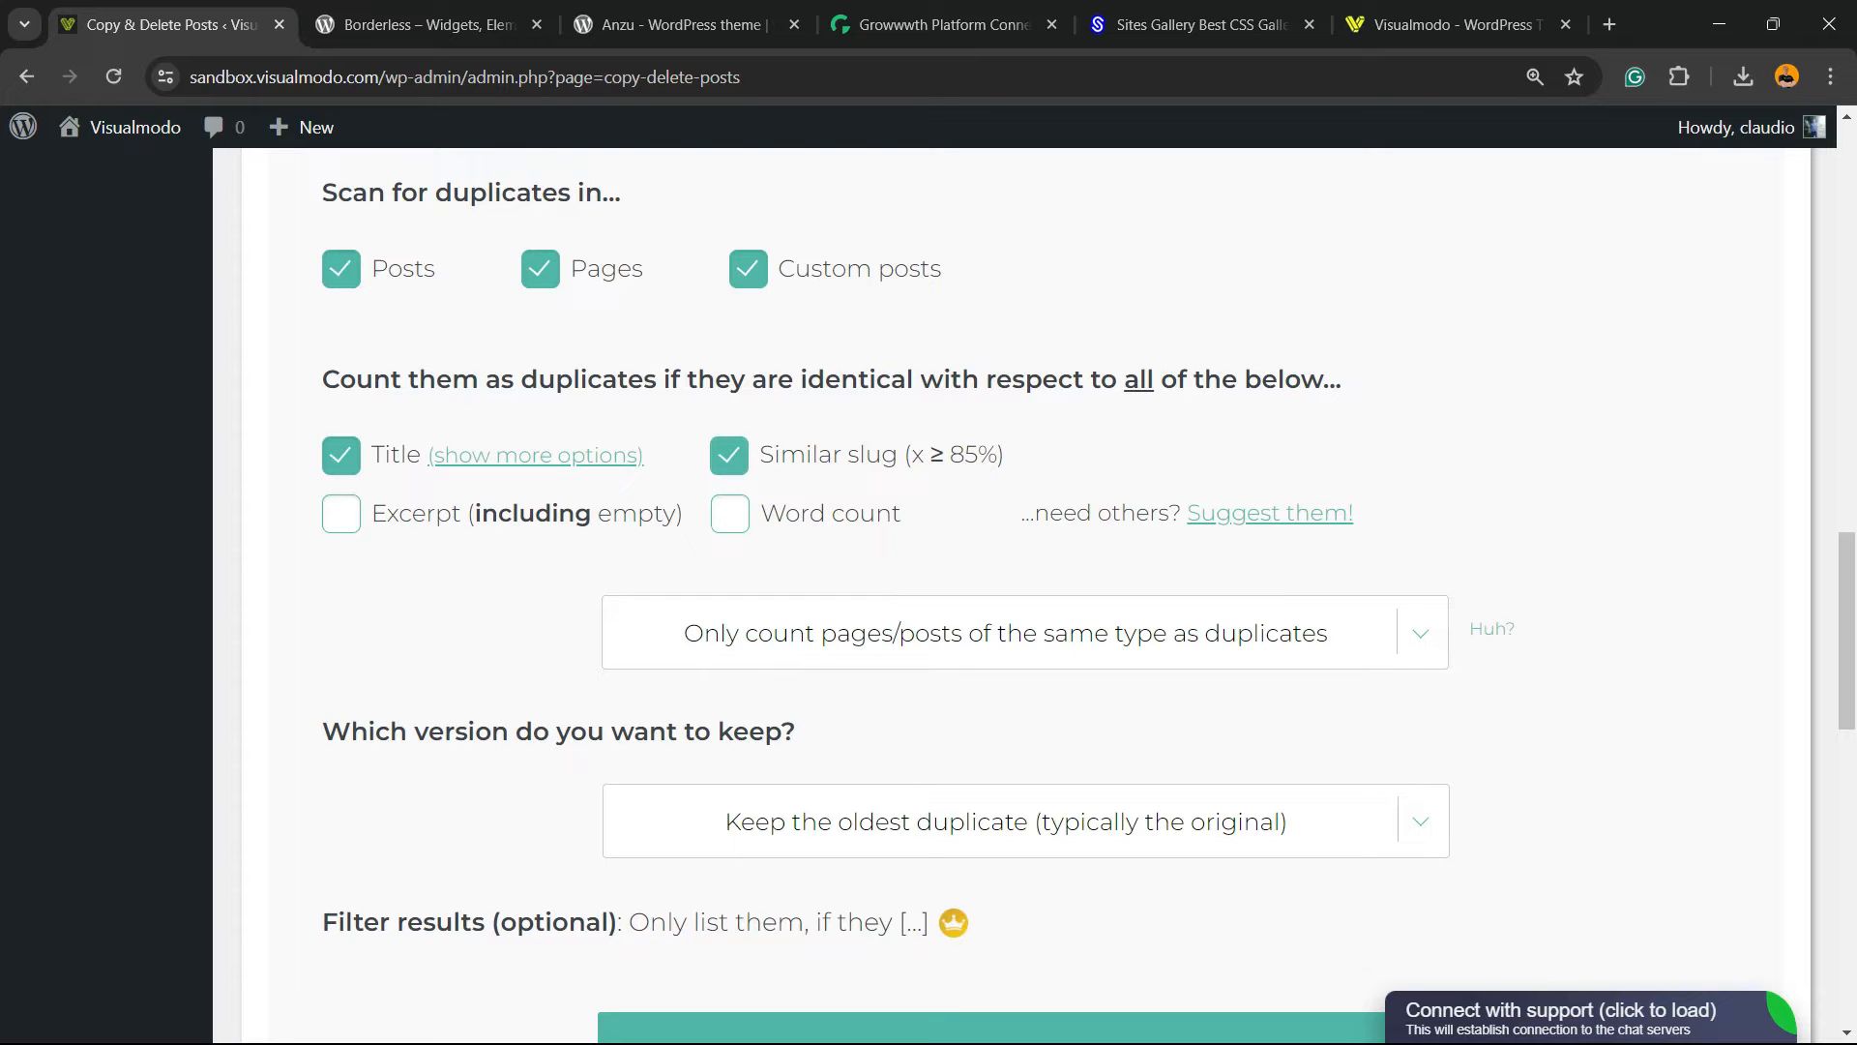
click(728, 512)
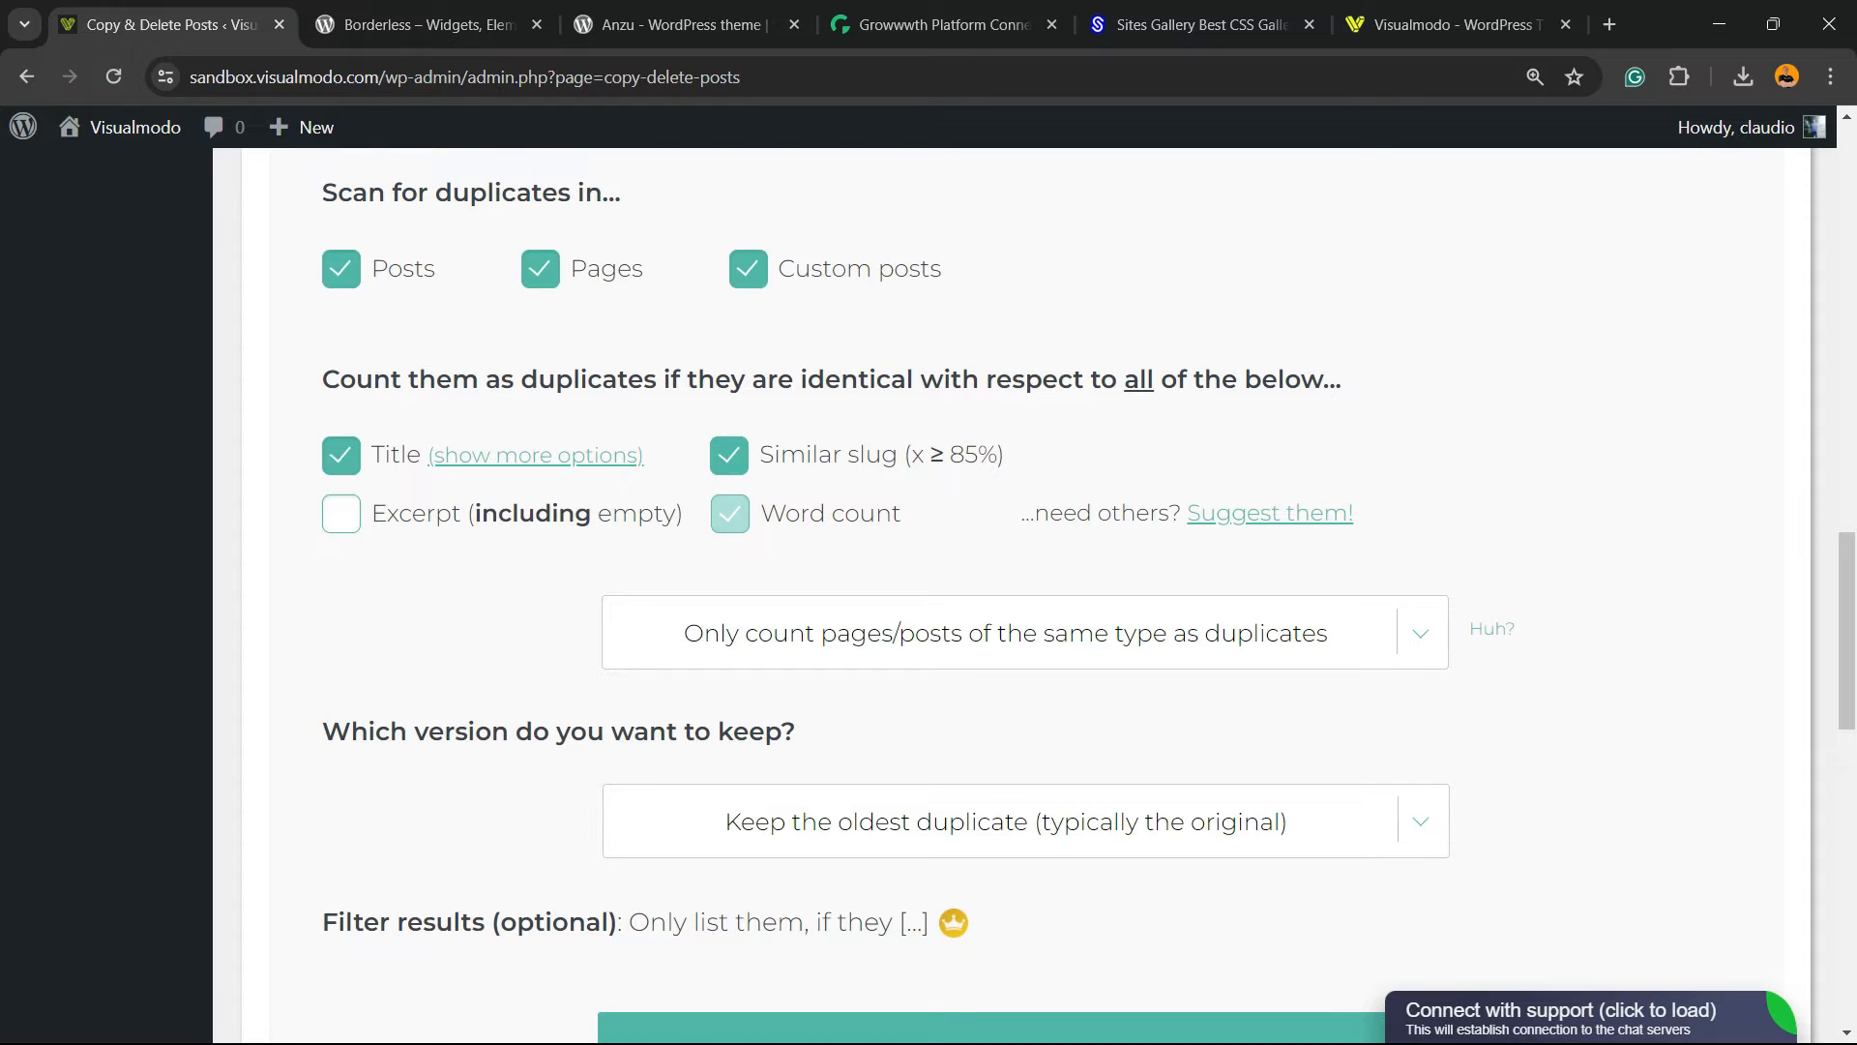
click(728, 512)
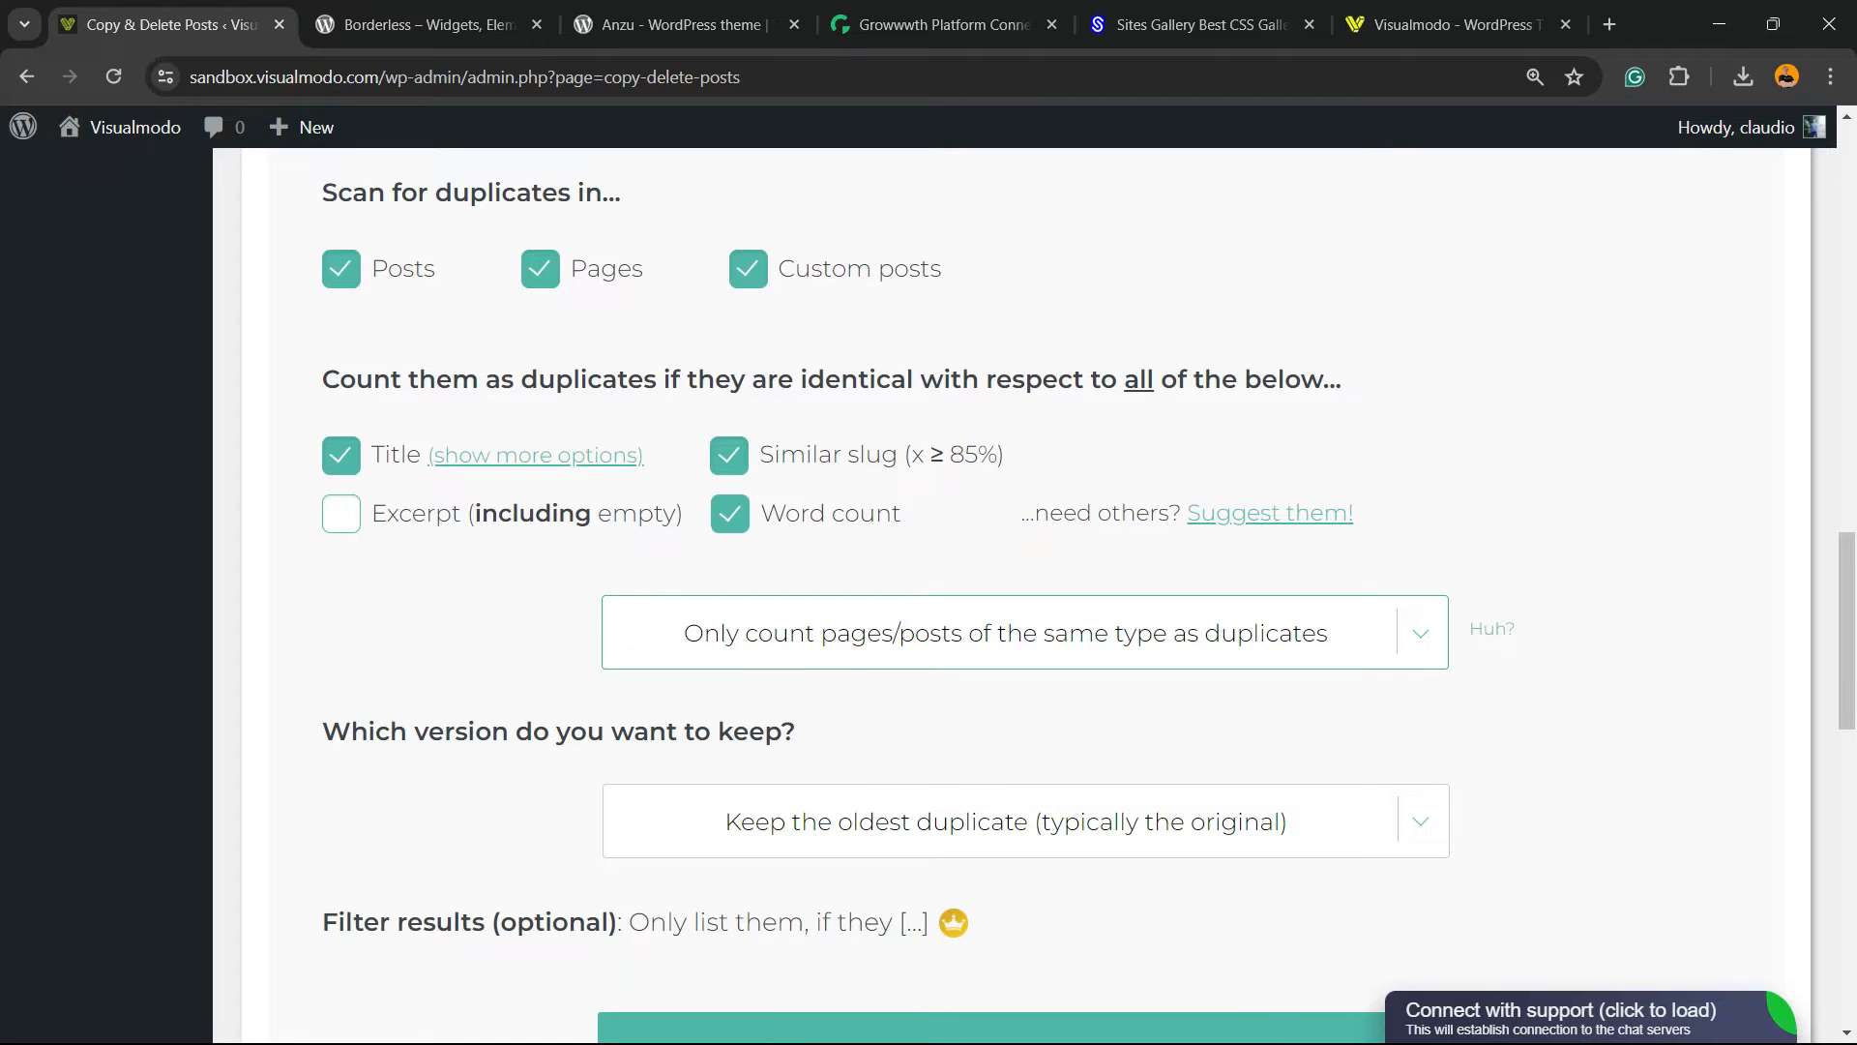
click(1023, 632)
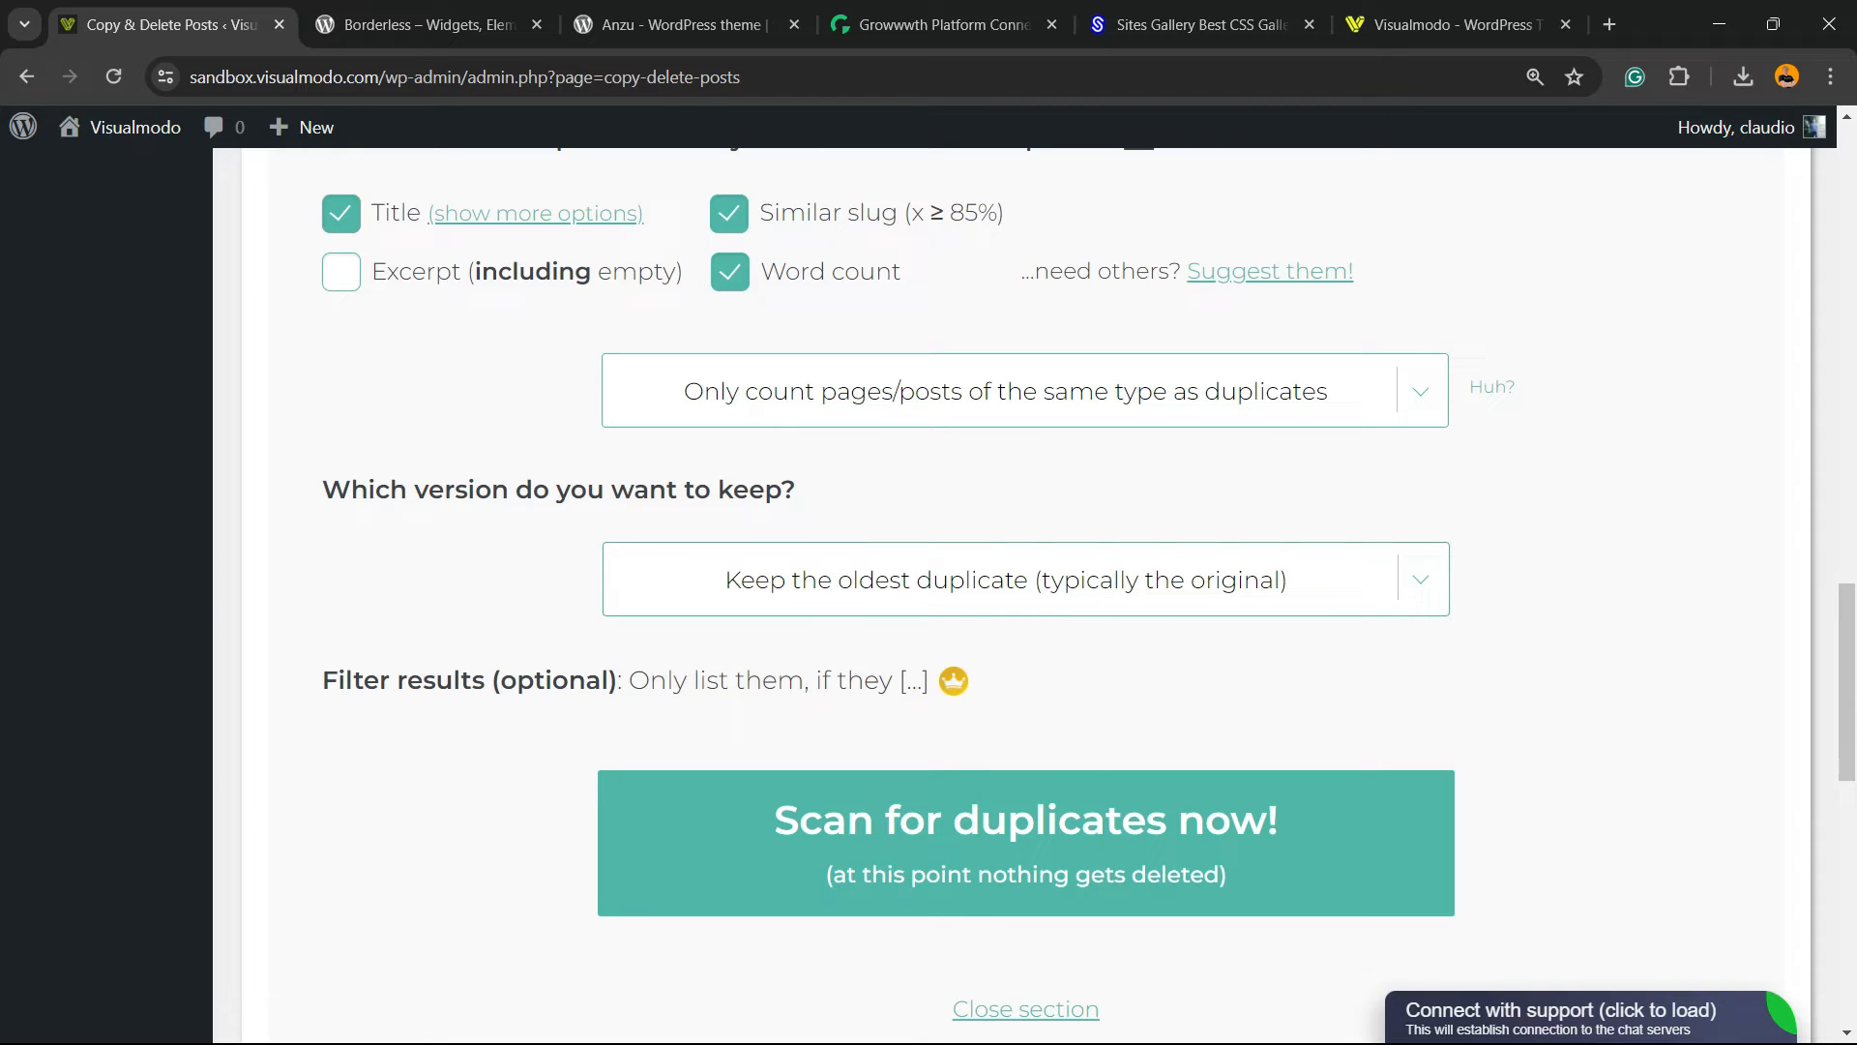
click(1023, 579)
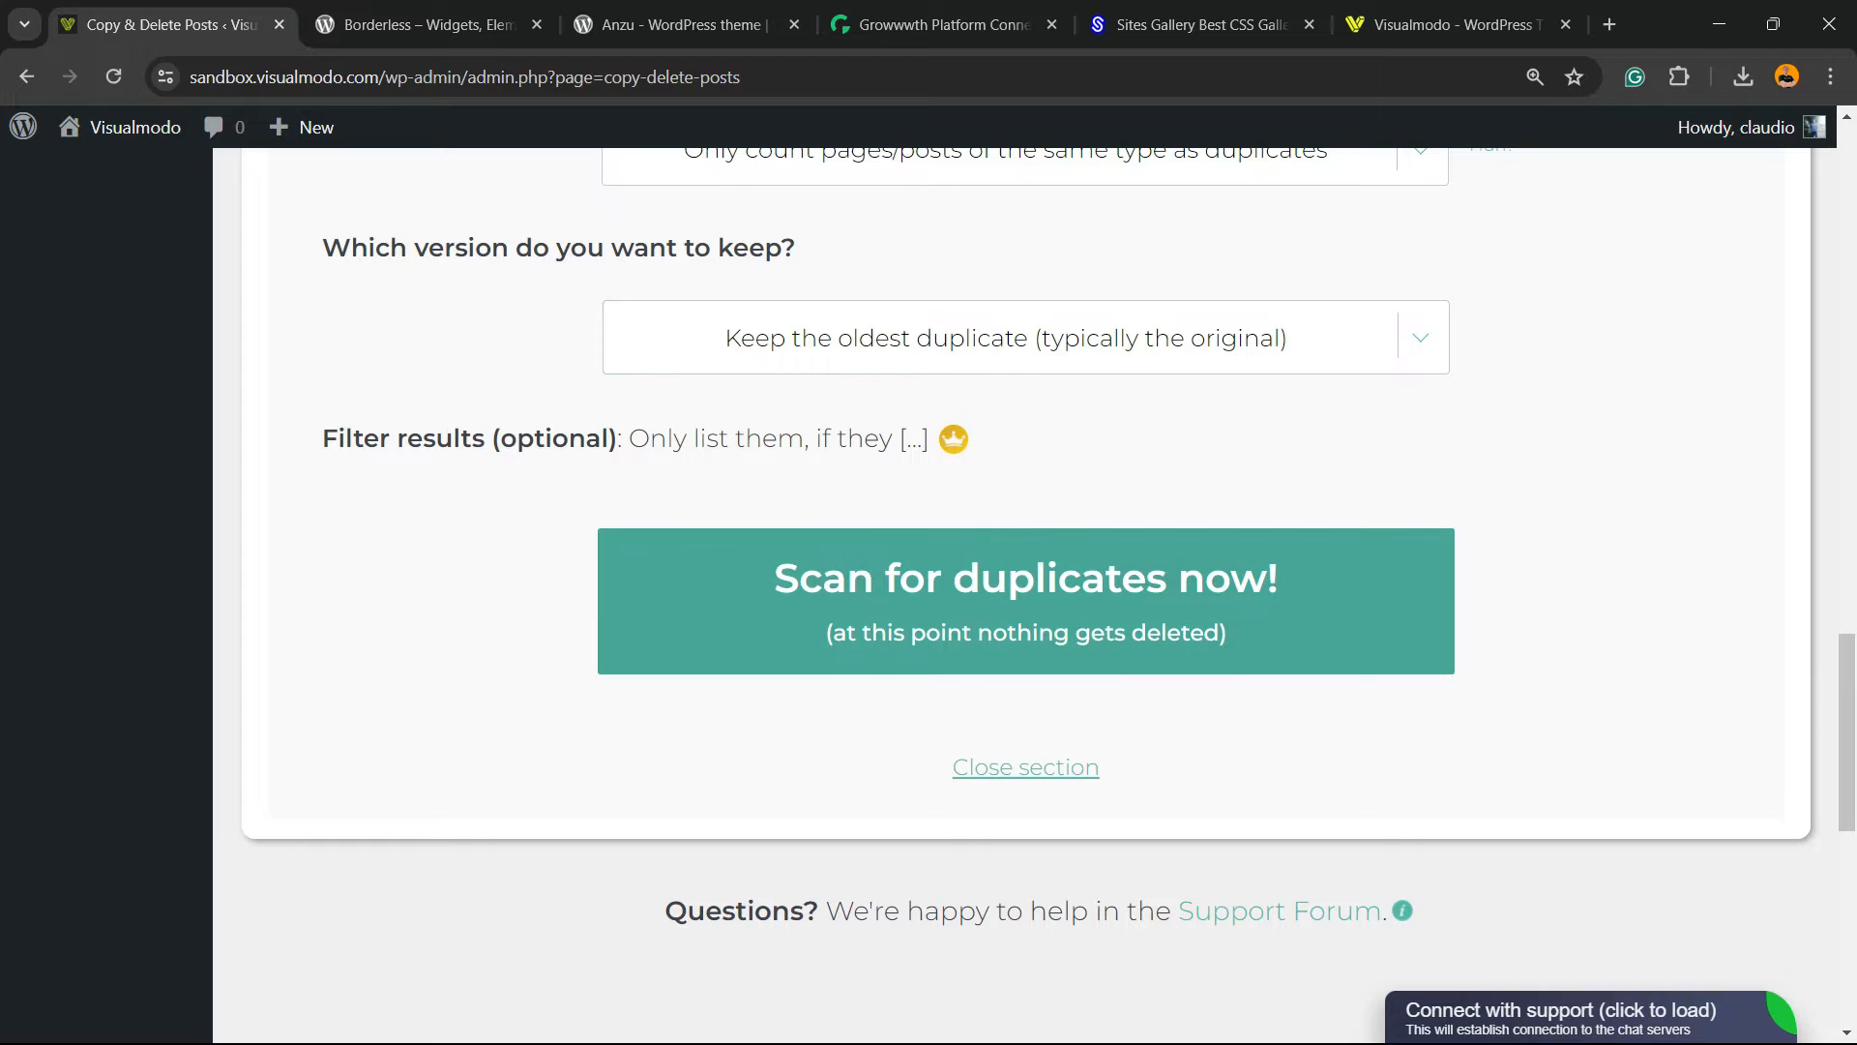
Run 'Scan for duplicates now!' and review the two matching 2024-05-02 pages
click(1024, 601)
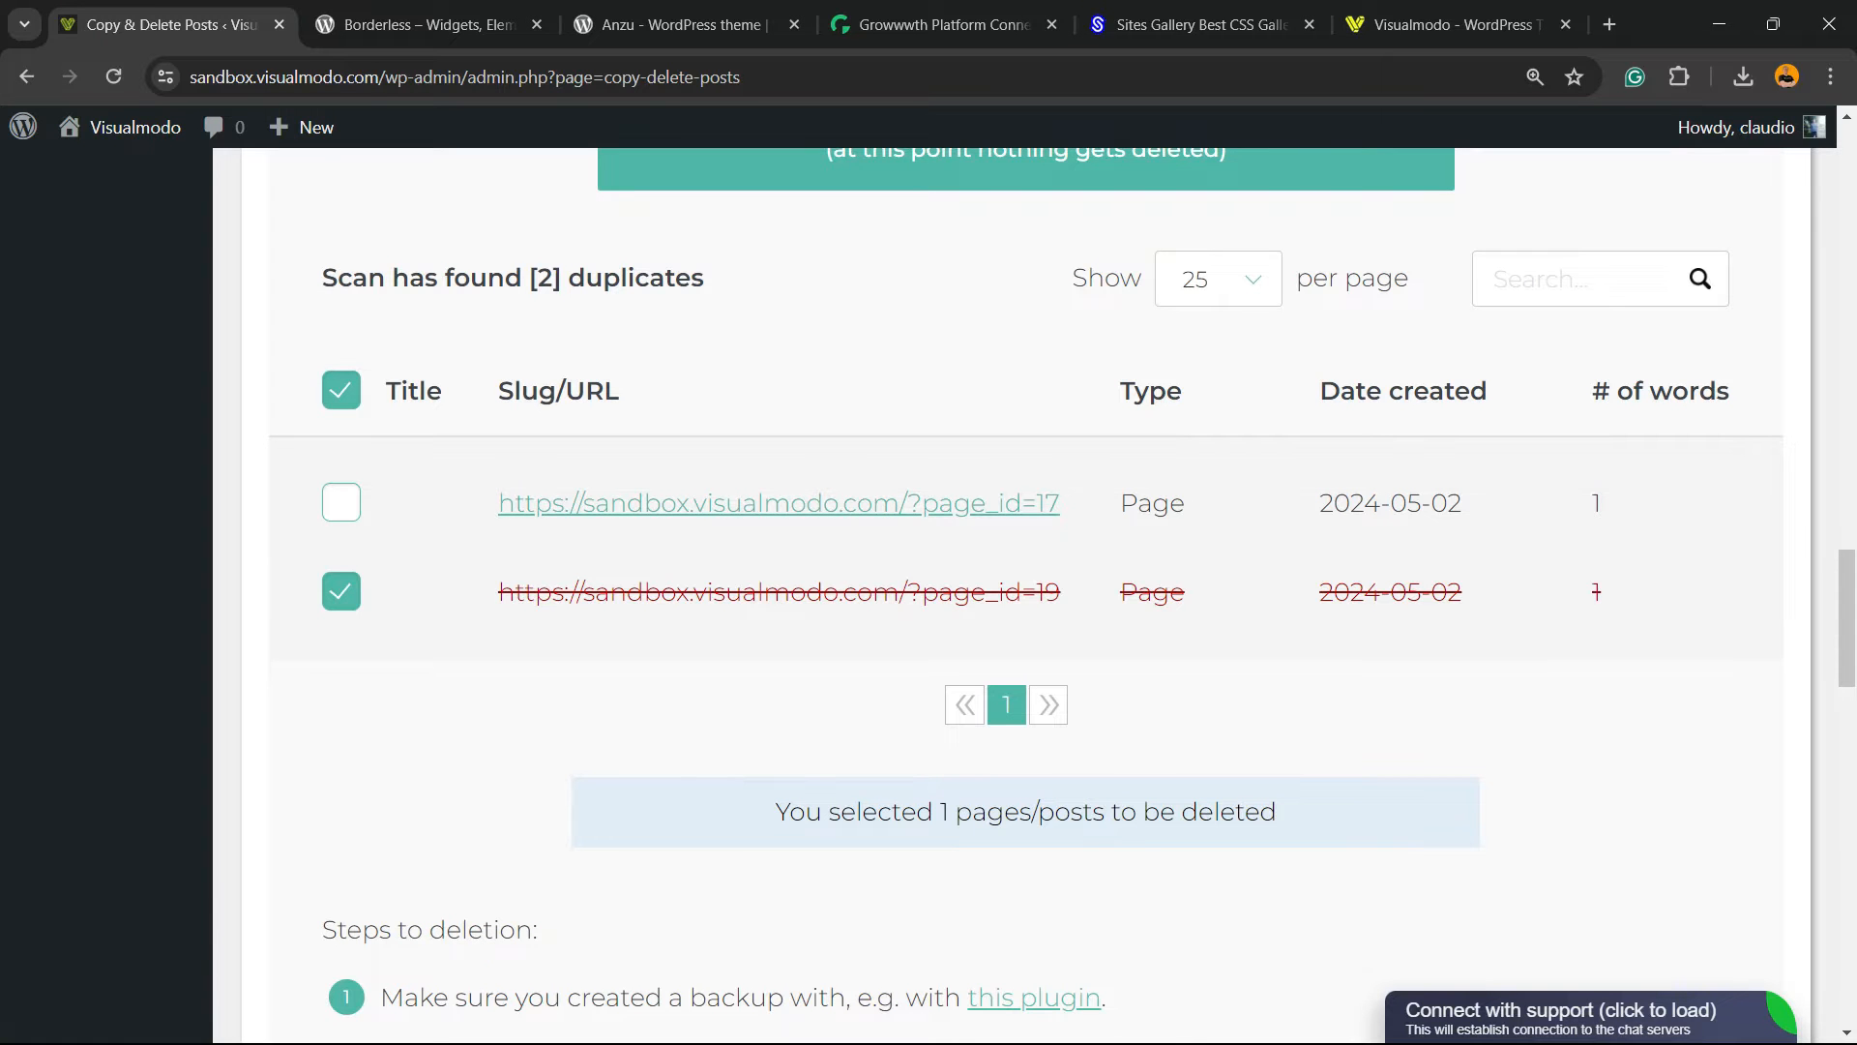
scroll(down, 3)
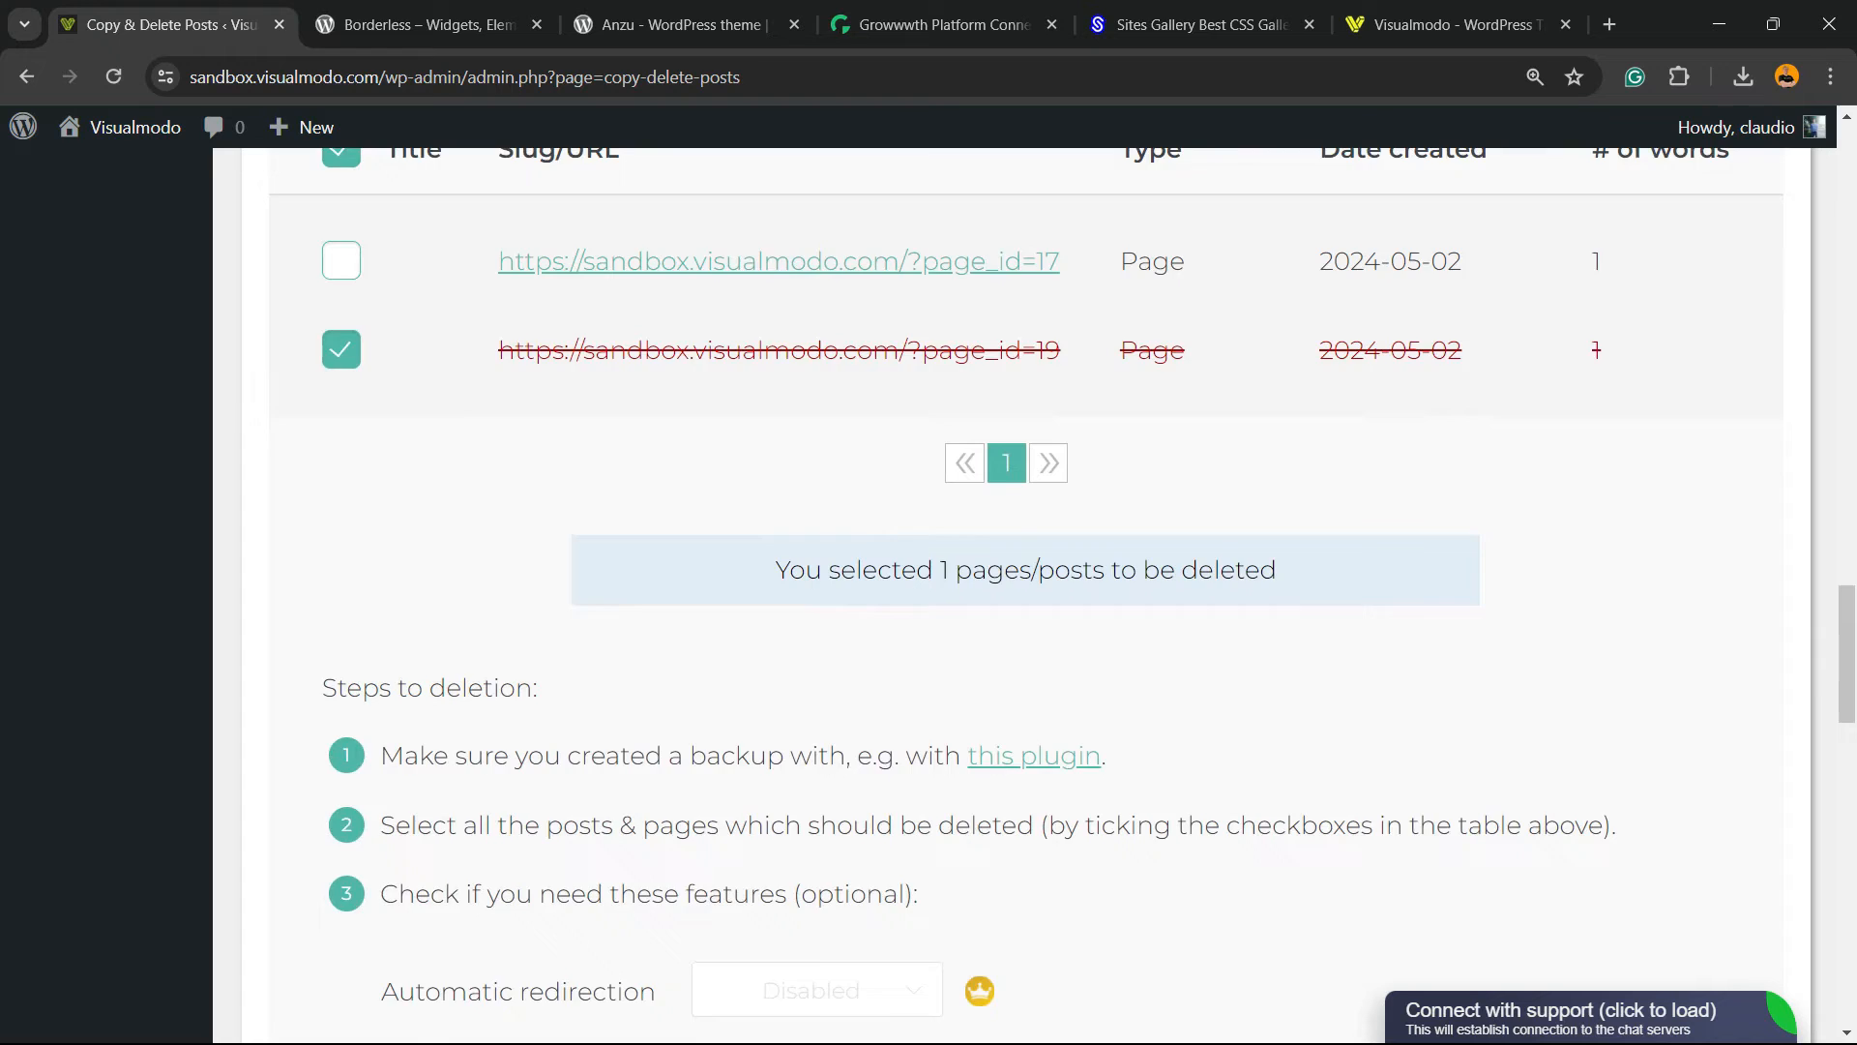
scroll(down, 3)
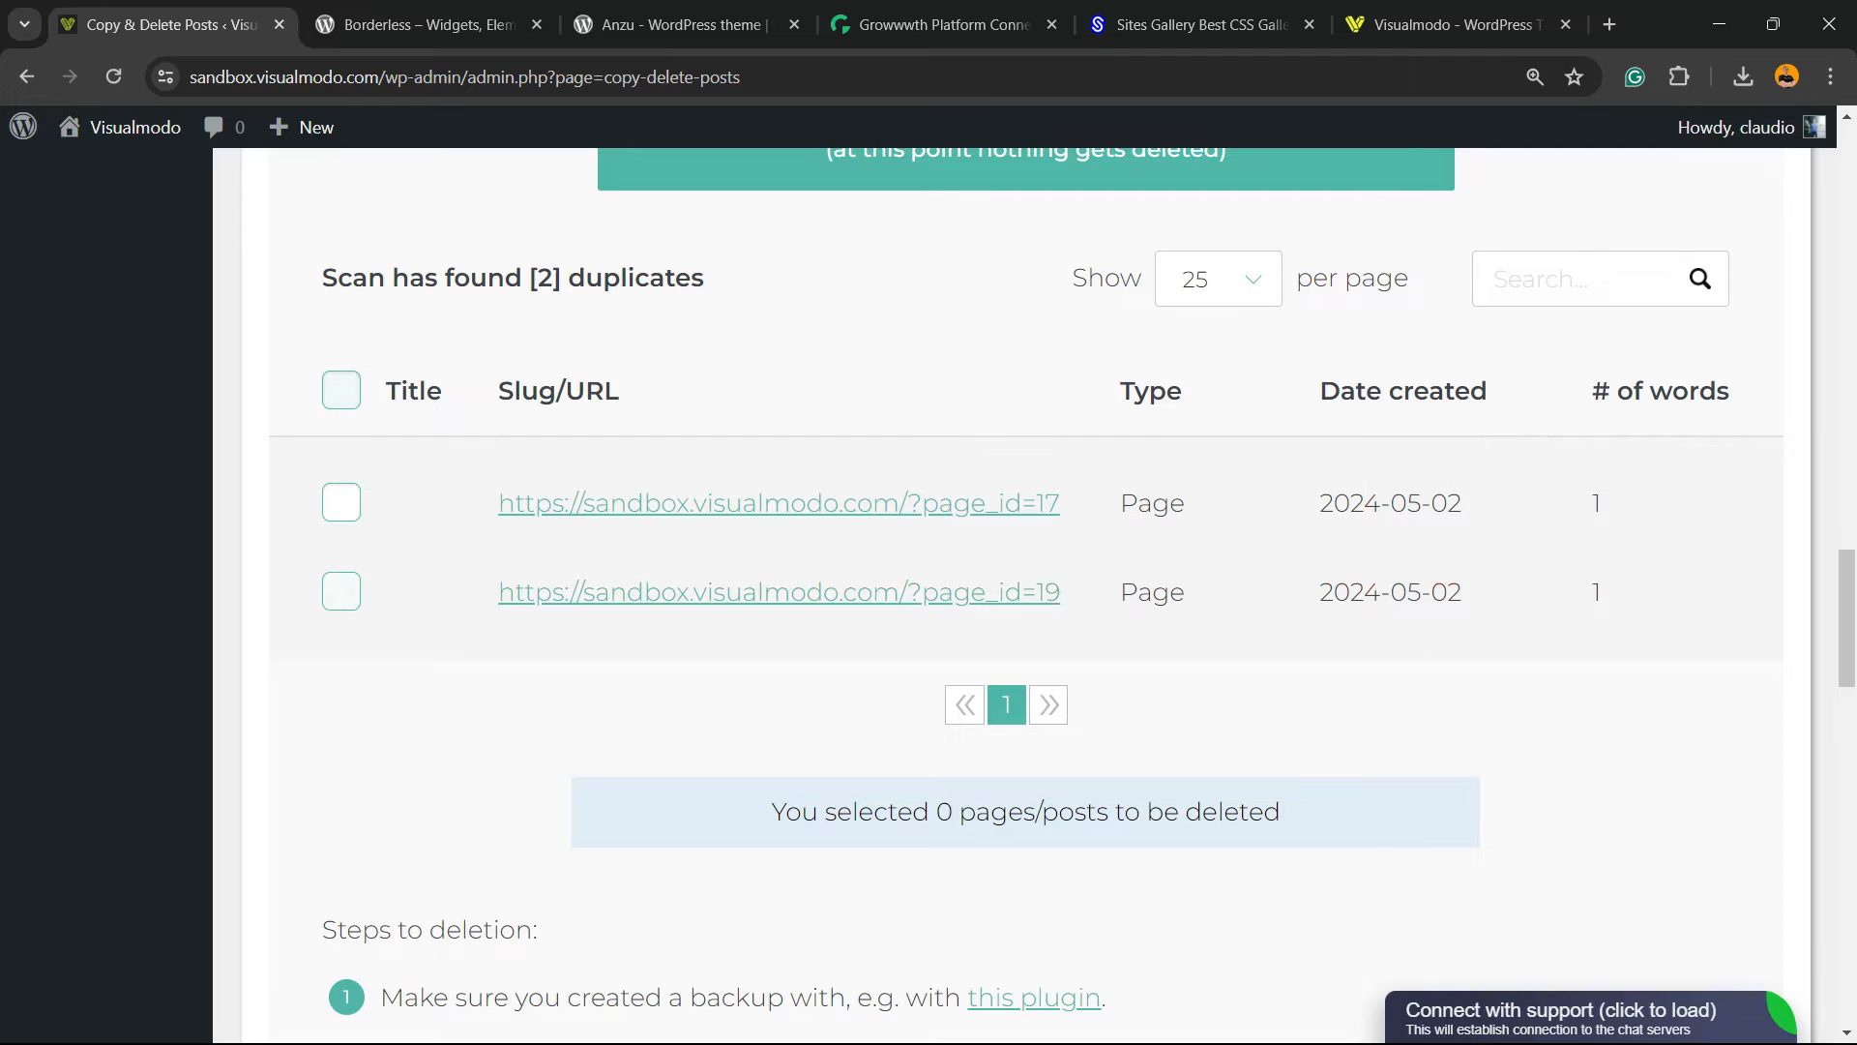
Mark the page_id=19 duplicate for deletion and check the deletion throttling options
click(340, 591)
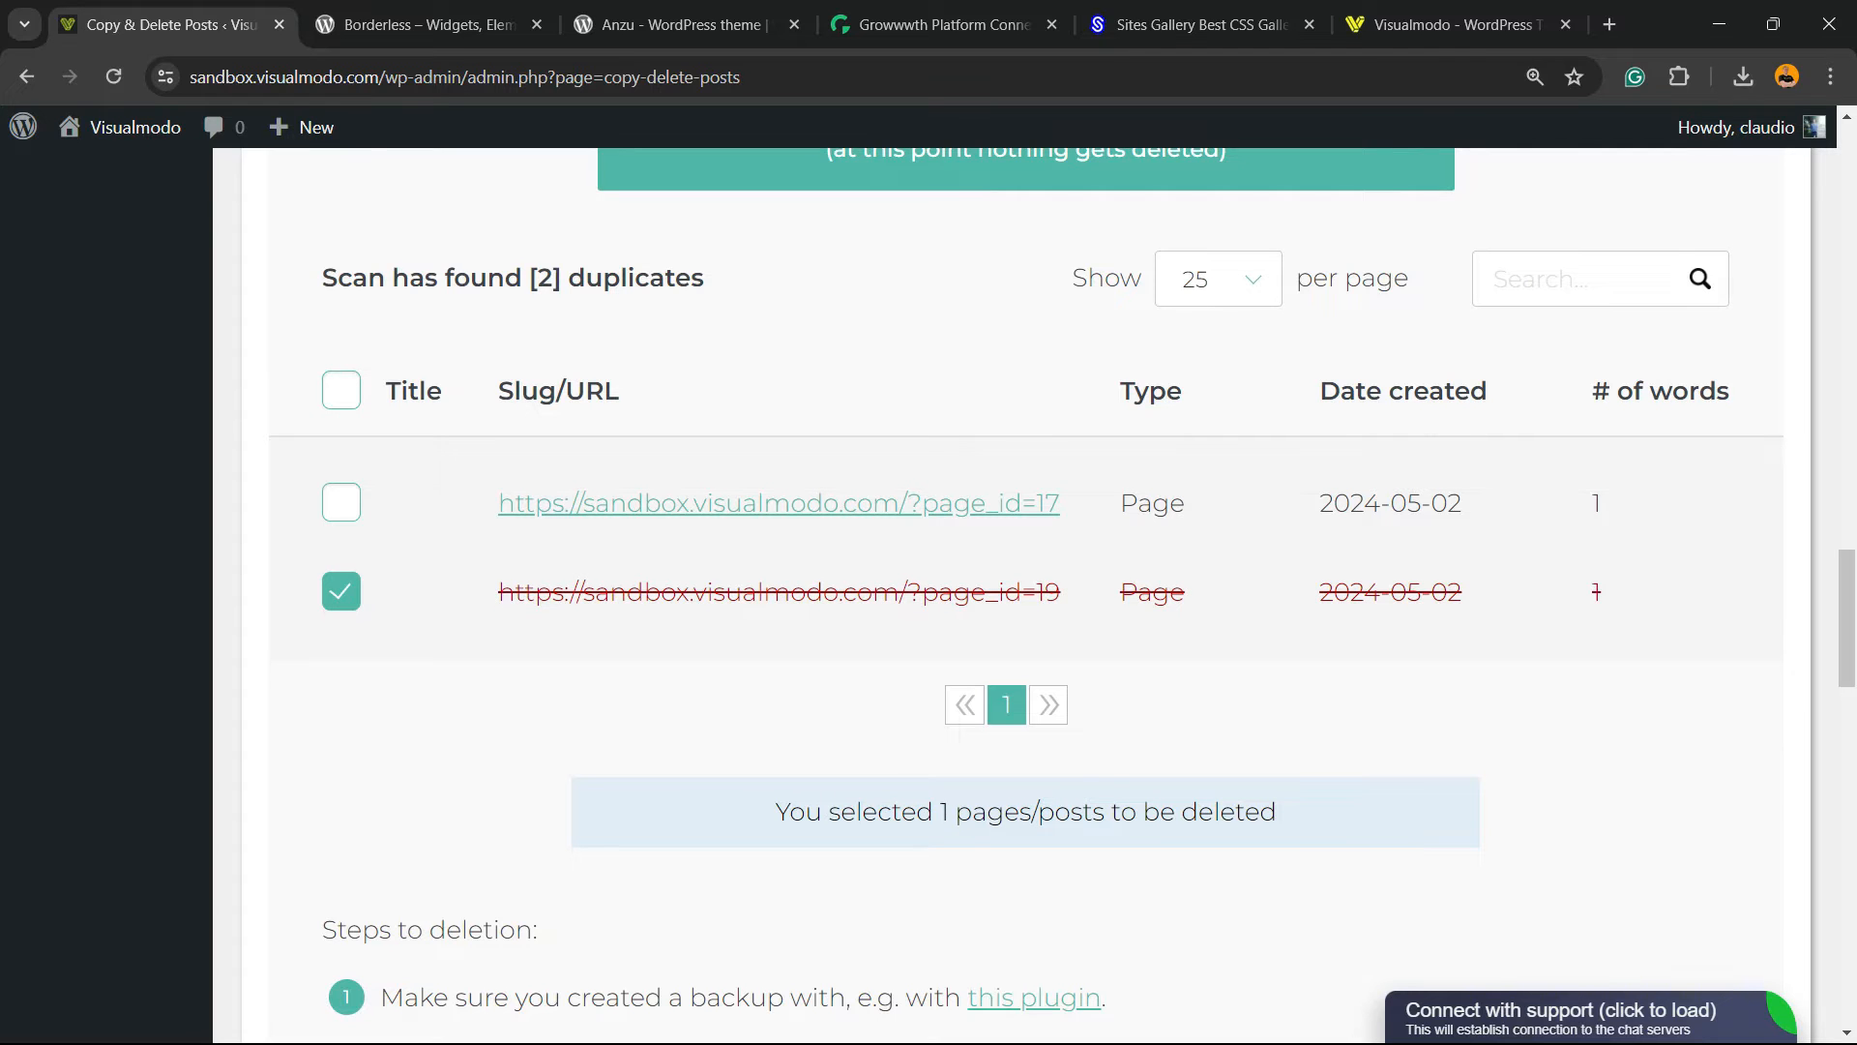
scroll(down, 3)
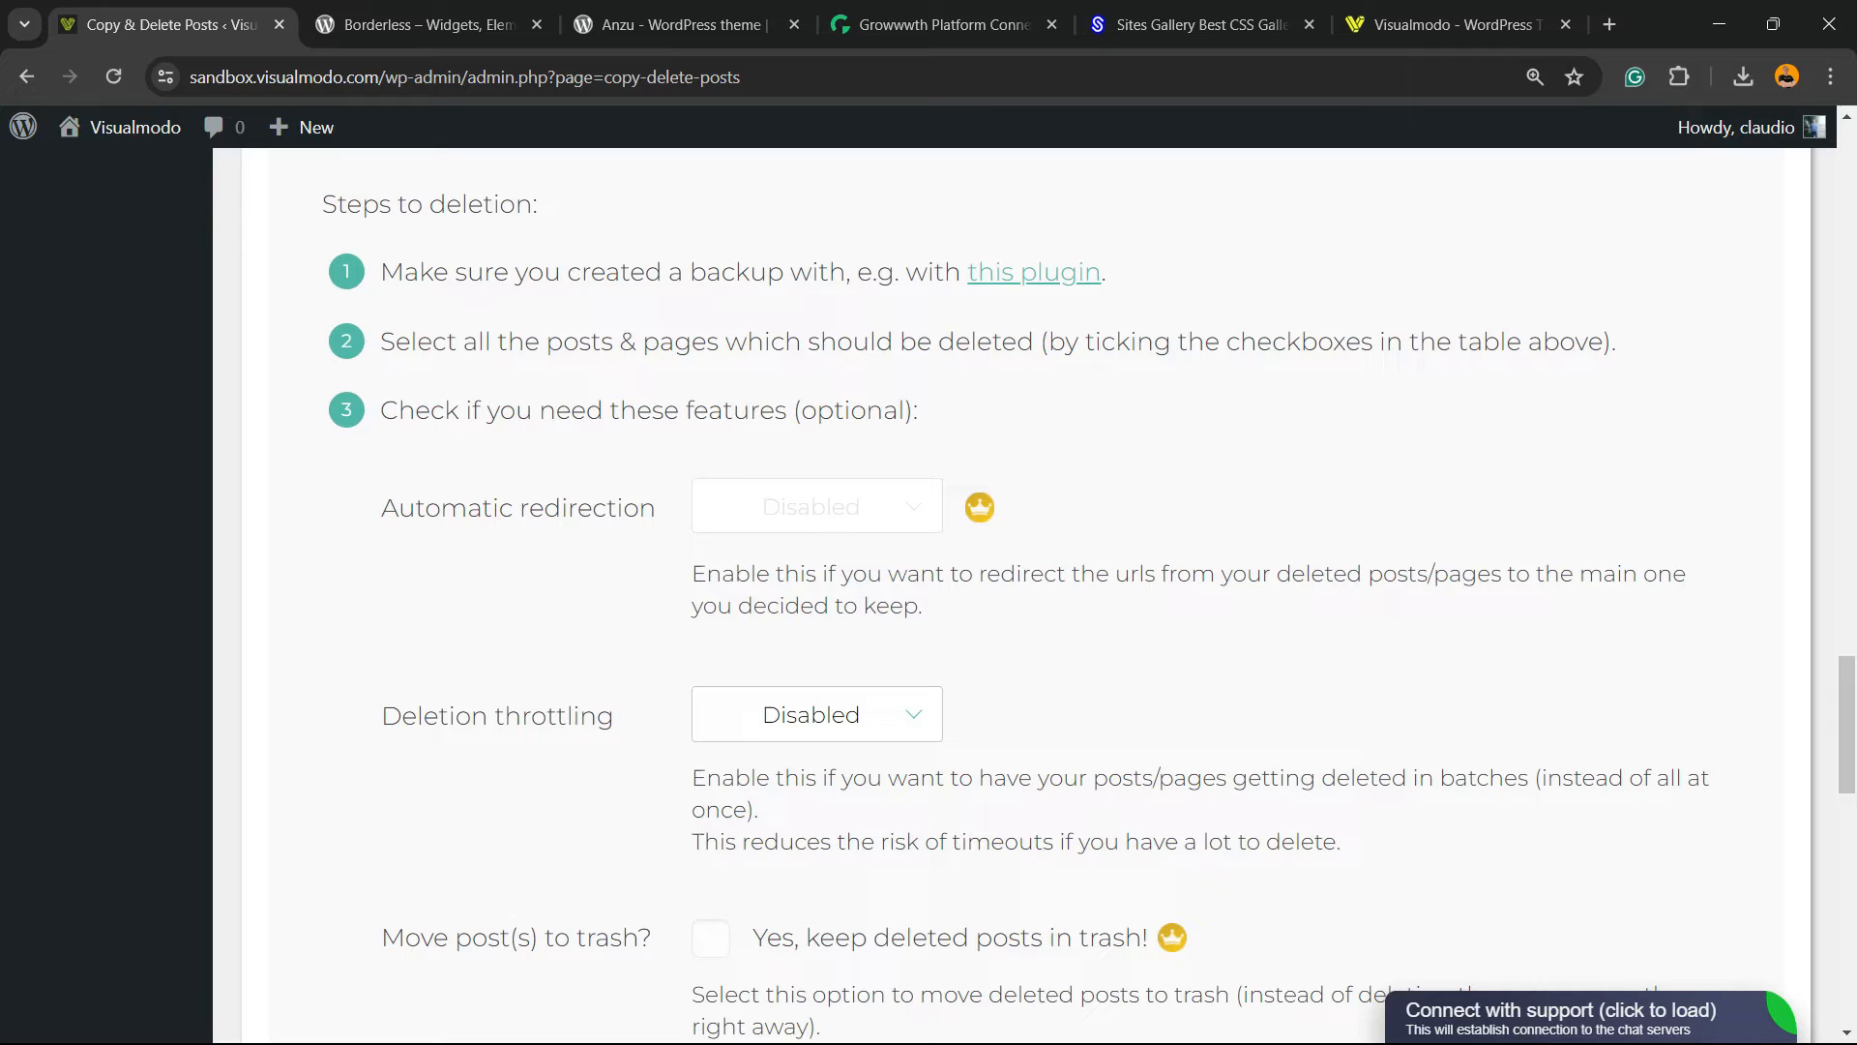
scroll(down, 3)
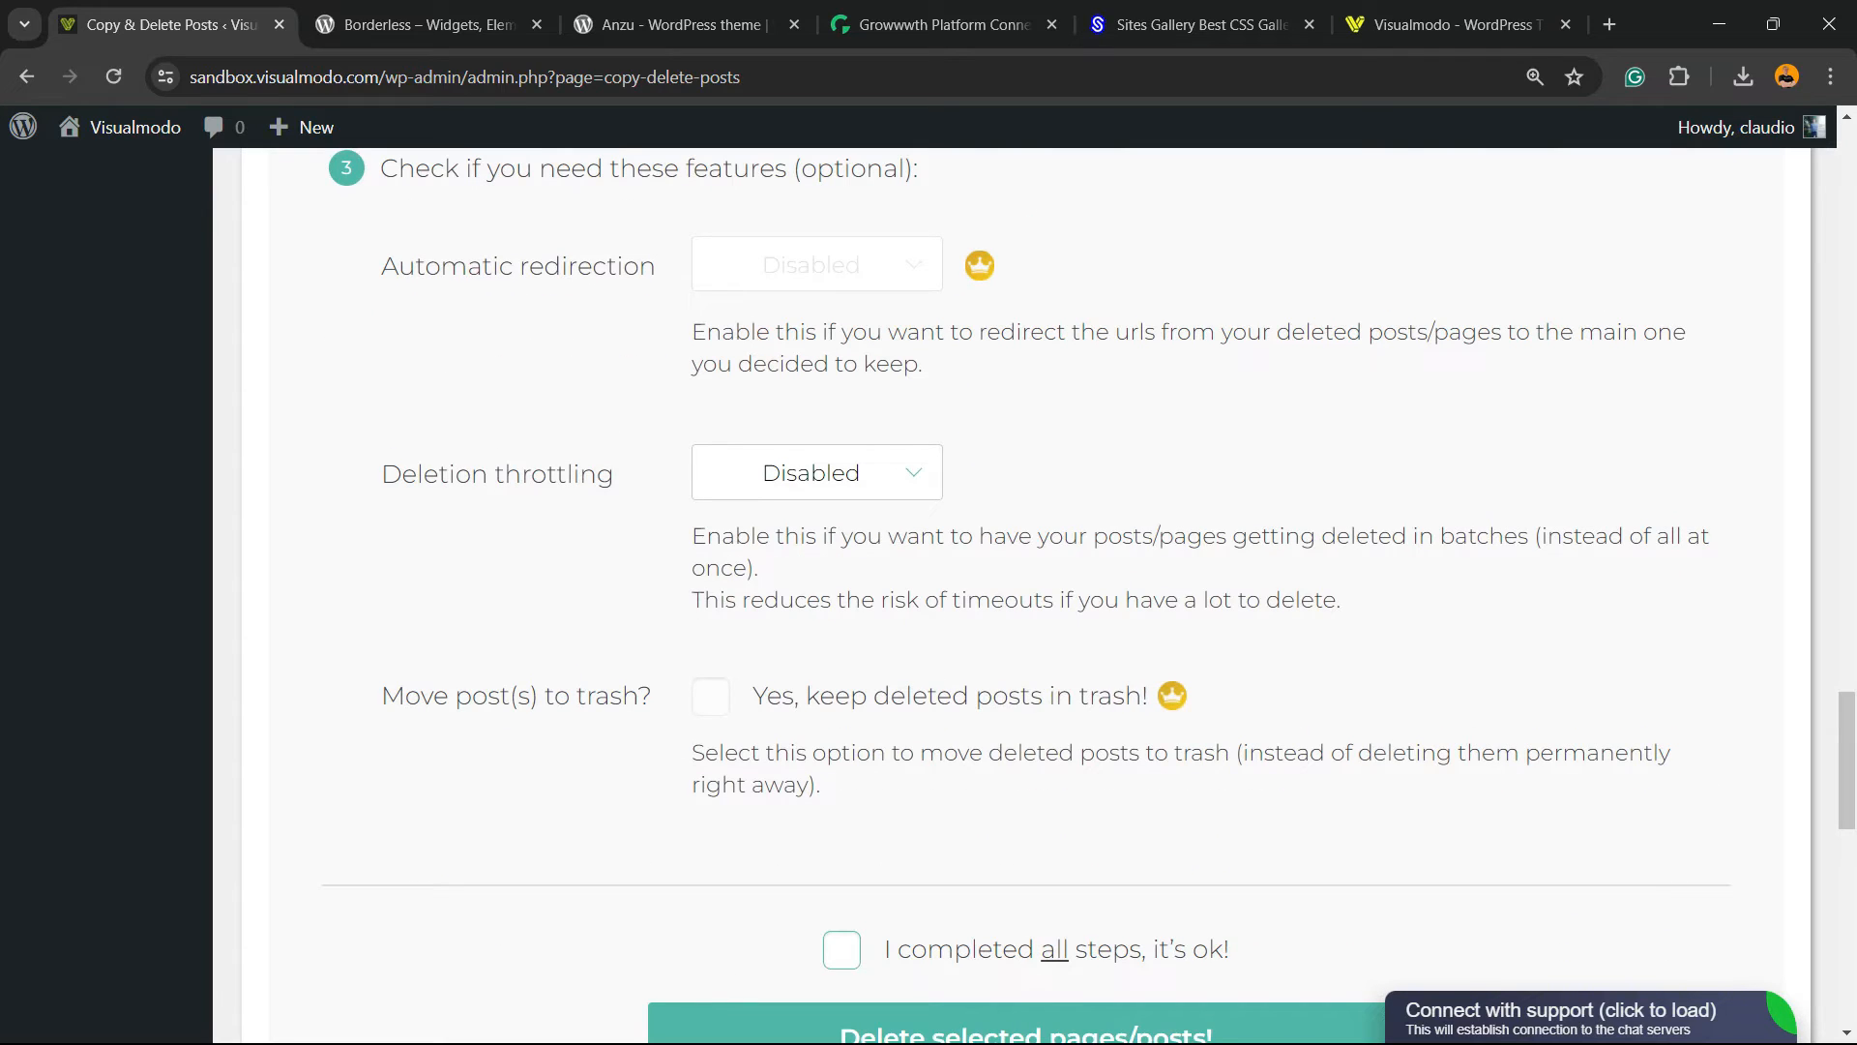
click(816, 473)
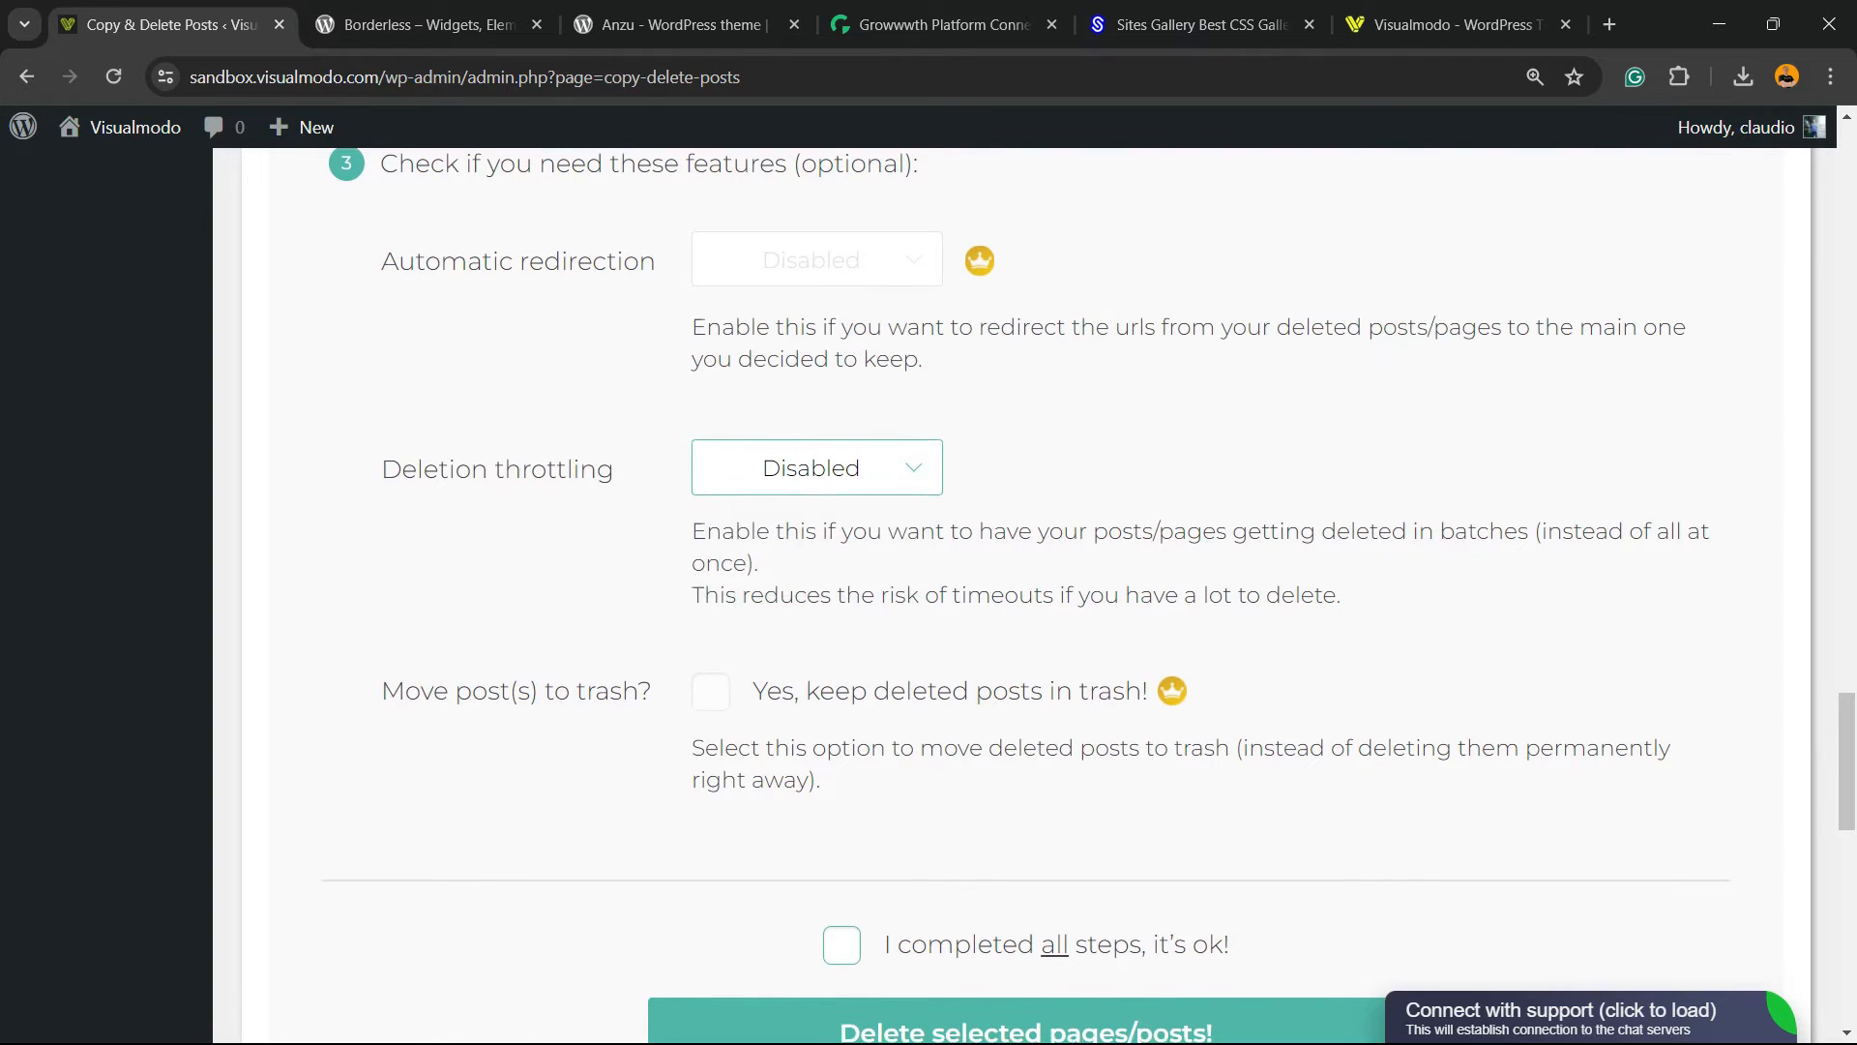
Tick 'I completed all steps, it's ok!' and delete the selected pages
scroll(down, 3)
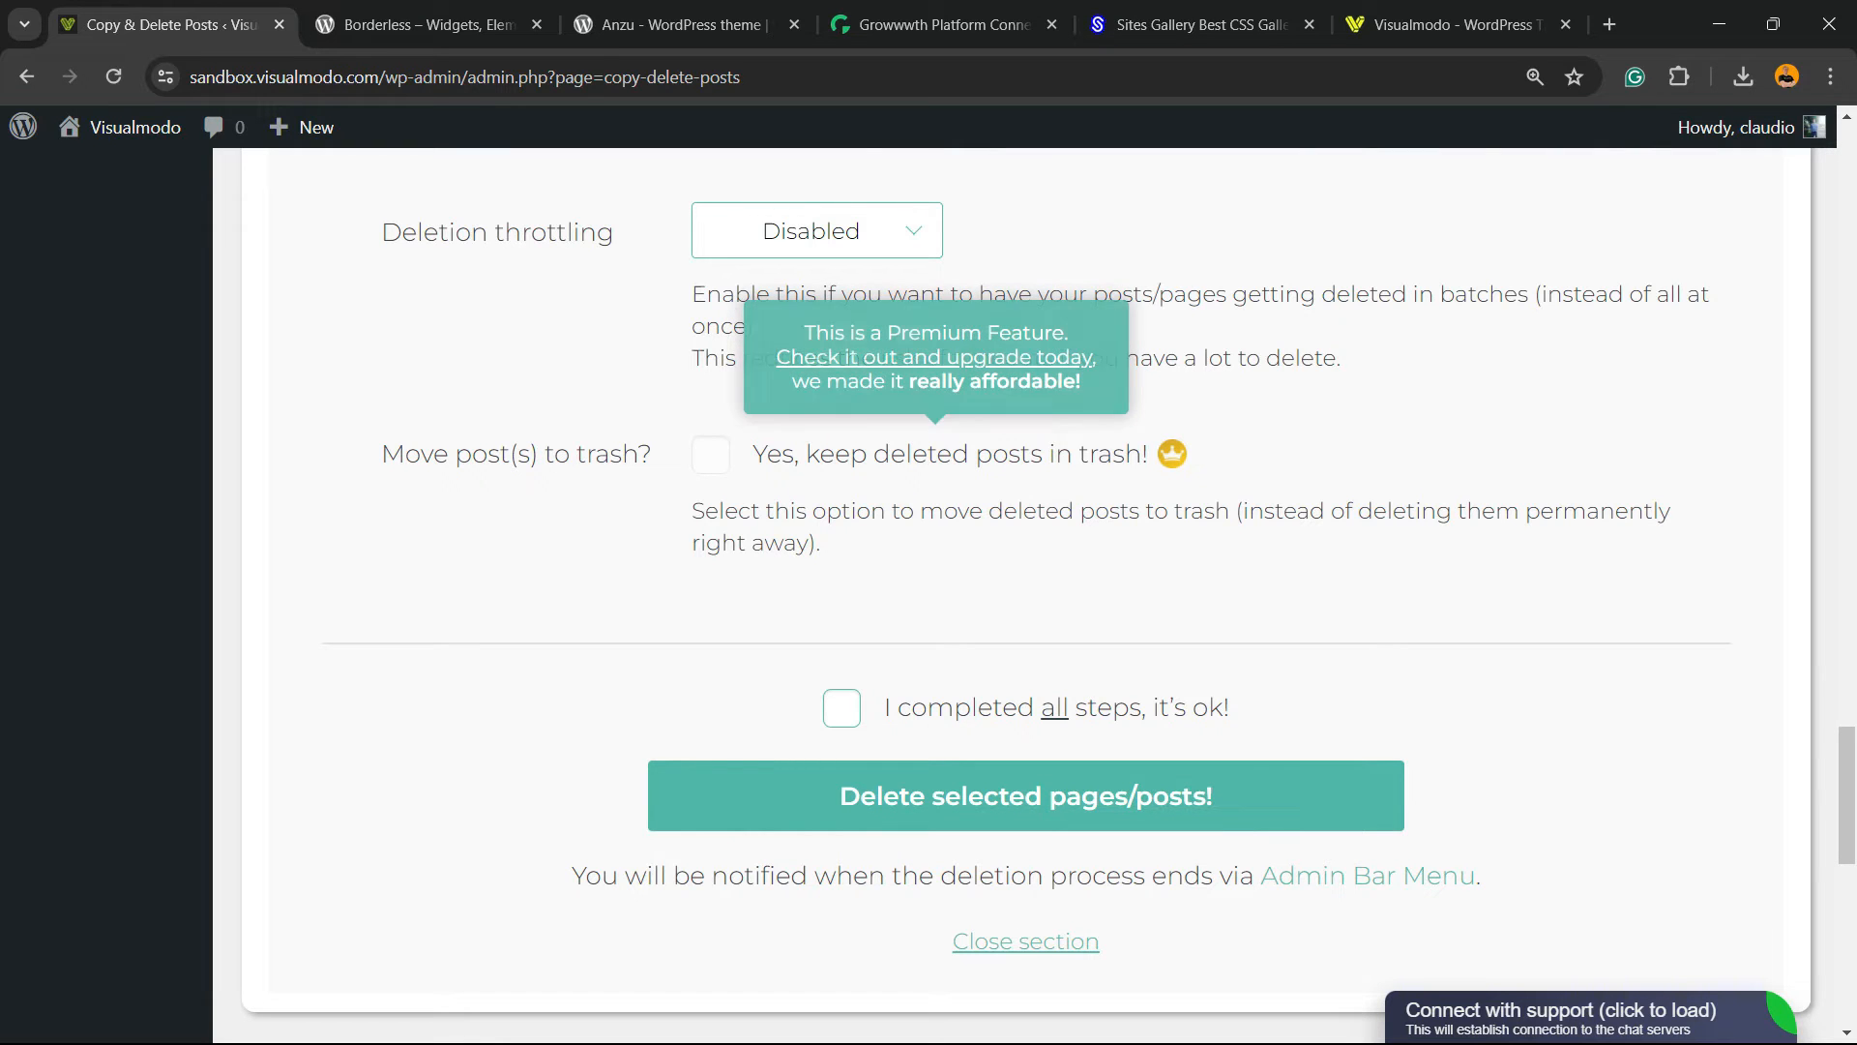
scroll(down, 3)
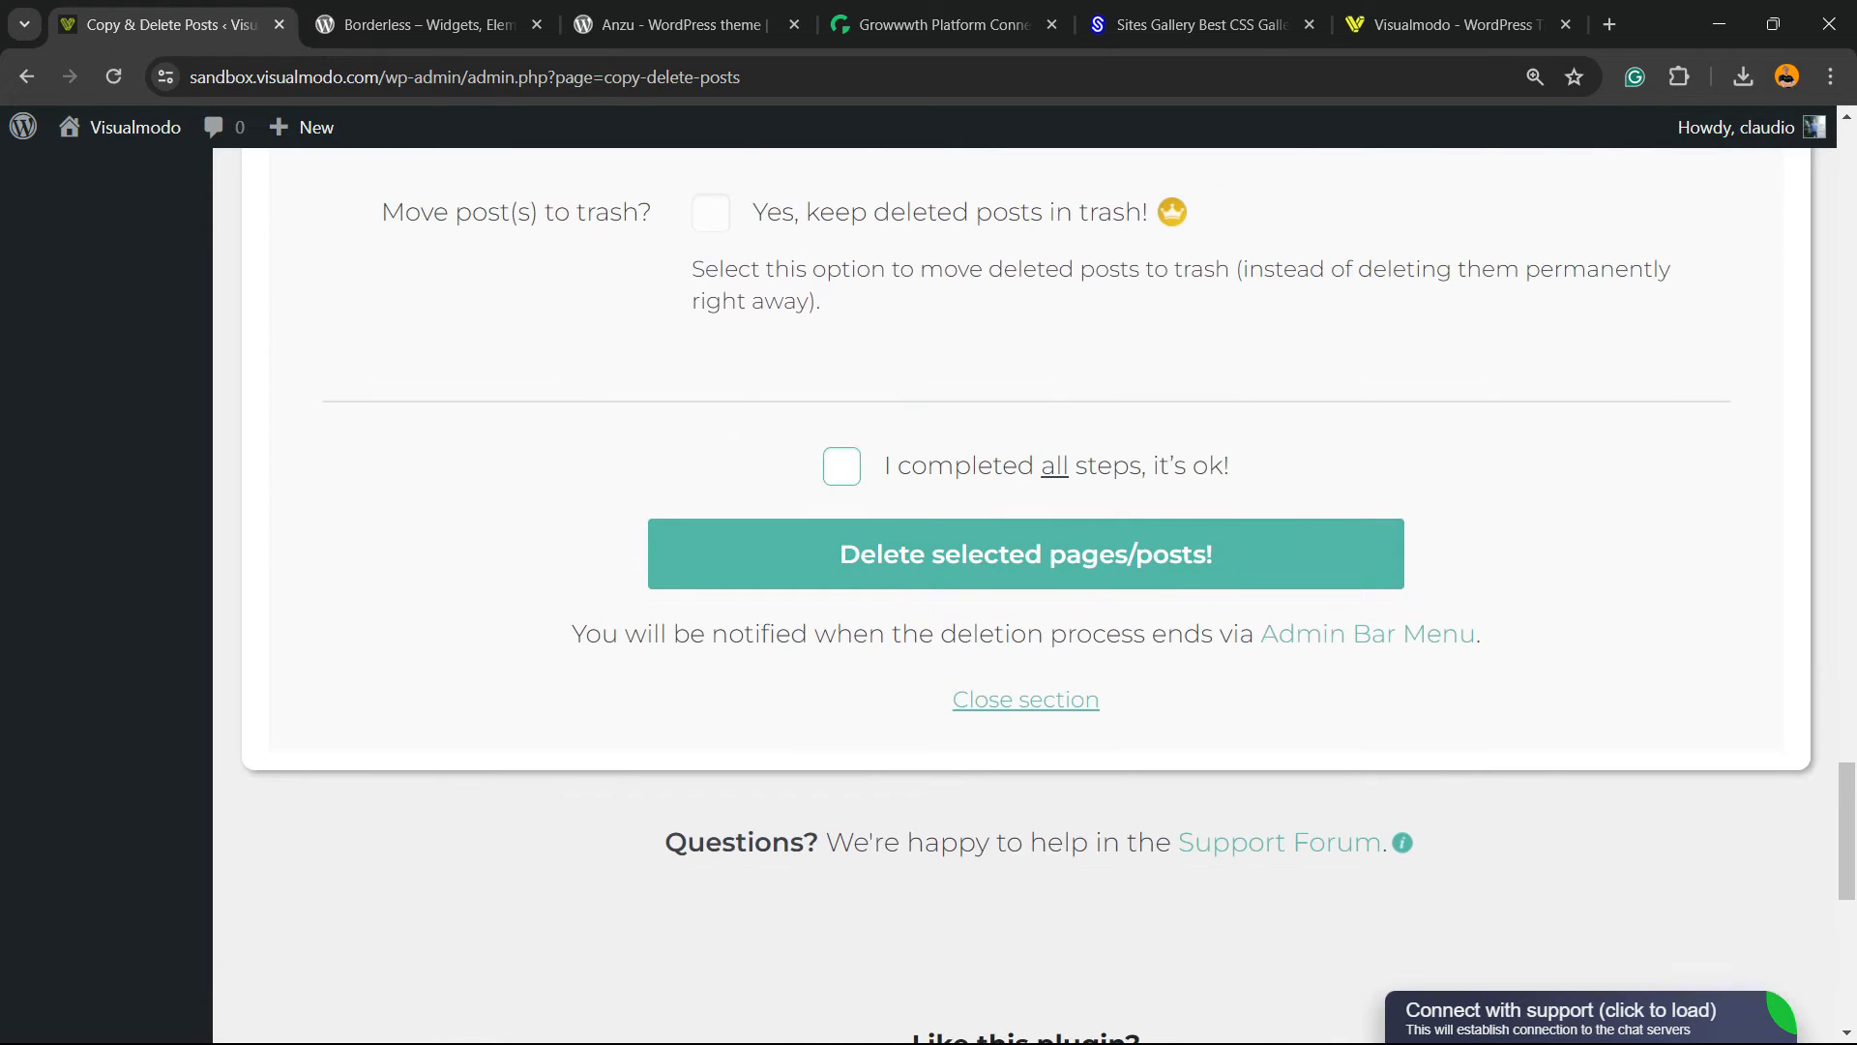
click(841, 466)
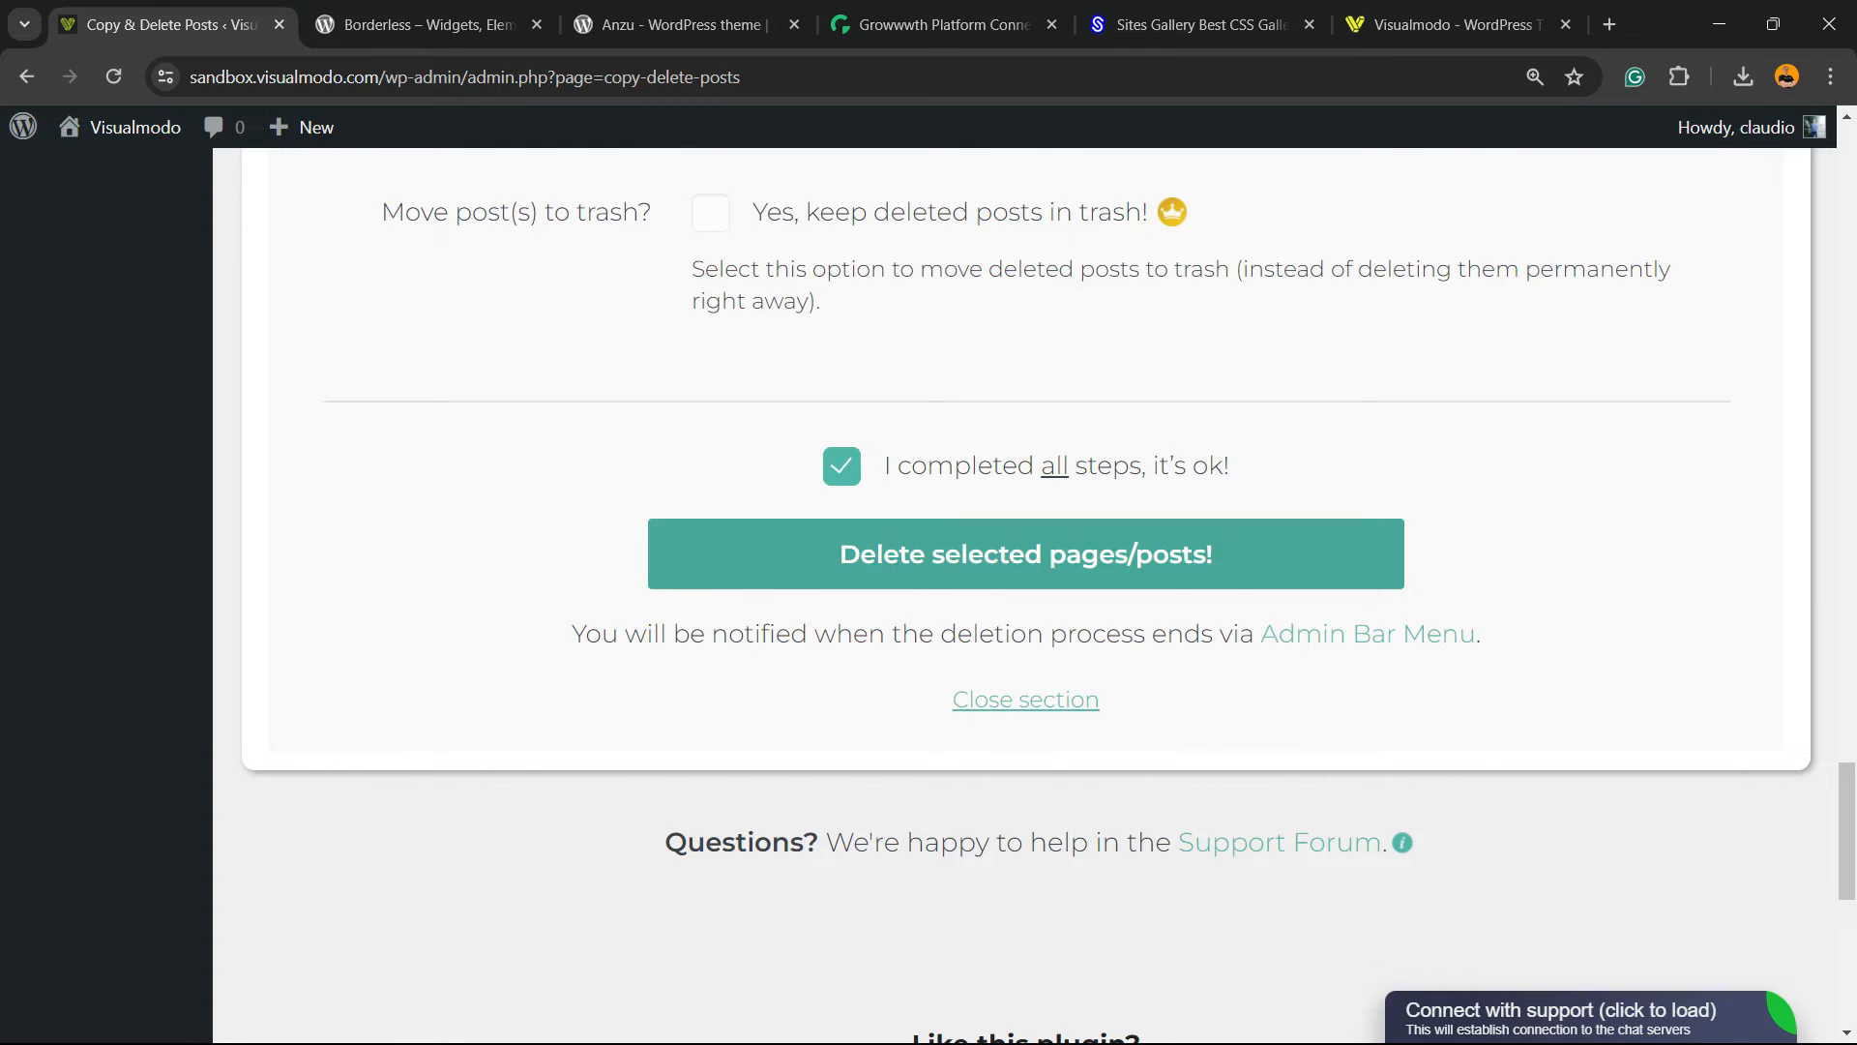
click(1024, 554)
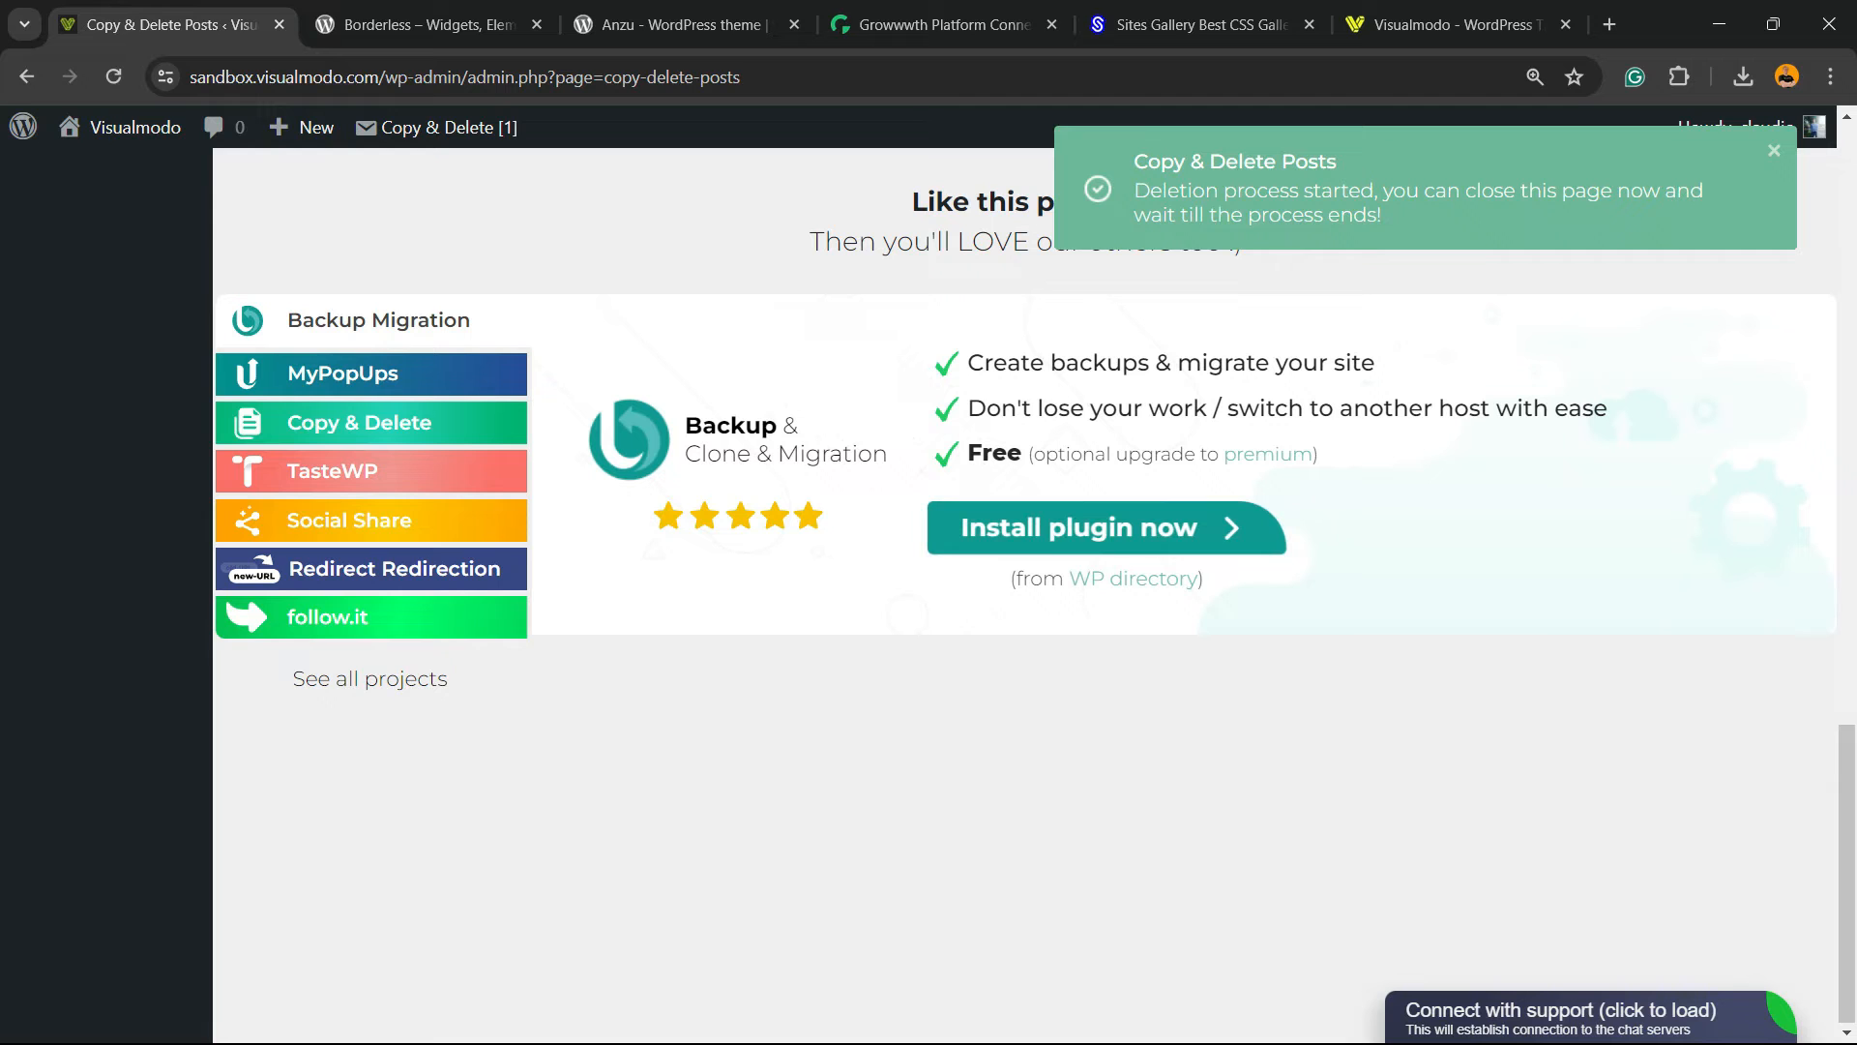
Reload Copy & Delete Posts and re-expand 'Delete duplicate posts/pages' to the Manual Cleanup settings
click(1774, 150)
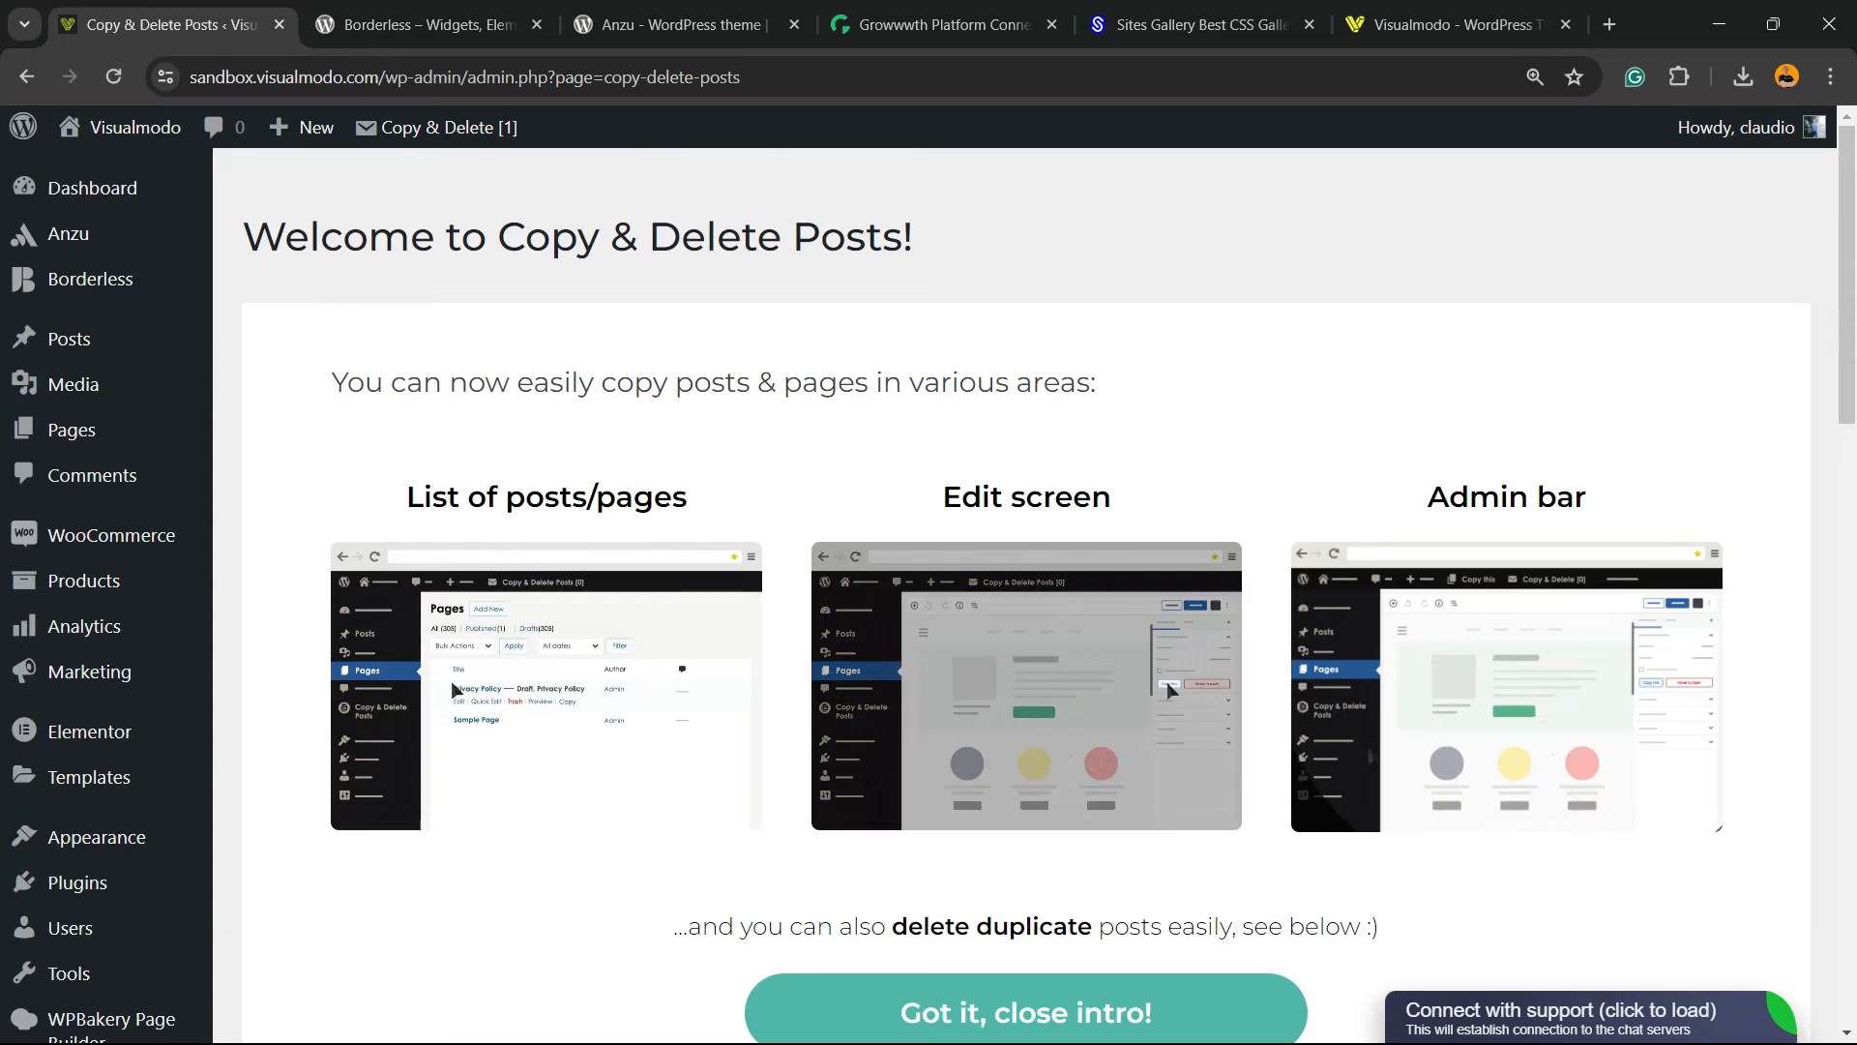
scroll(down, 3)
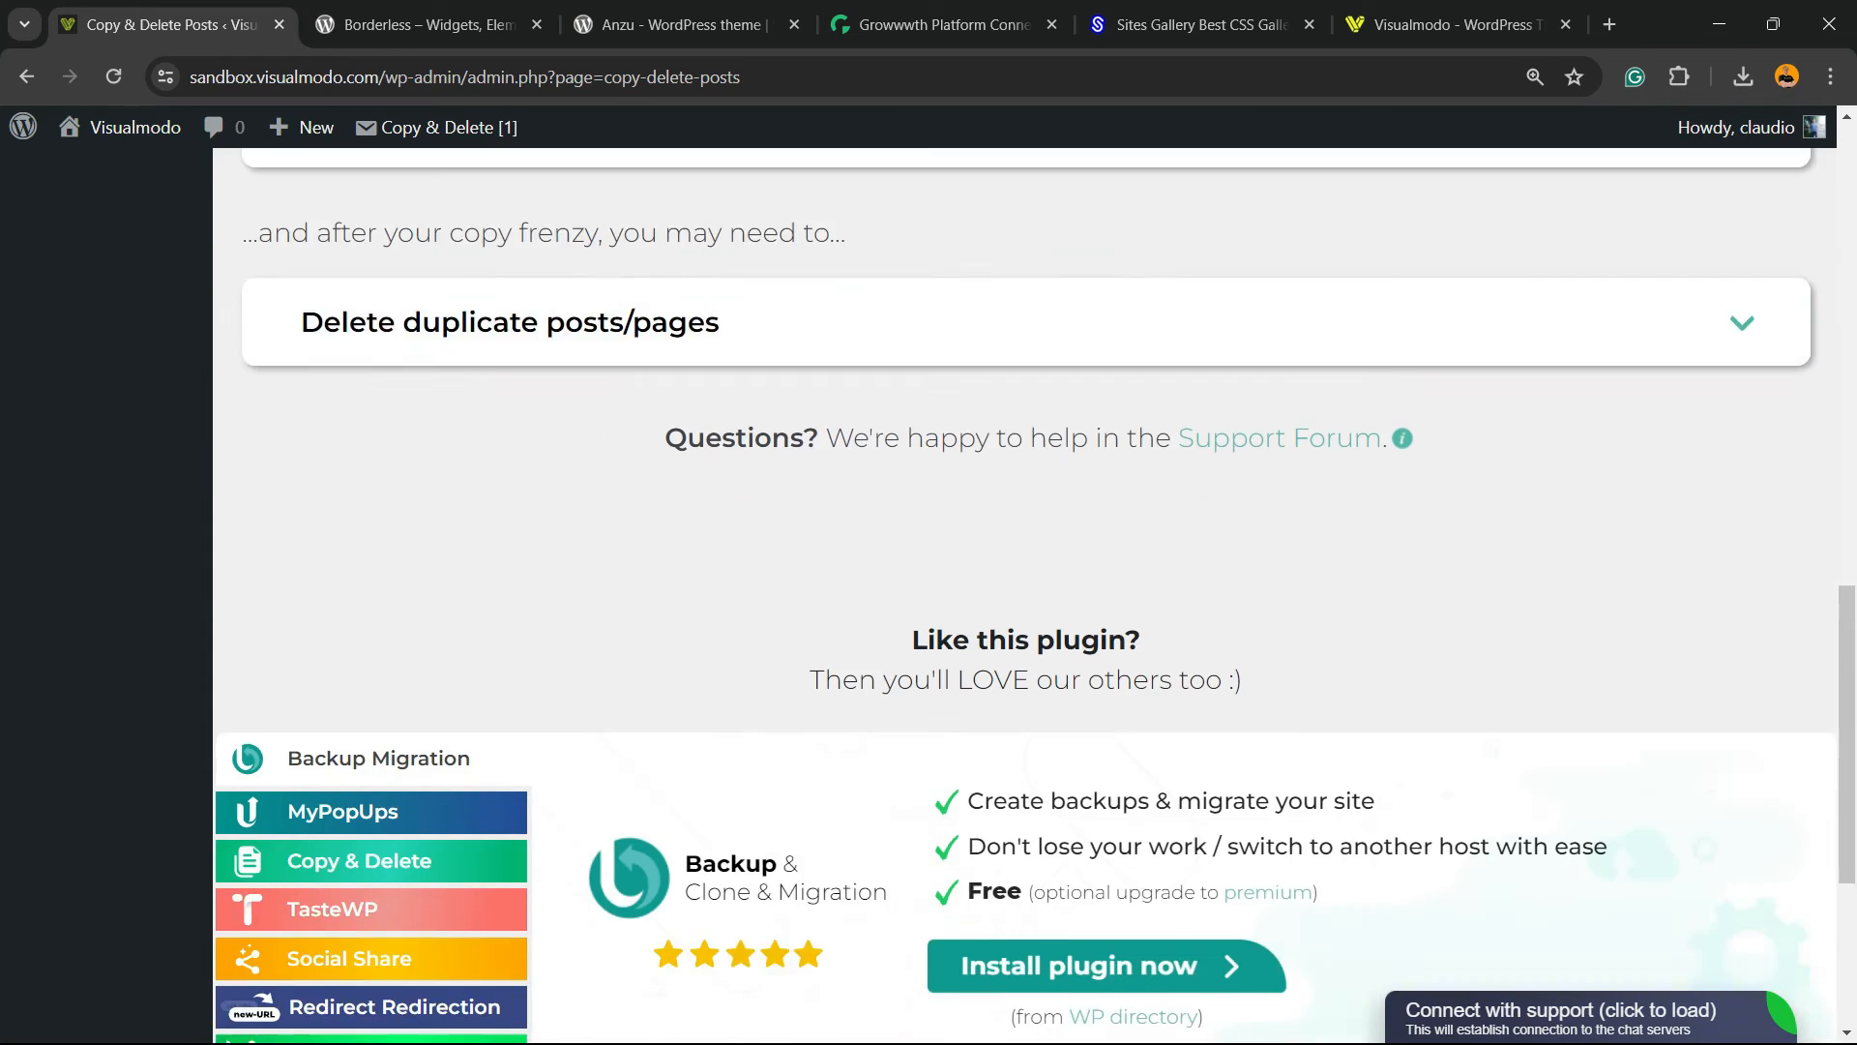
scroll(down, 3)
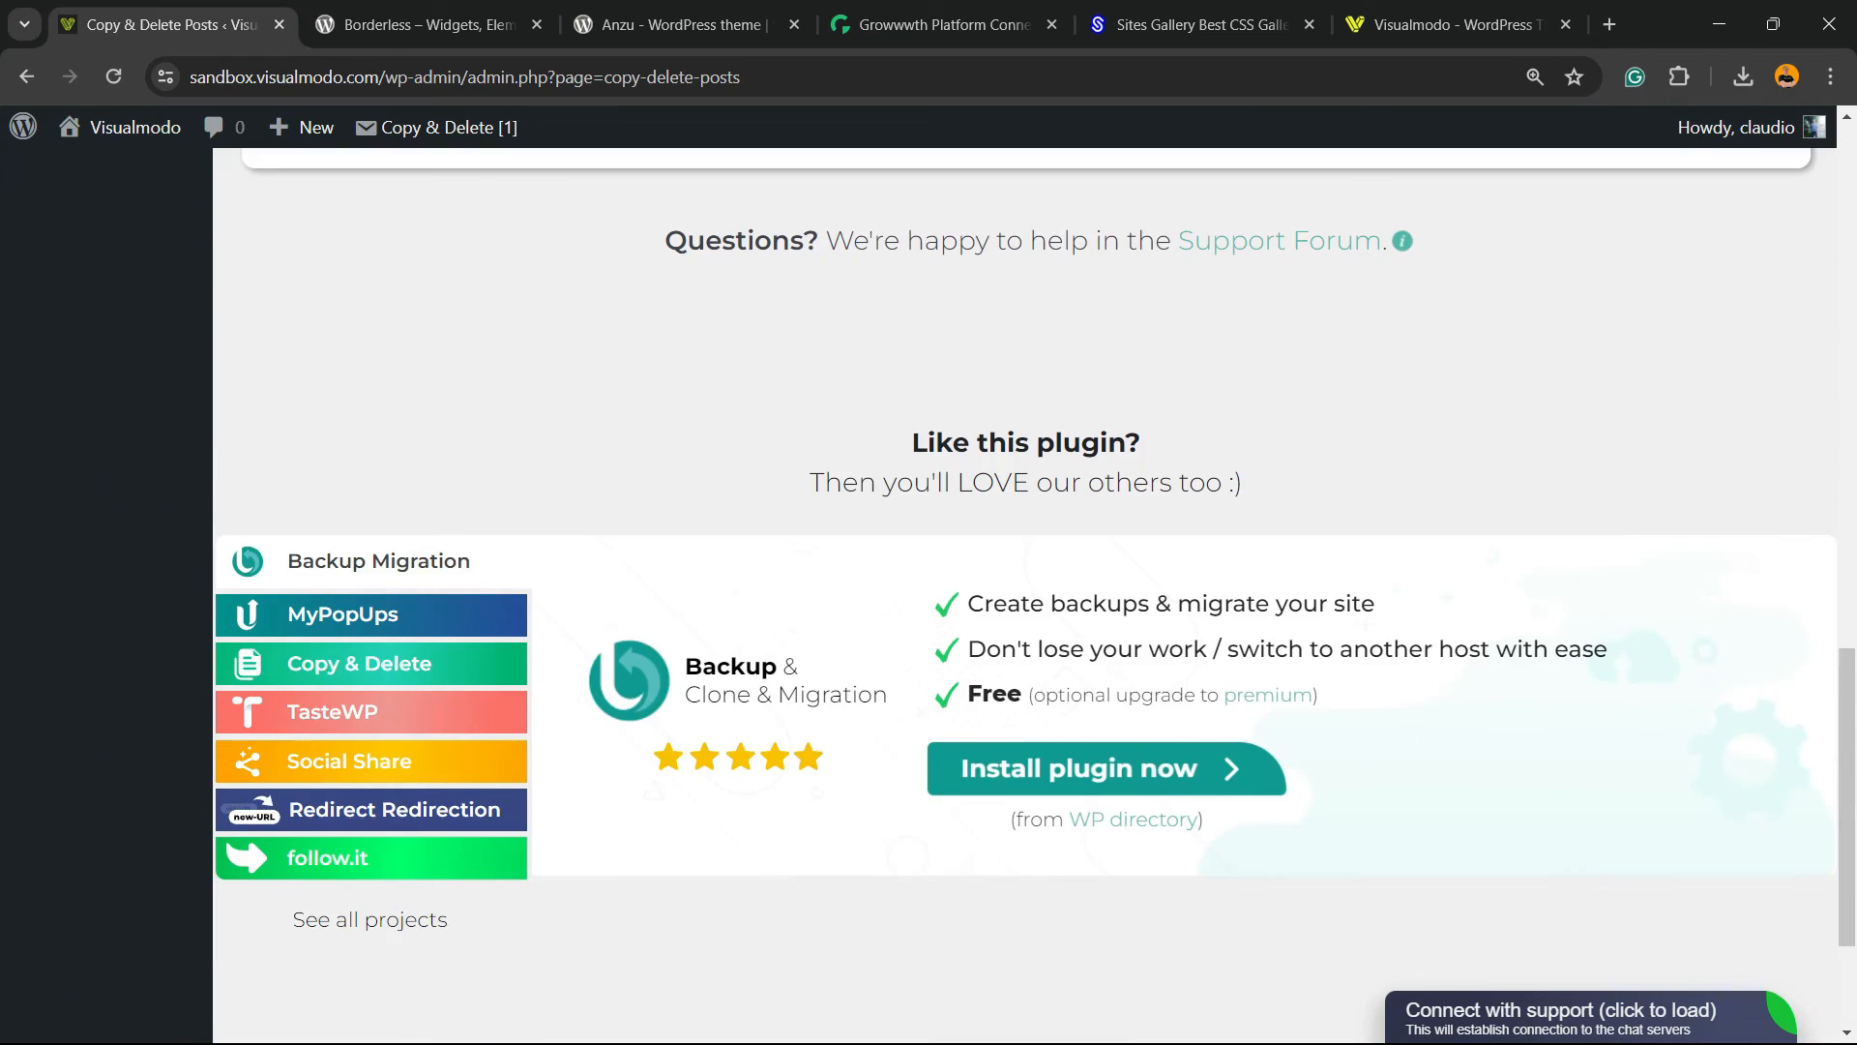
scroll(up, 3)
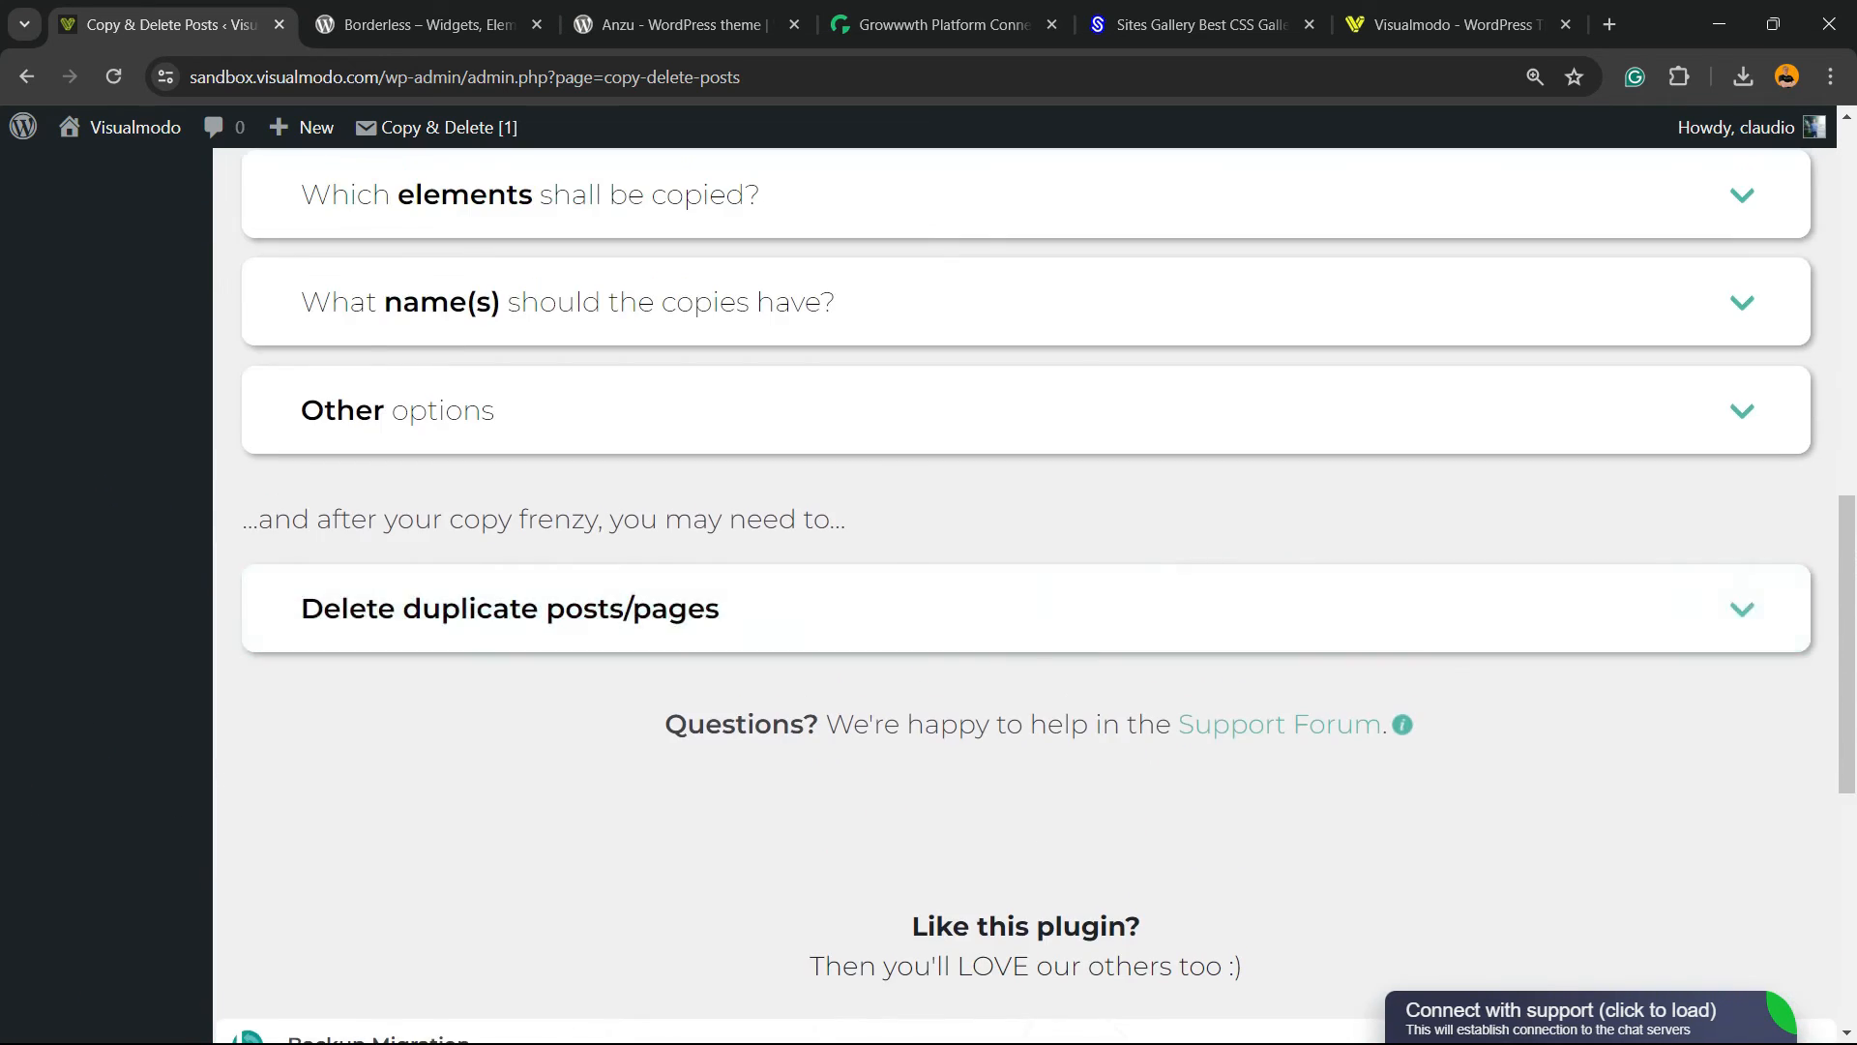
click(510, 608)
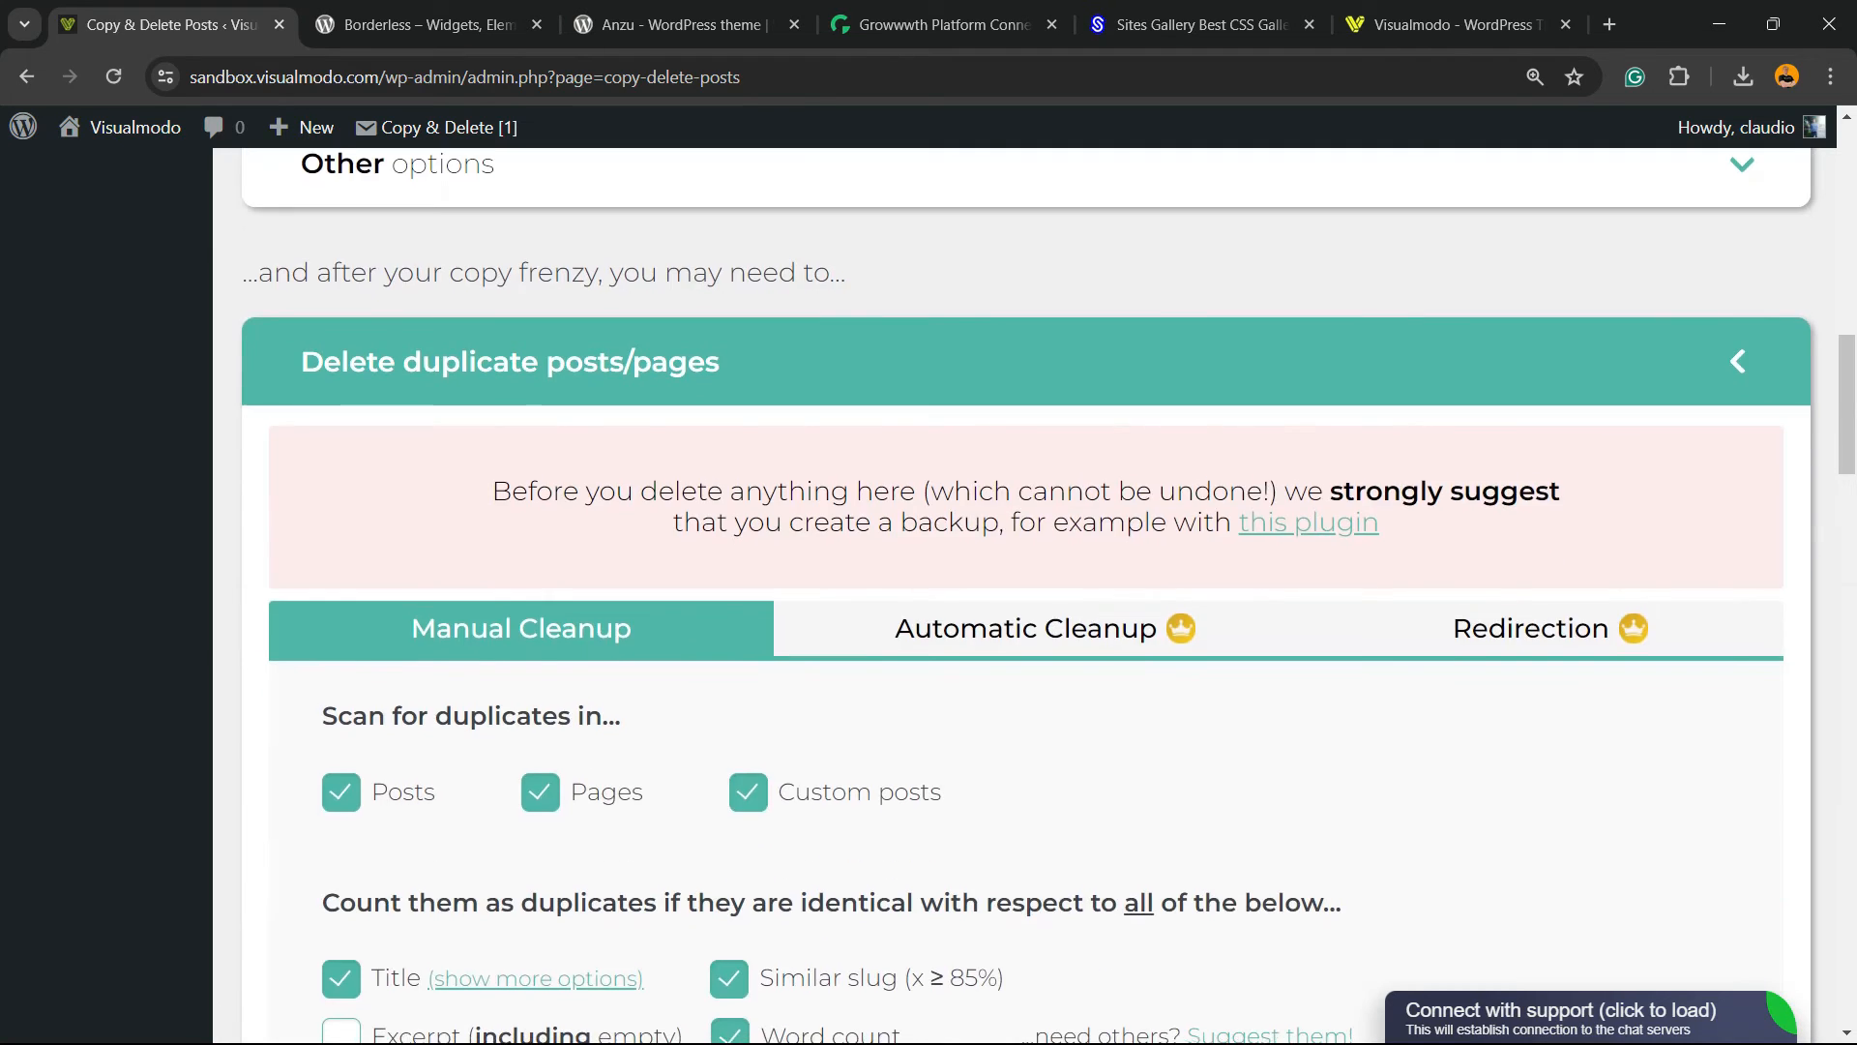
scroll(down, 3)
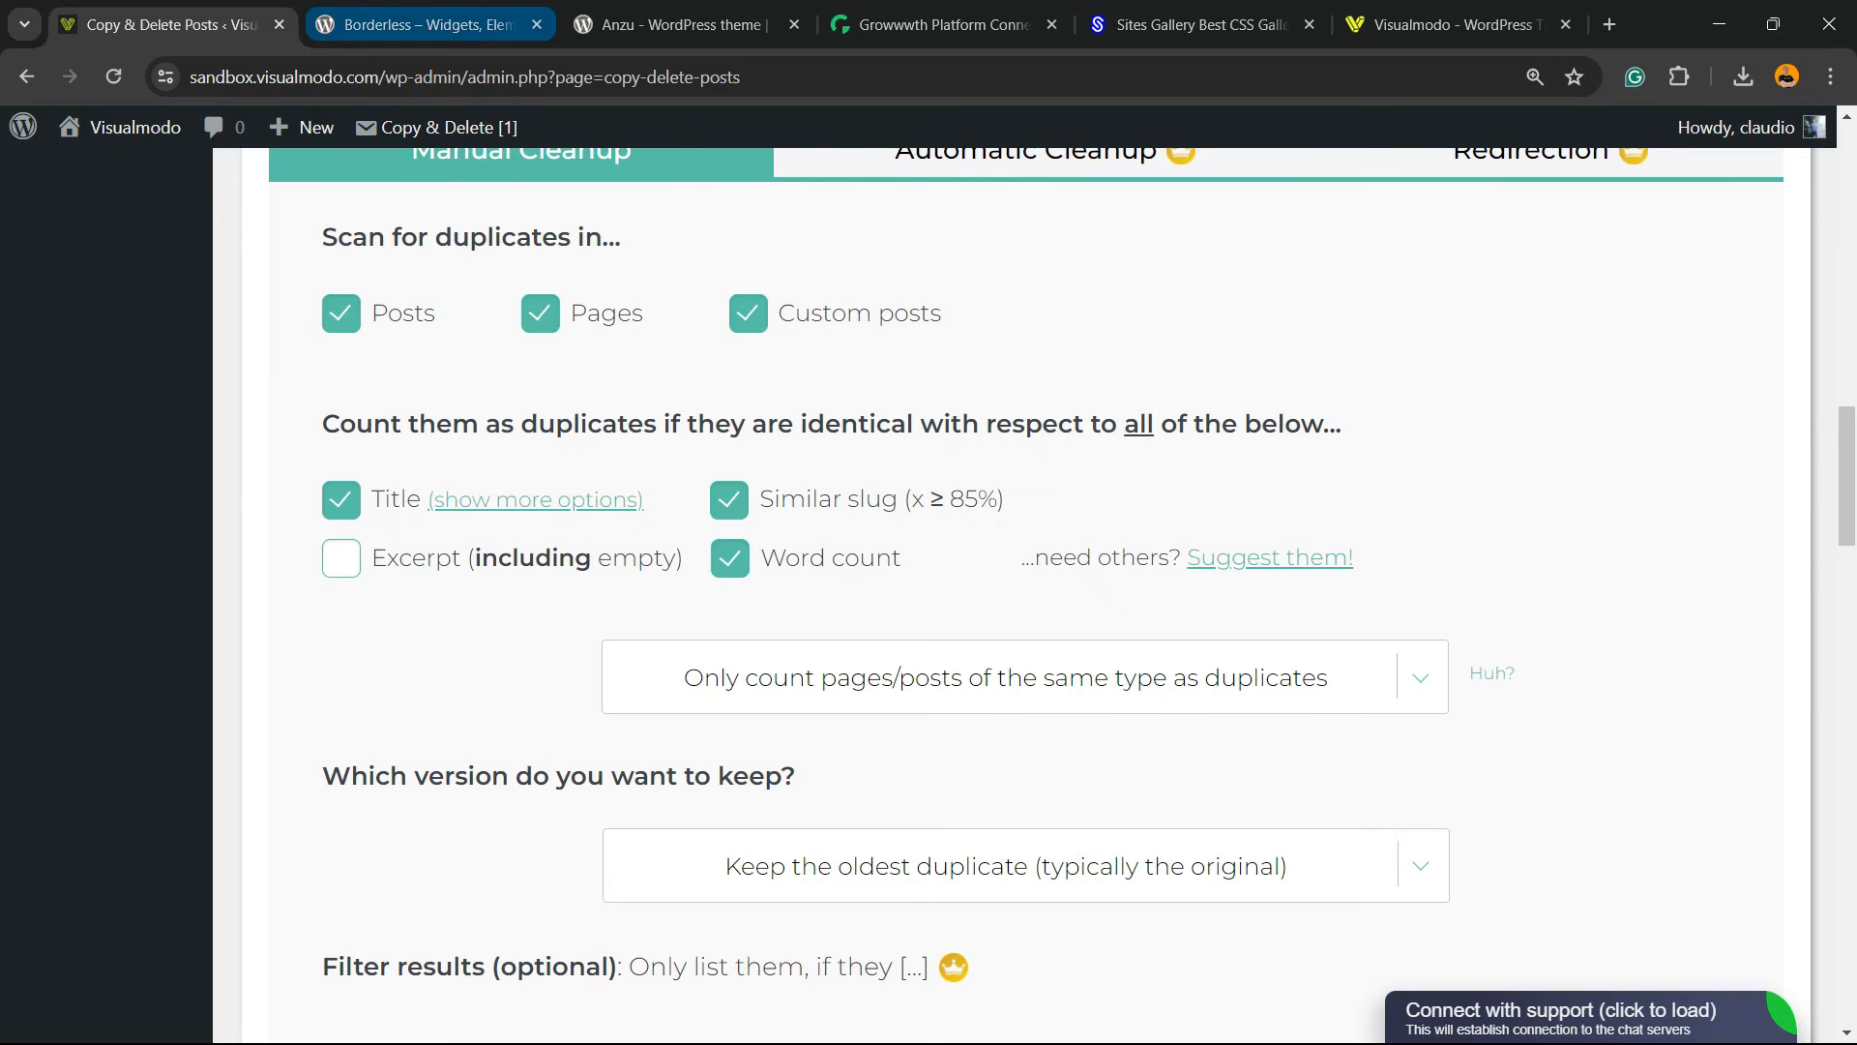
Look over the Borderless plugin and Anzu theme tabs, then return to installed plugins
click(426, 23)
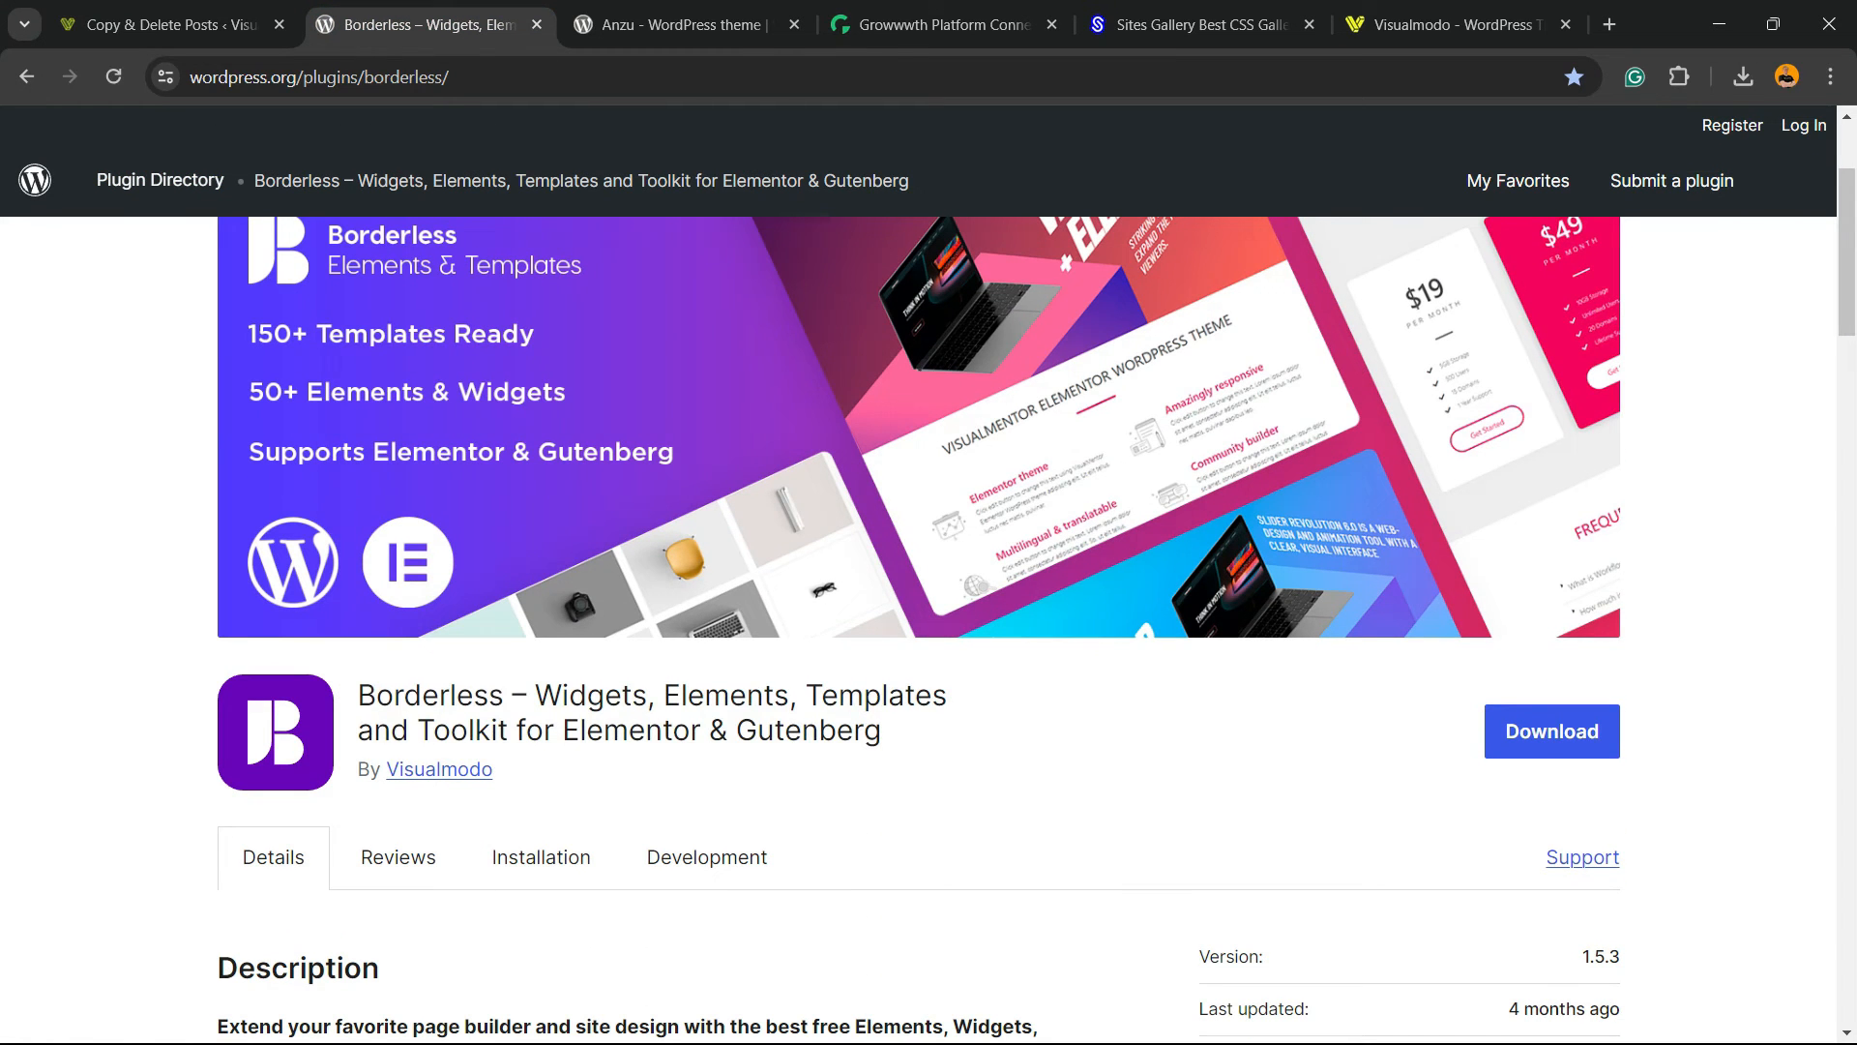
triple_click(651, 696)
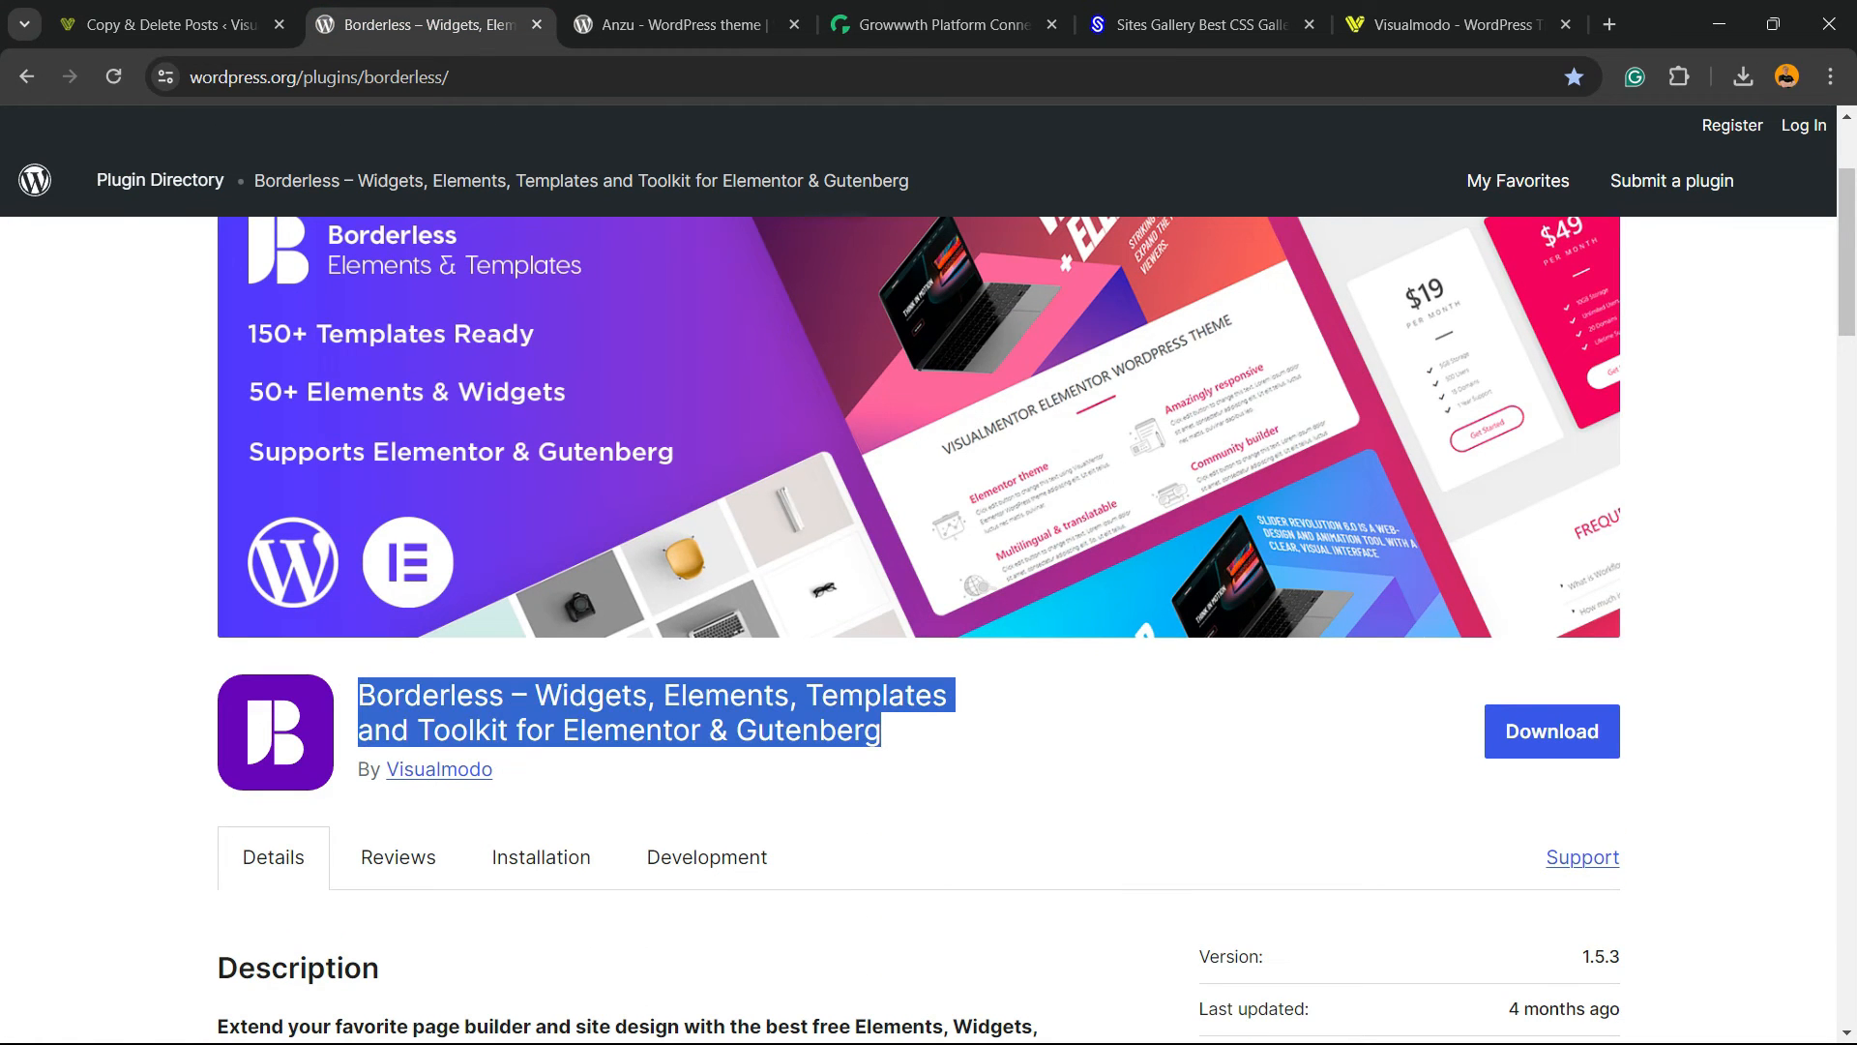
click(669, 23)
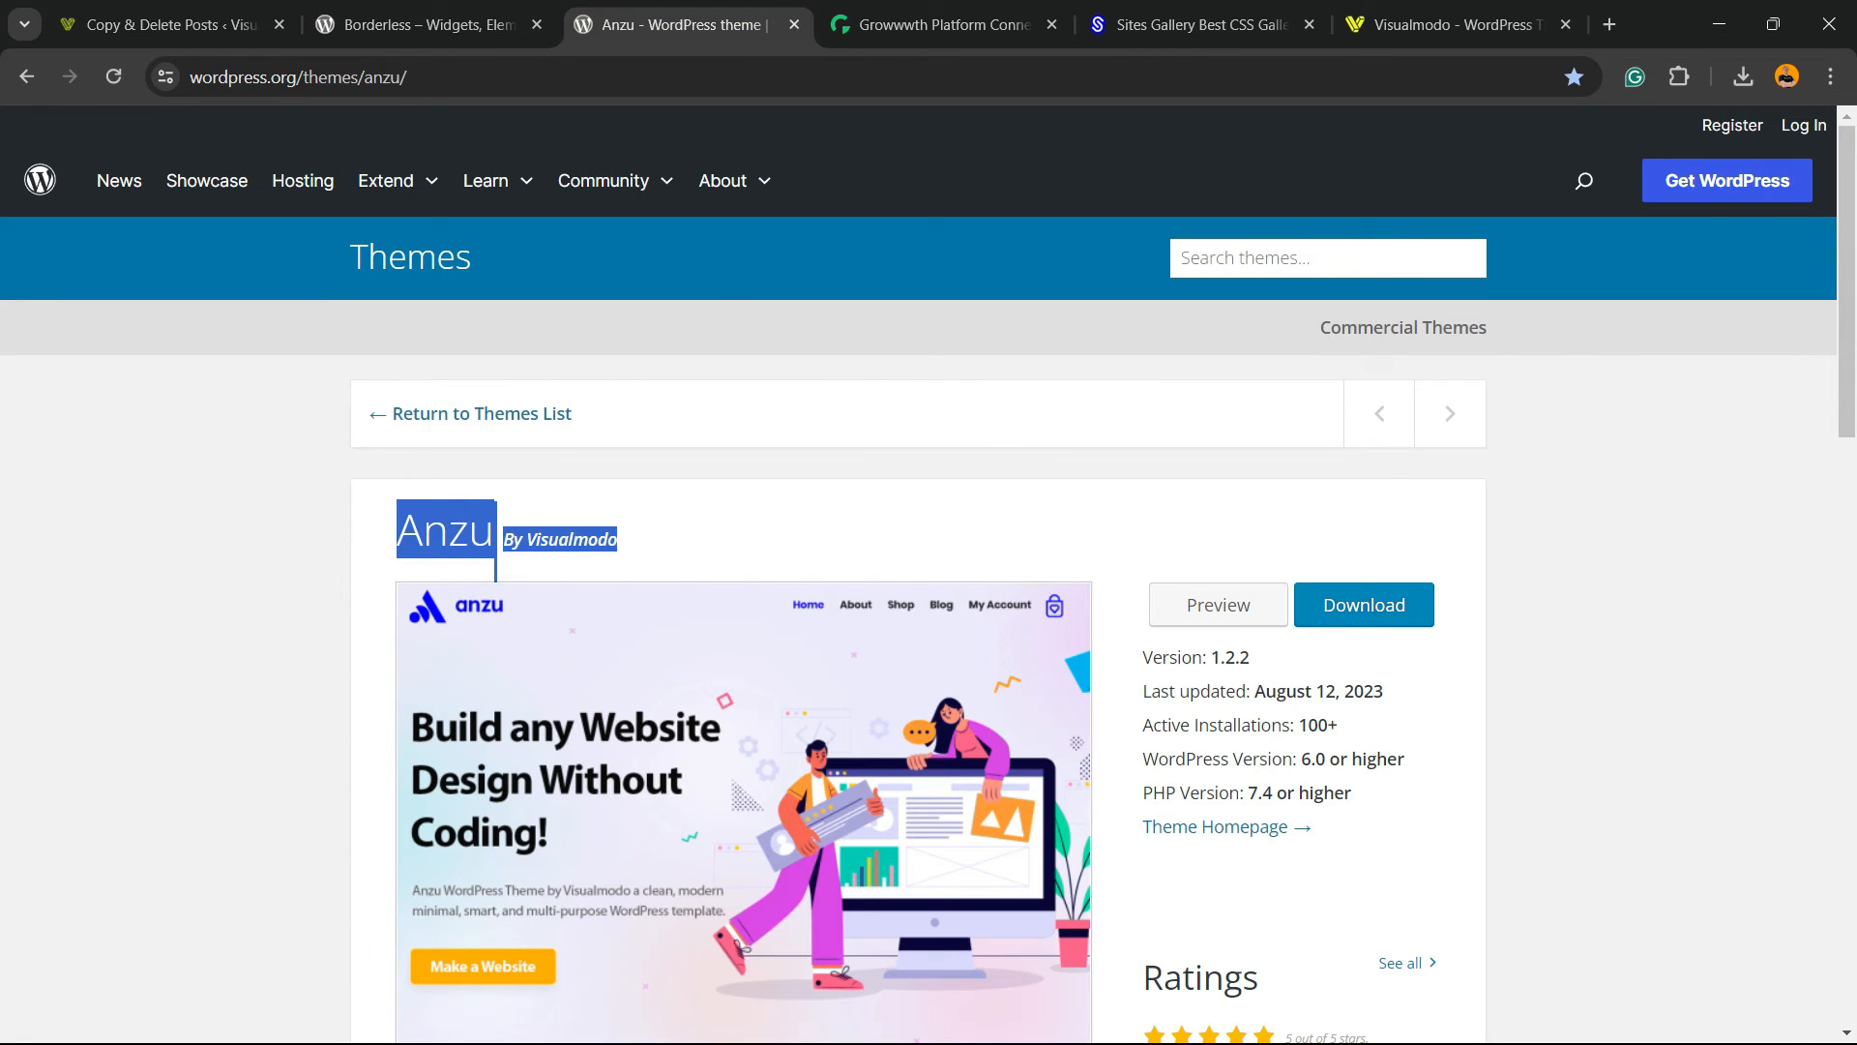
click(165, 23)
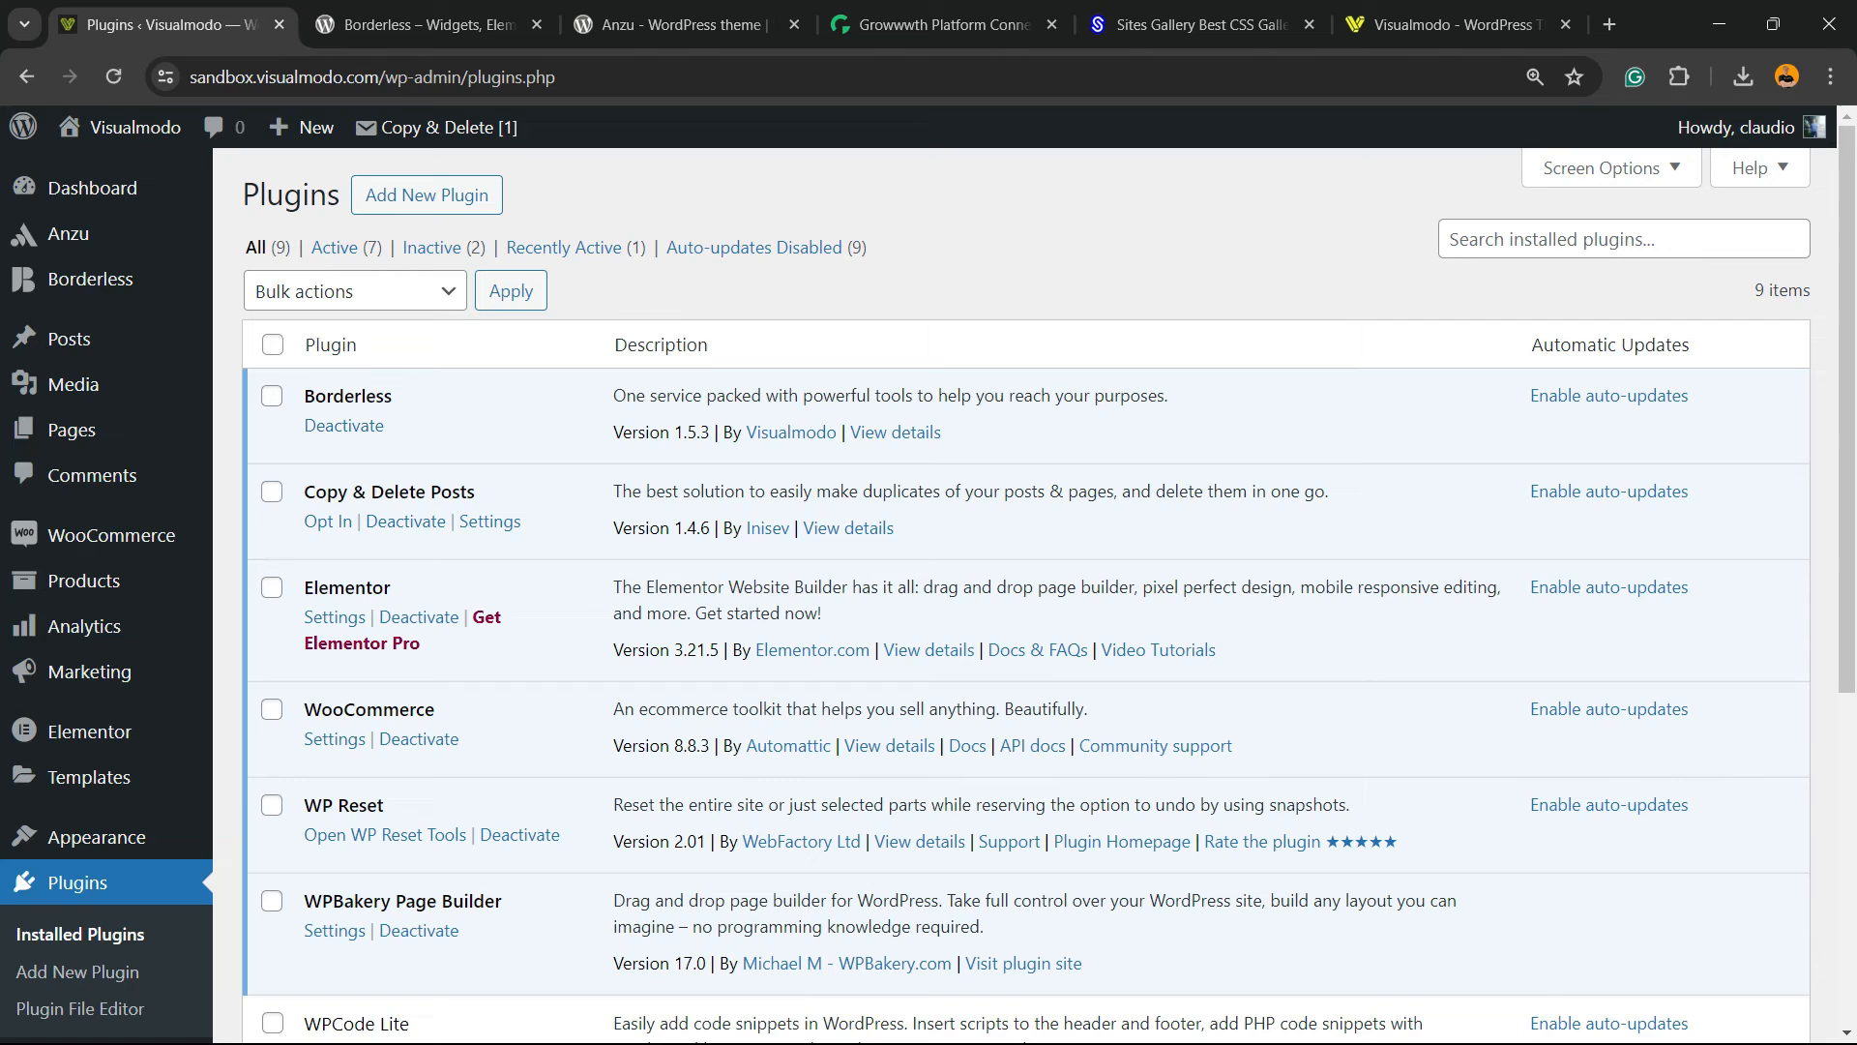
Deactivate Copy & Delete Posts from the installed plugins list
click(406, 522)
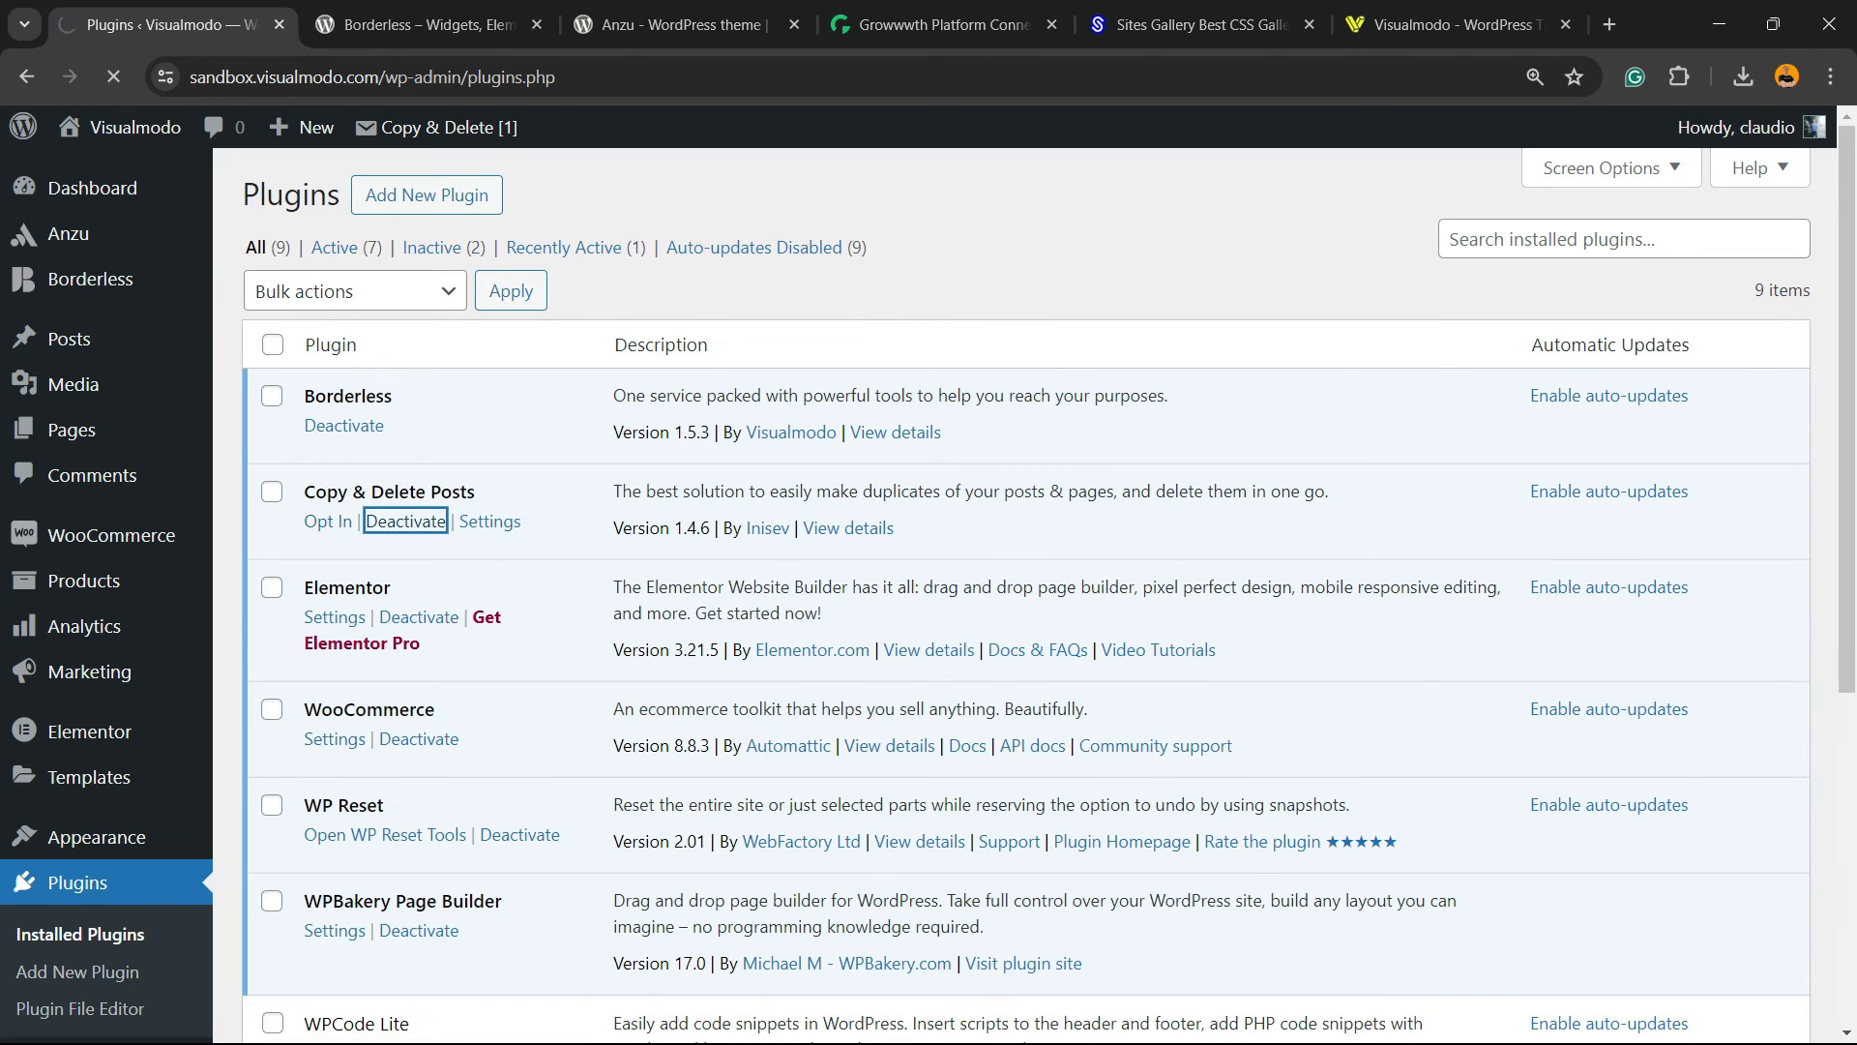
click(405, 522)
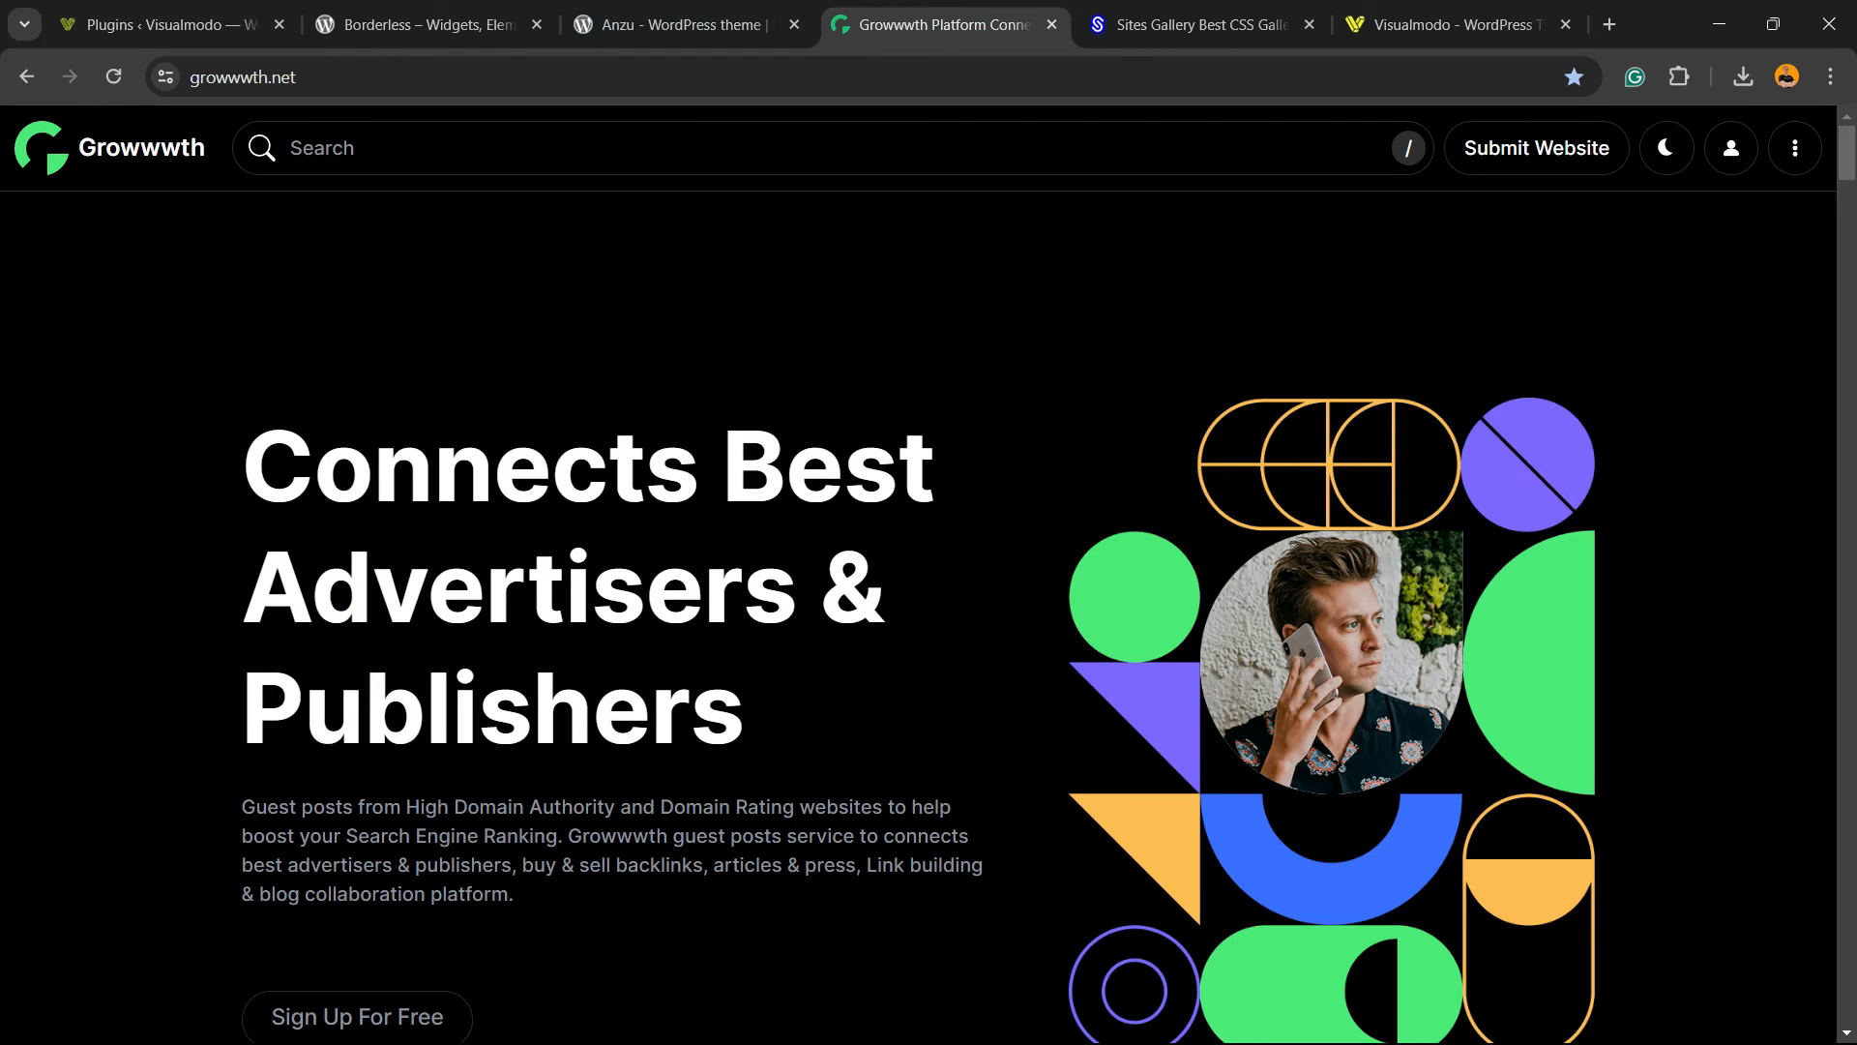
Scroll past Growwwth's featured and latest listings, then browse the Sites Gallery showcase
scroll(down, 3)
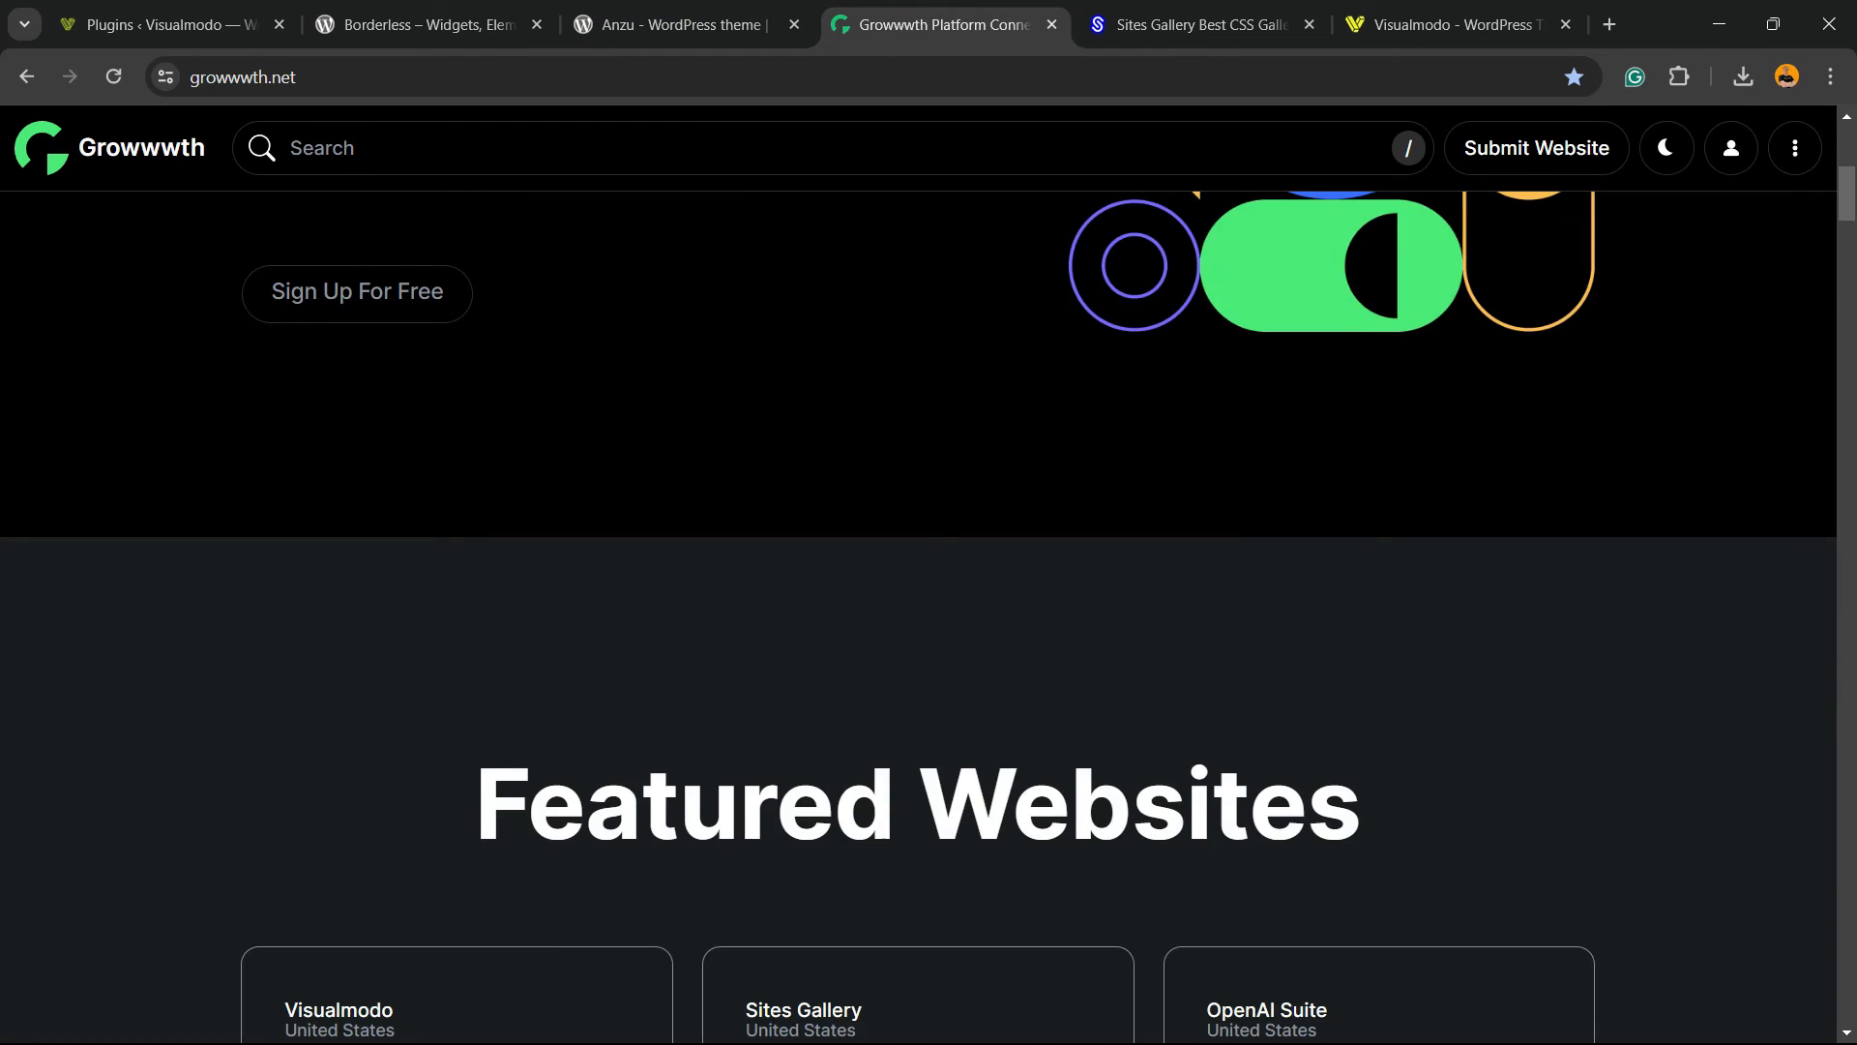
scroll(down, 3)
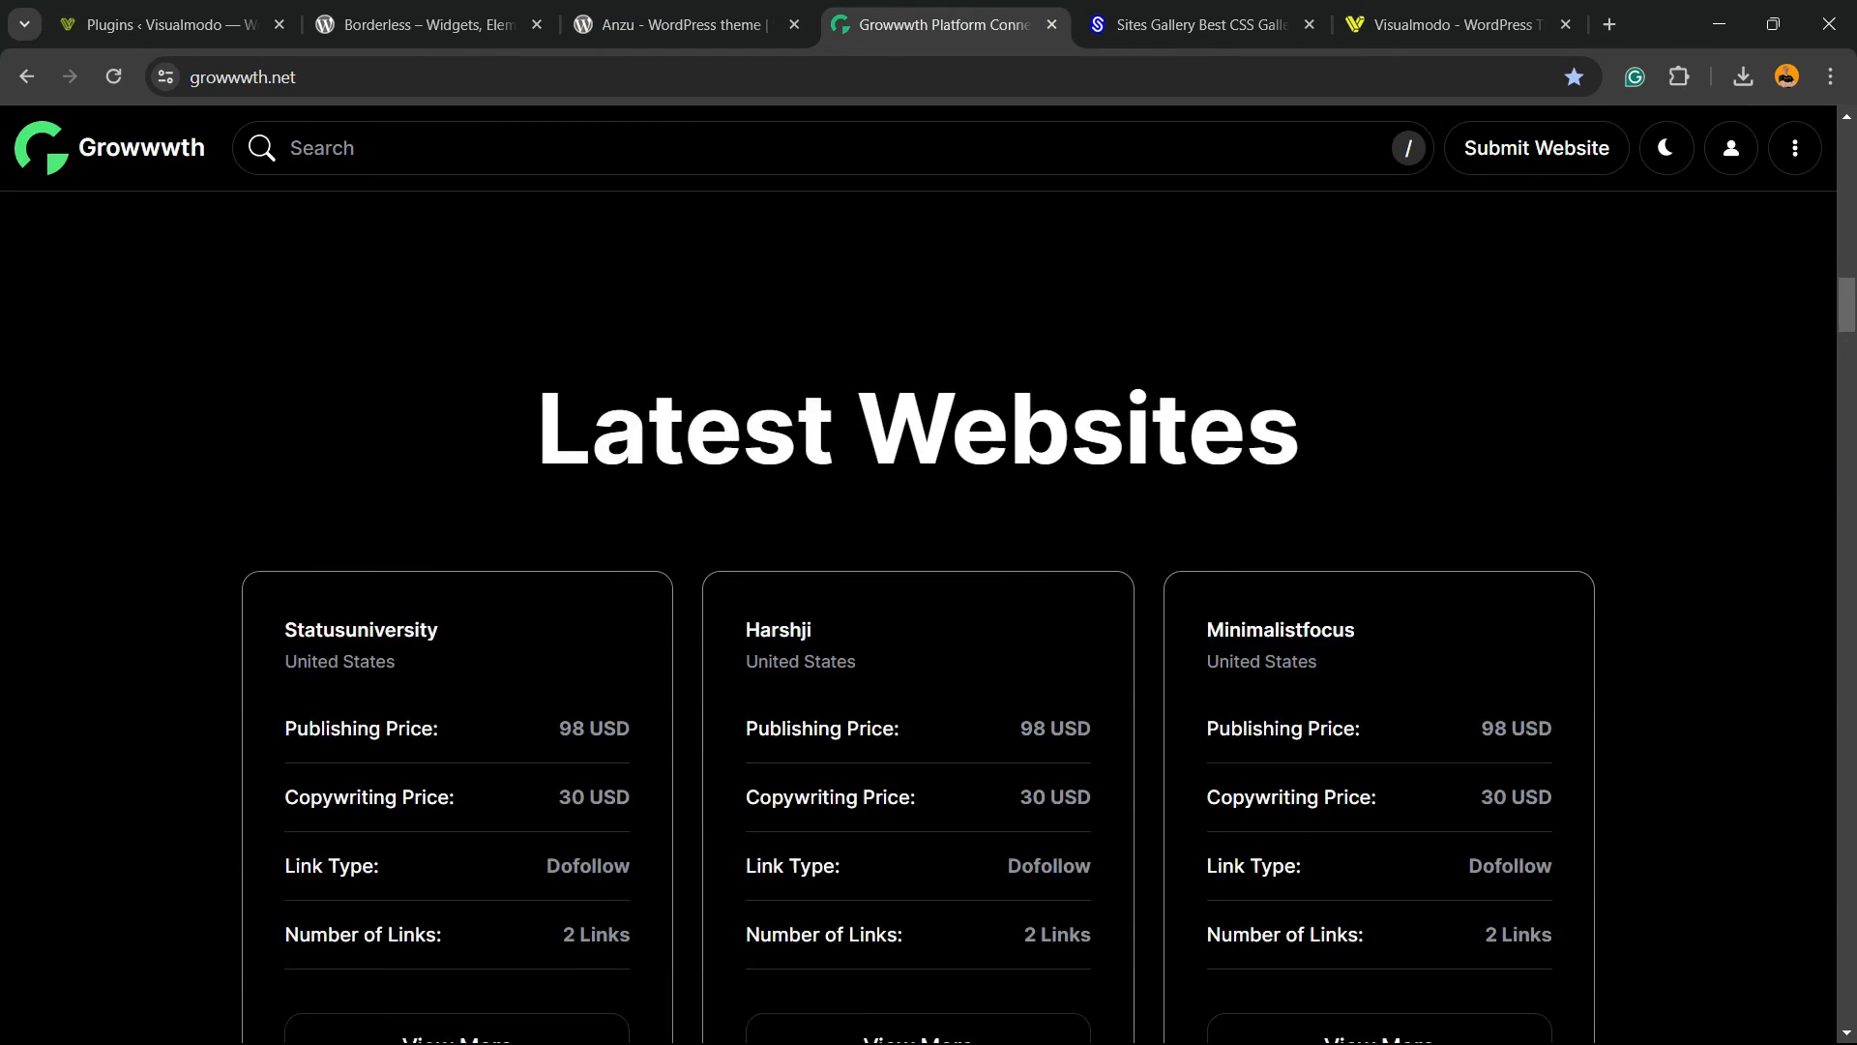
scroll(down, 3)
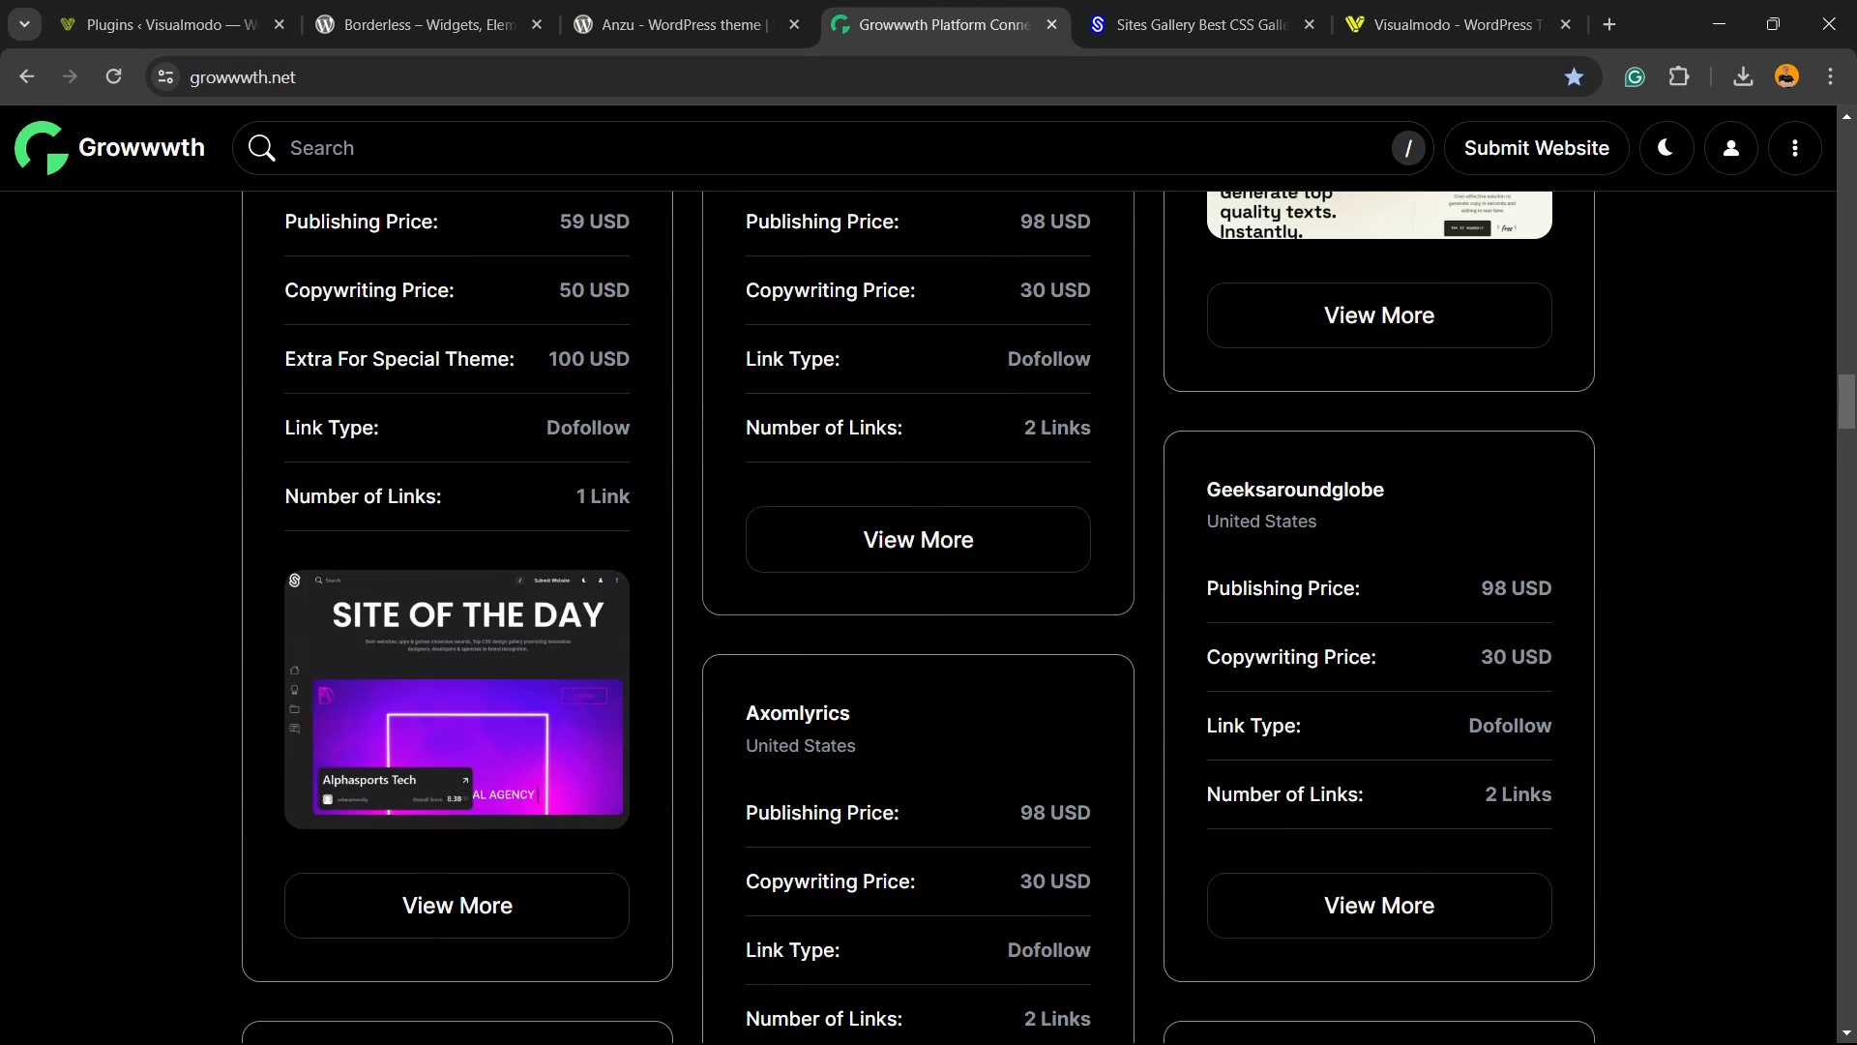
click(1199, 23)
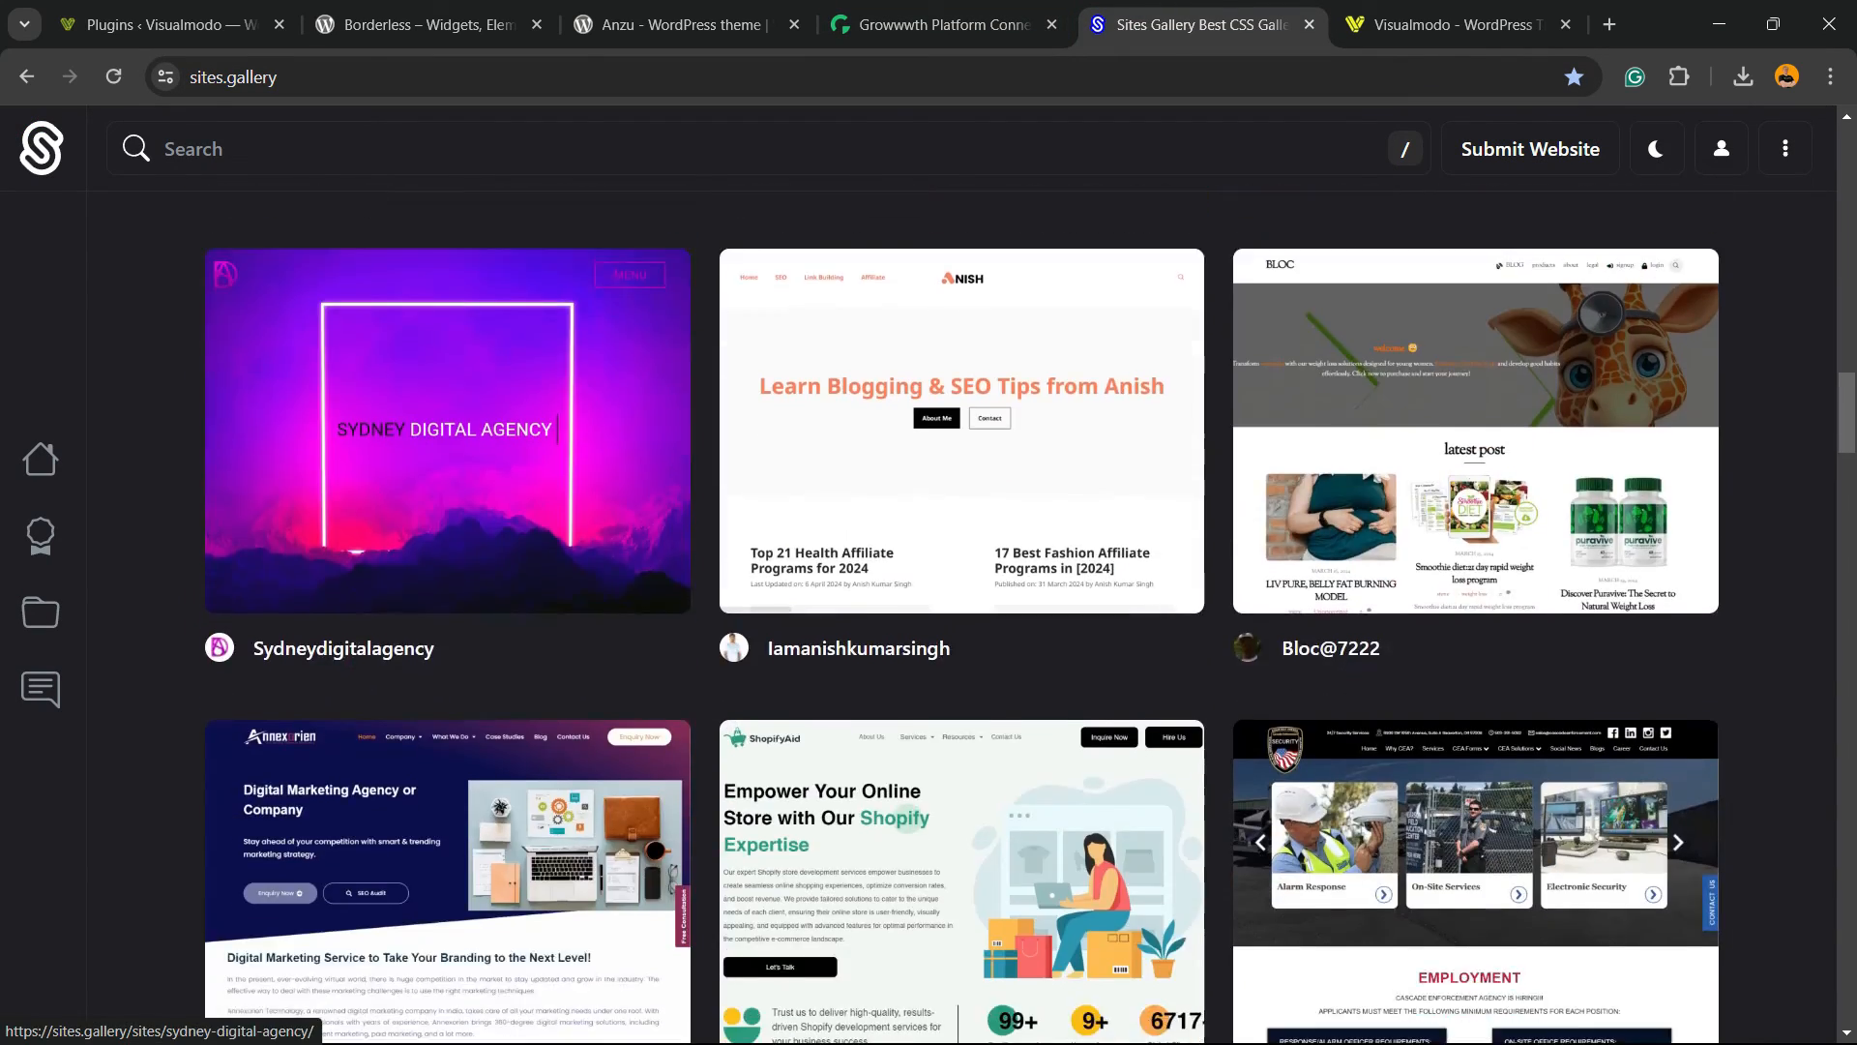
scroll(down, 3)
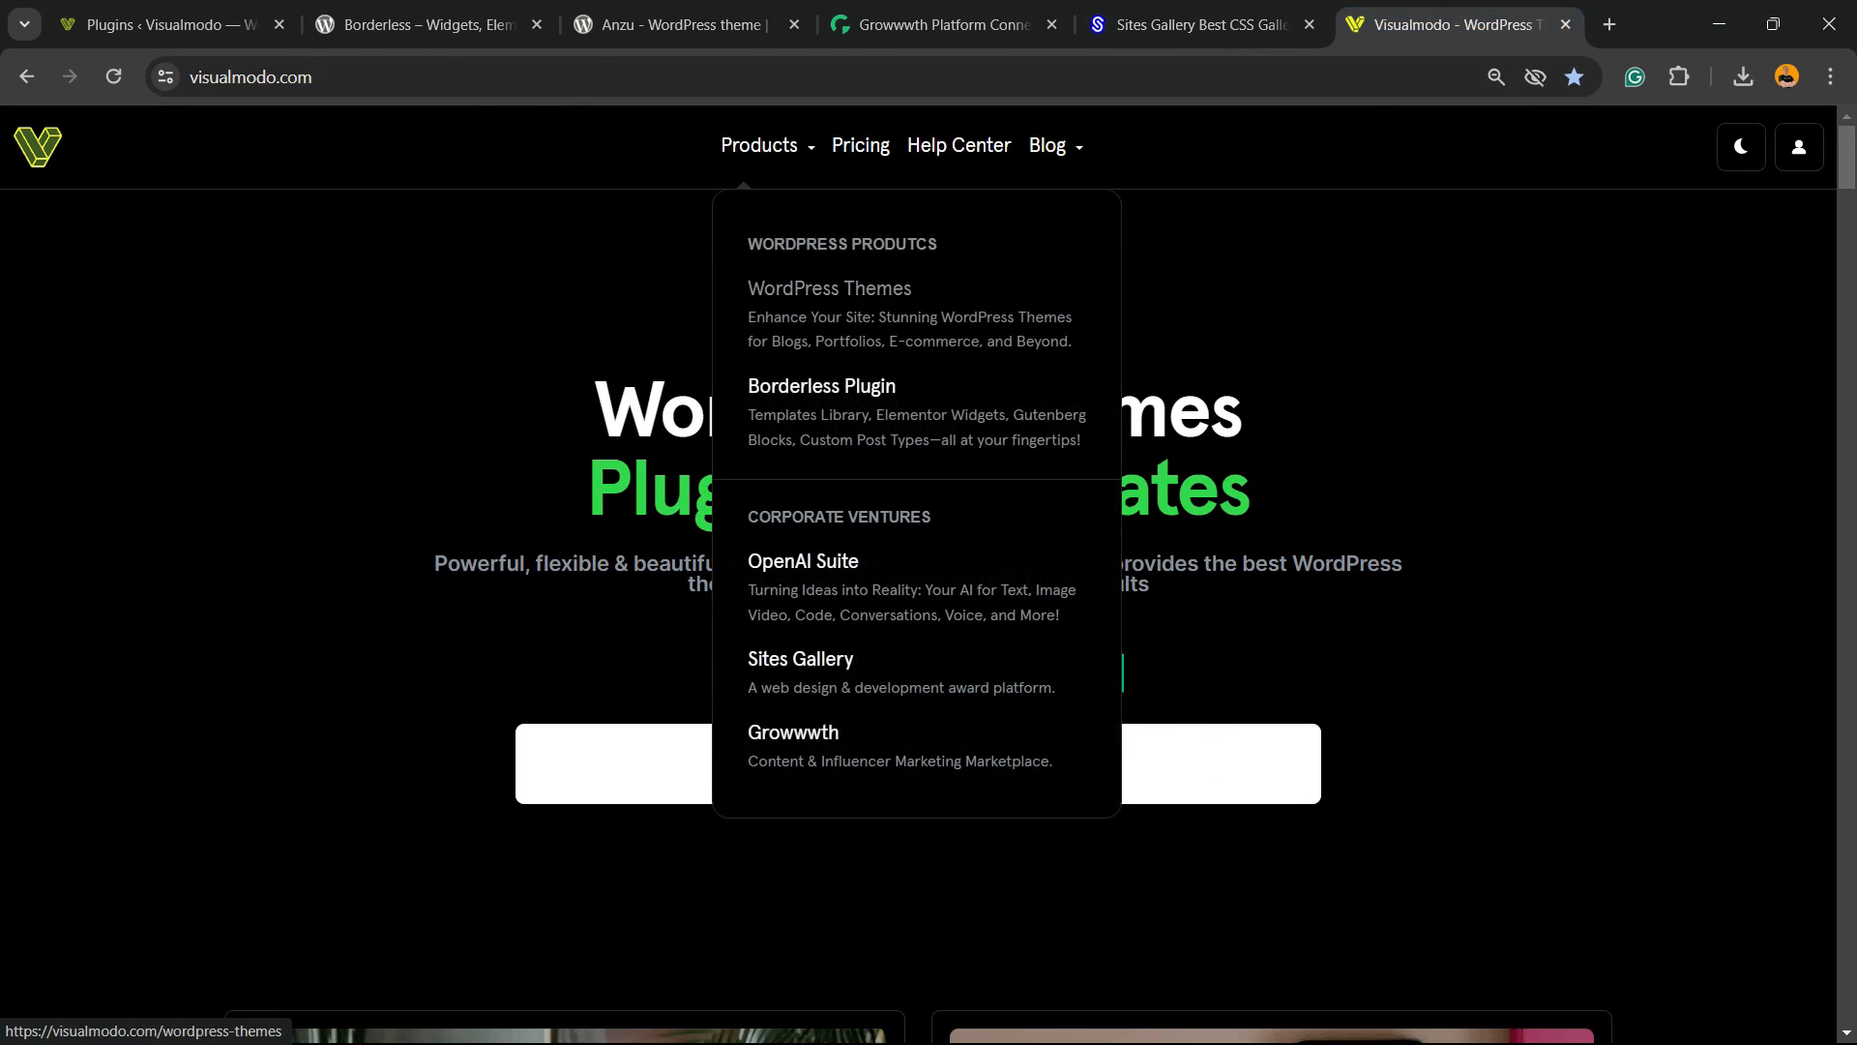
Scroll the premium WordPress themes page through Cafe, Petshop, Spark, Zenith and Gym
click(829, 288)
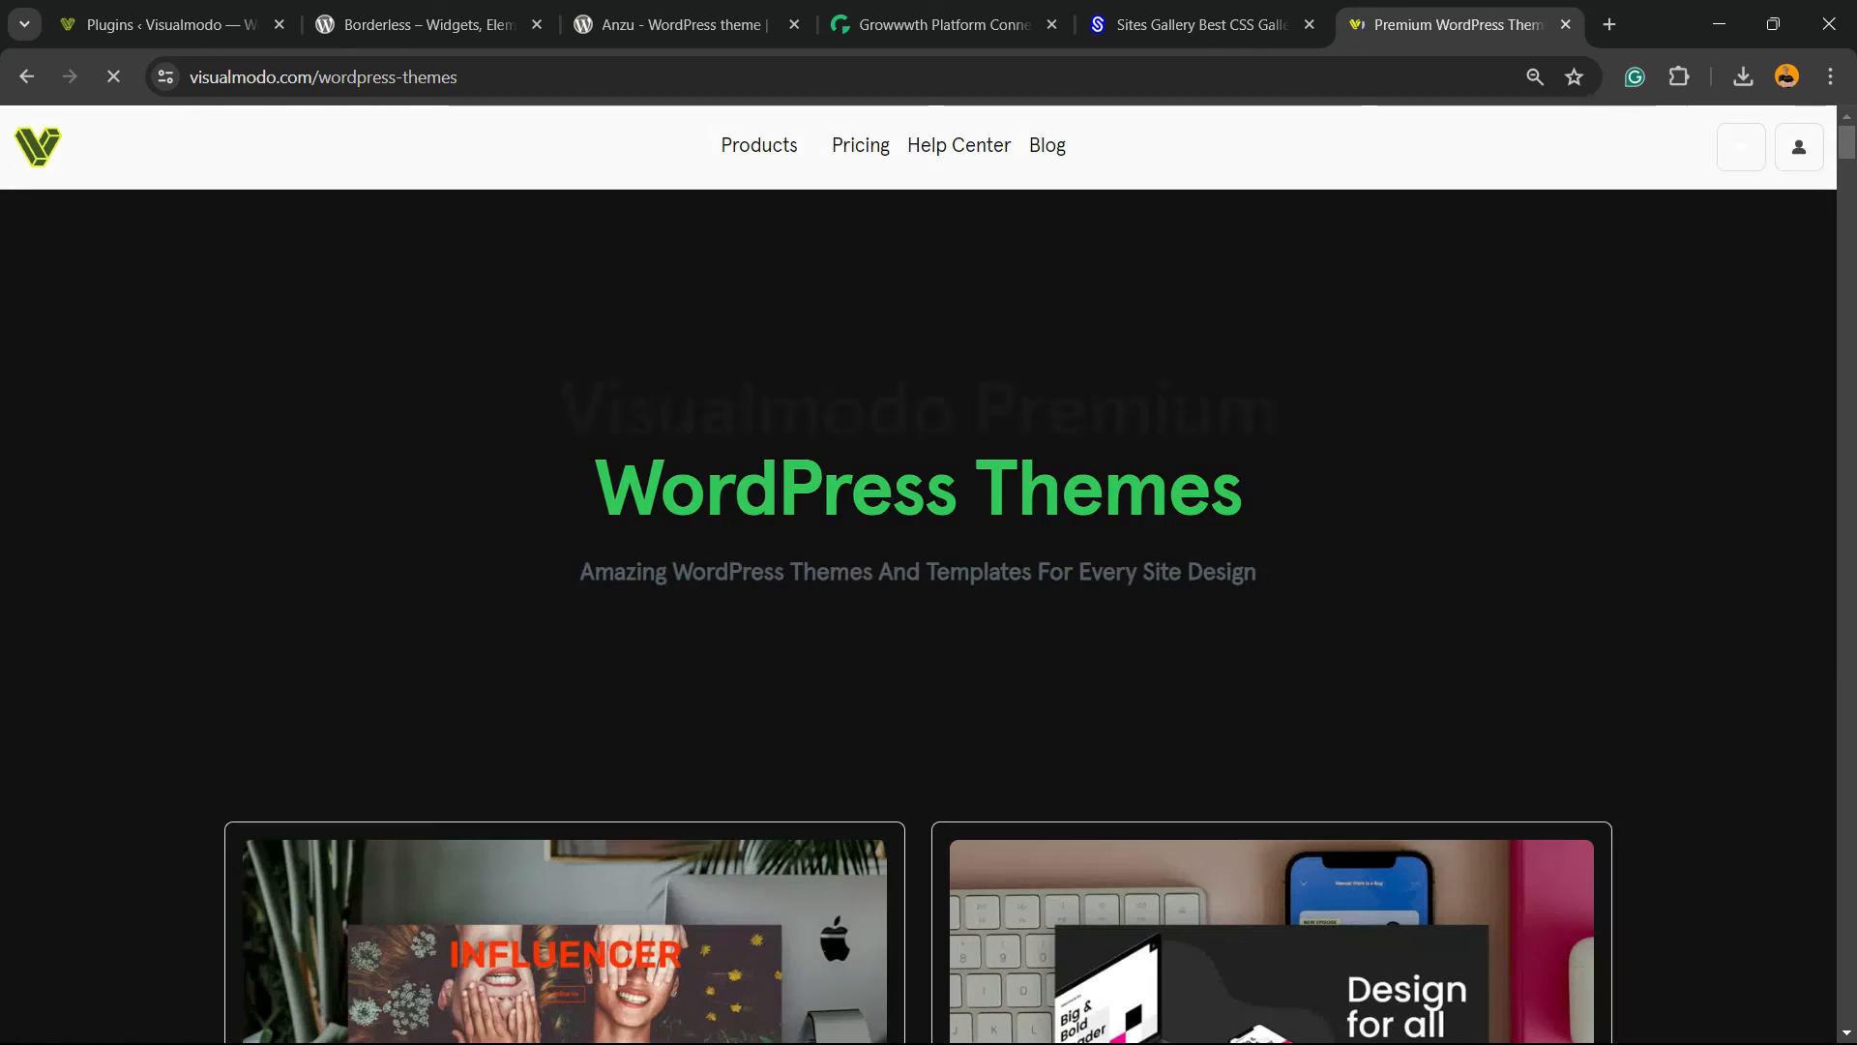
scroll(down, 3)
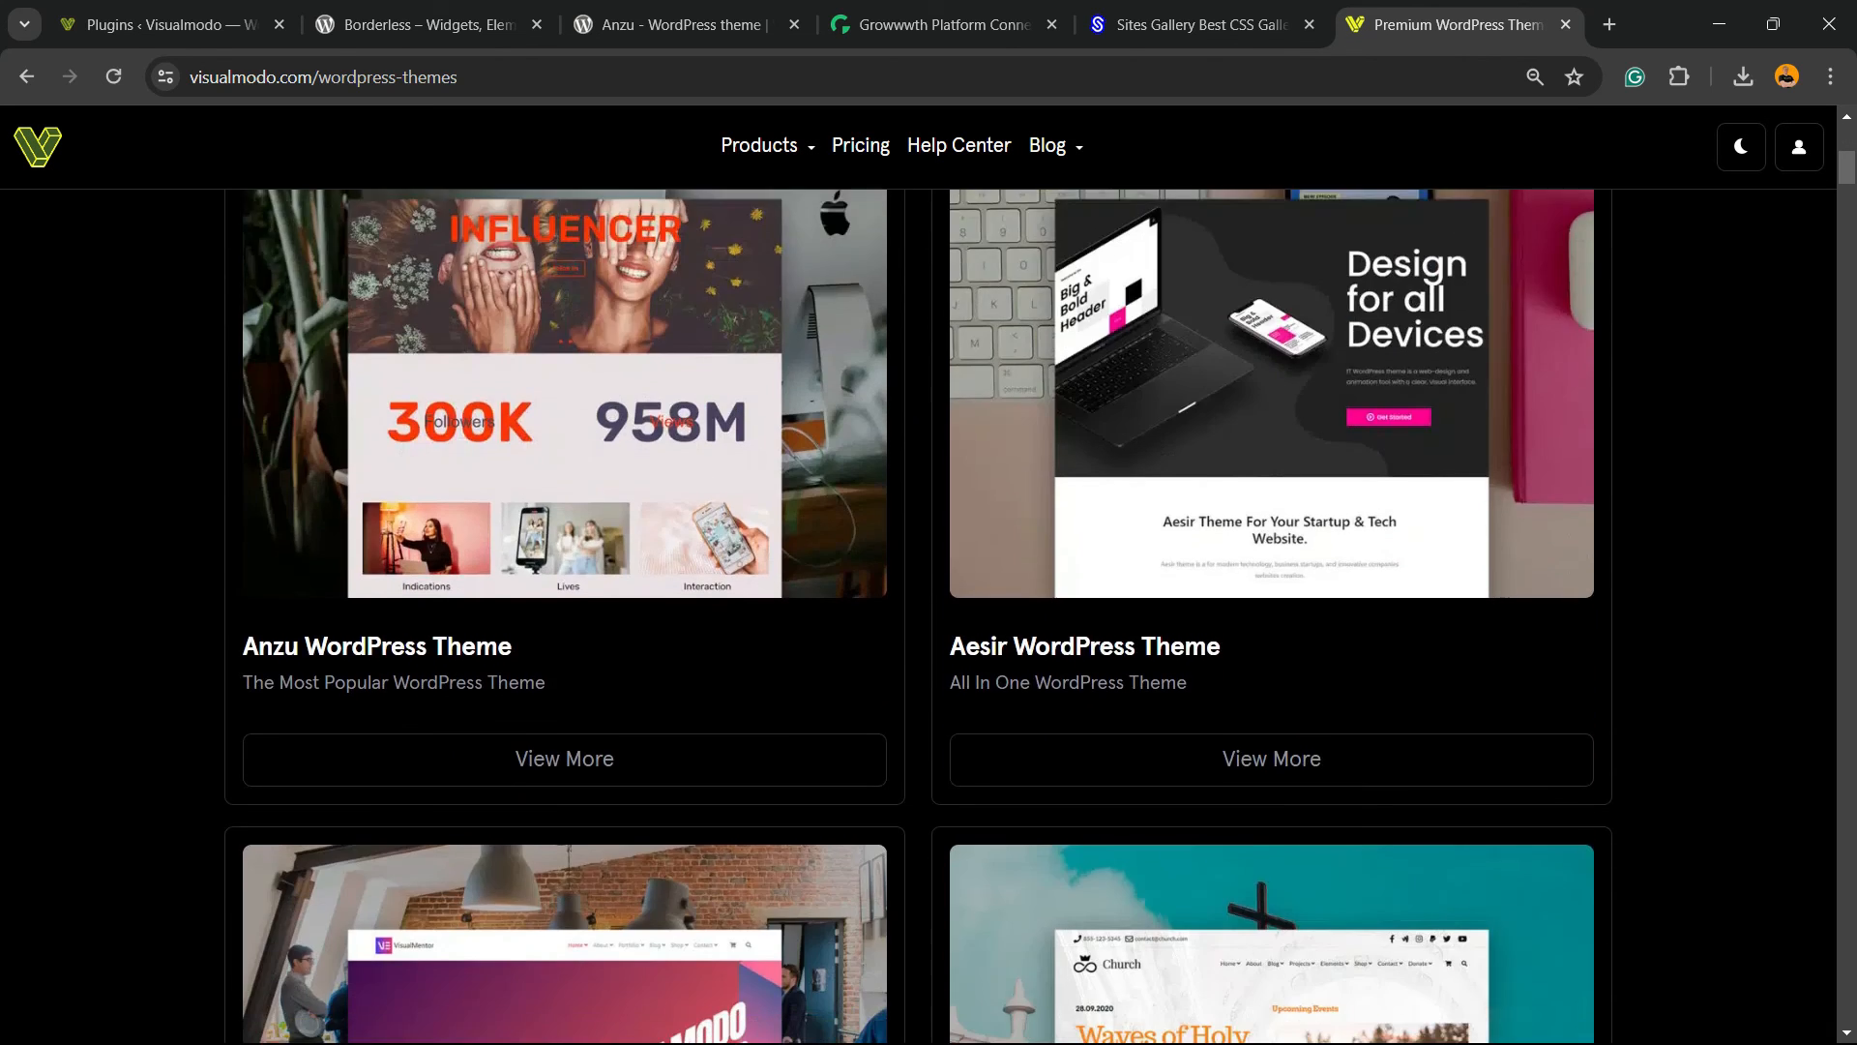
scroll(down, 3)
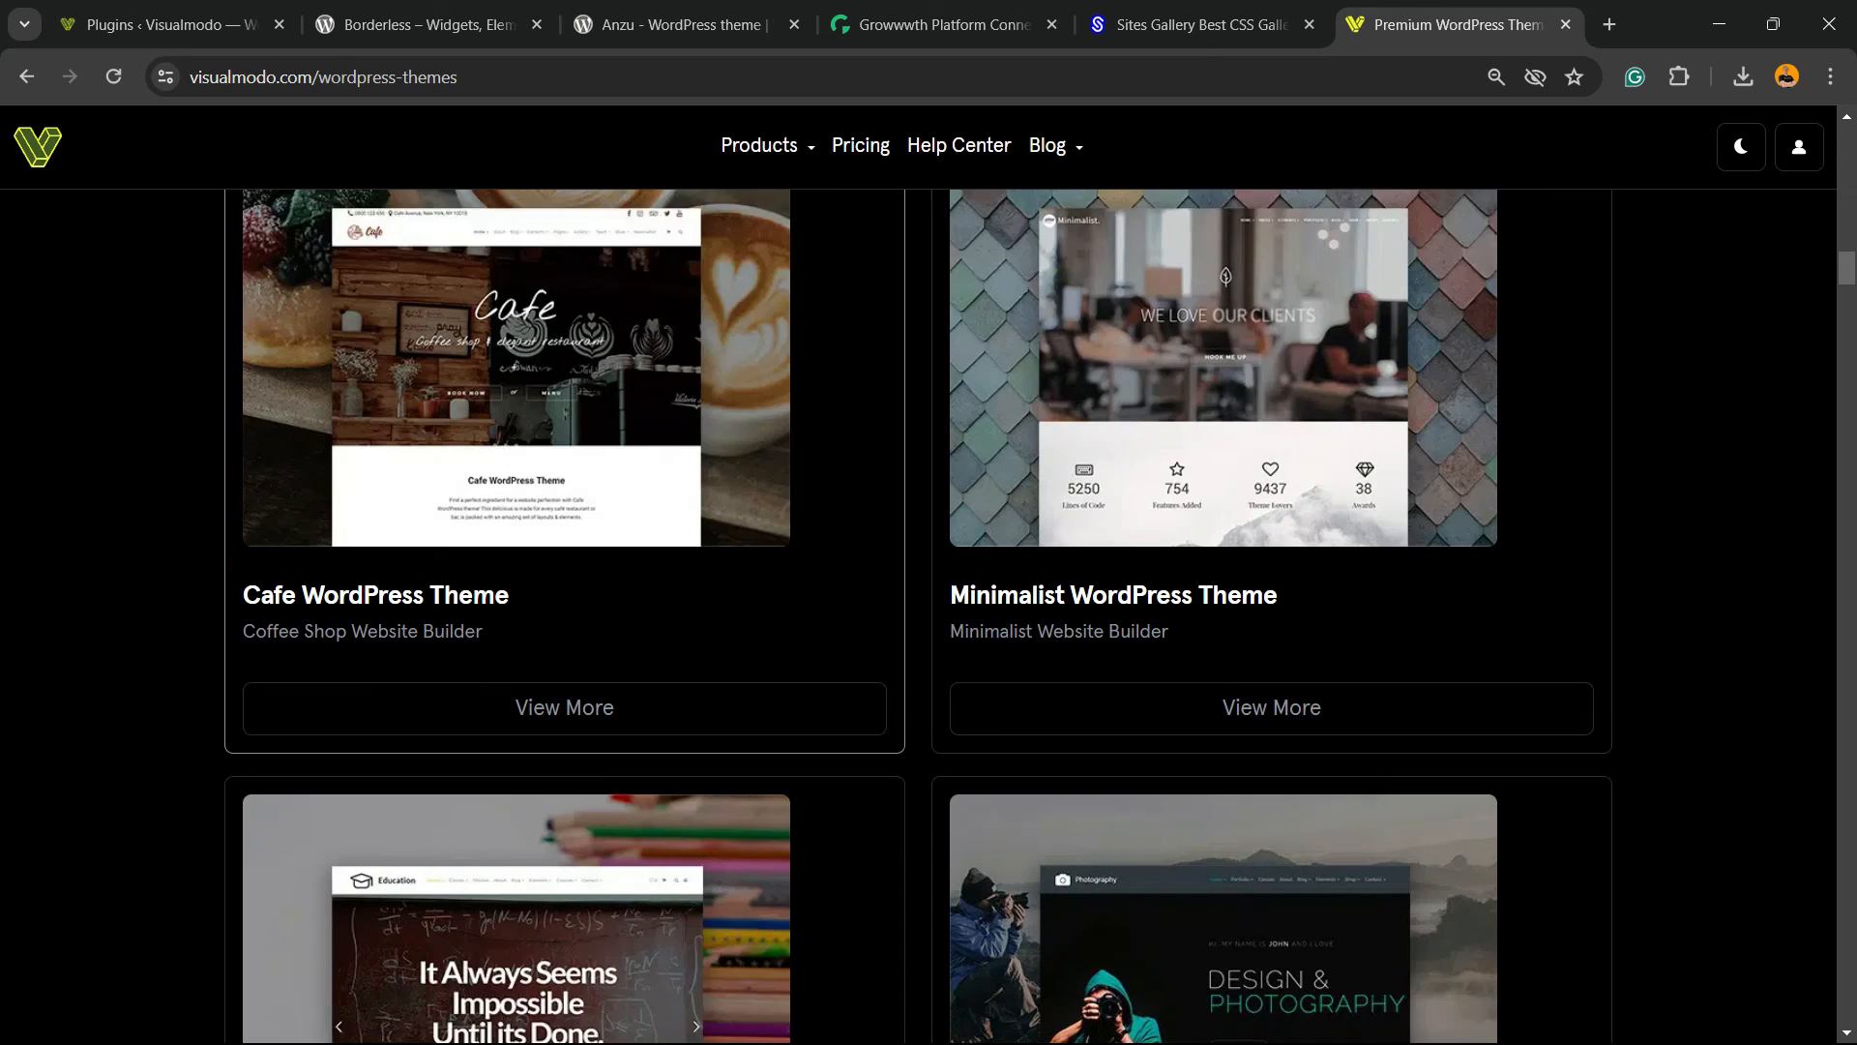
scroll(down, 3)
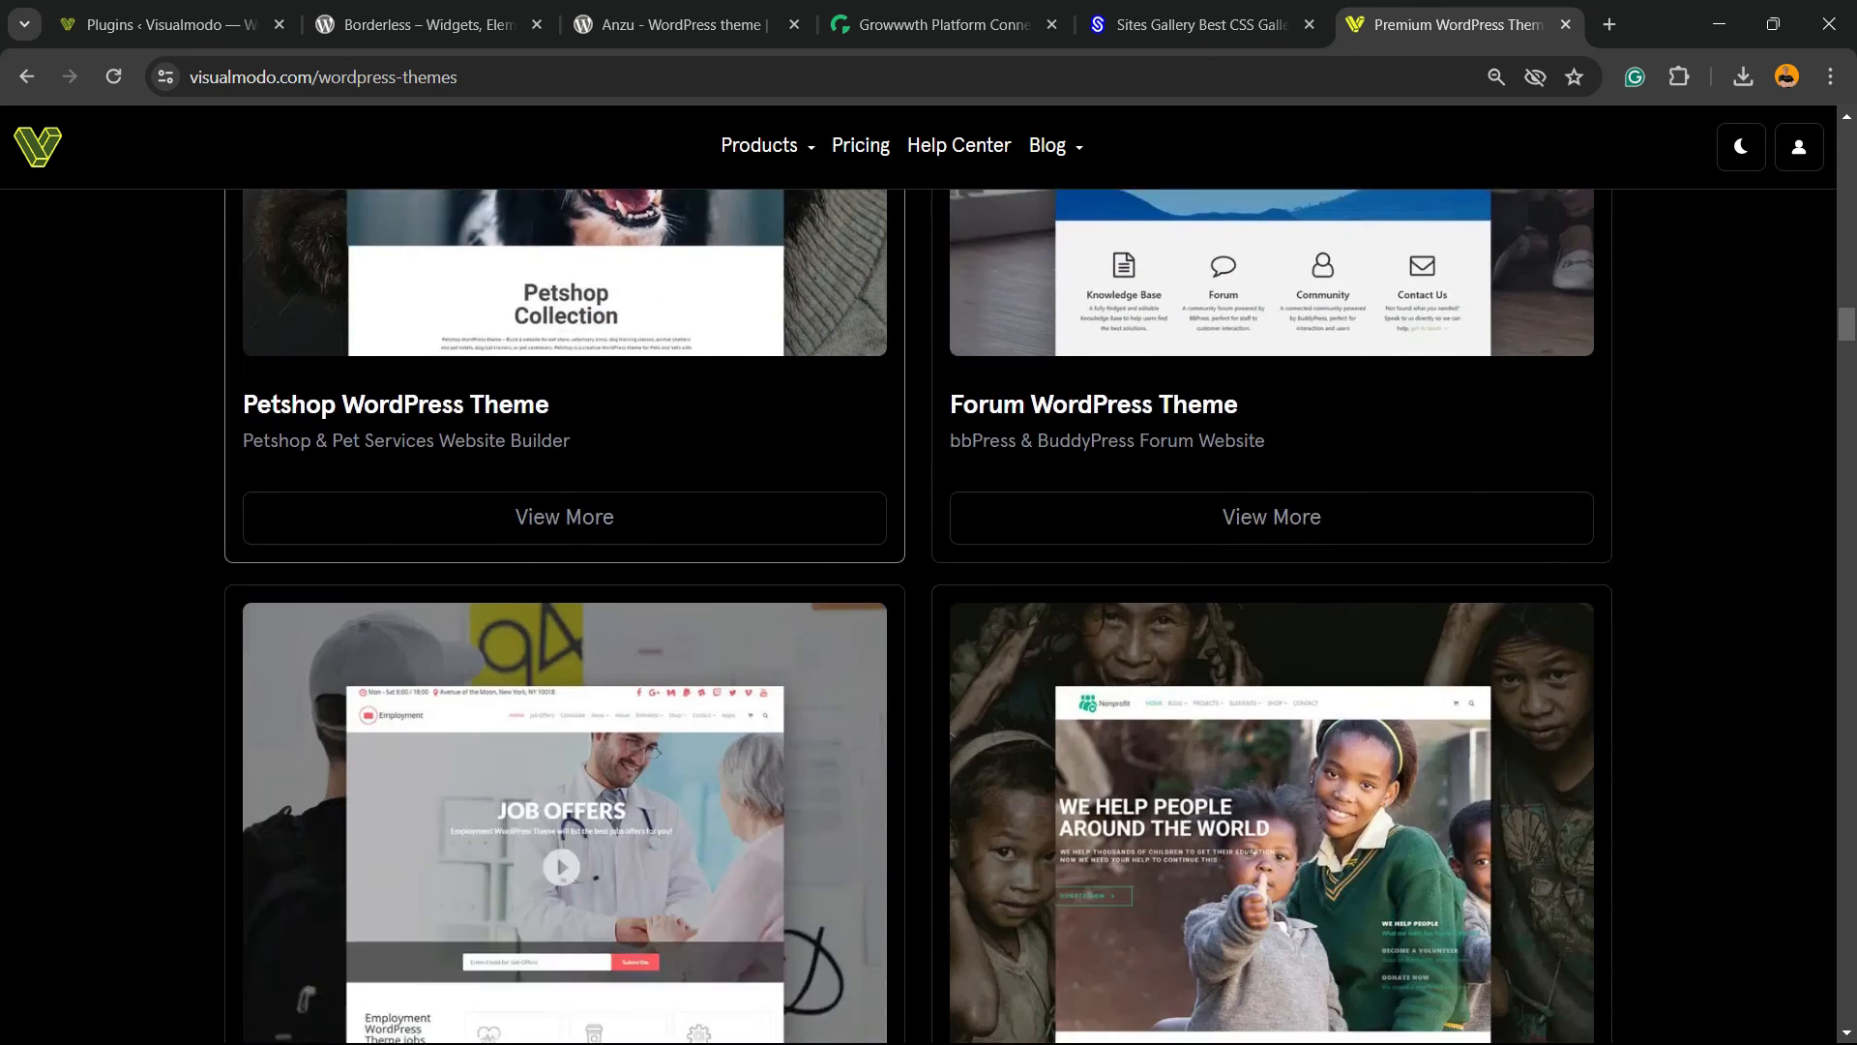
scroll(down, 3)
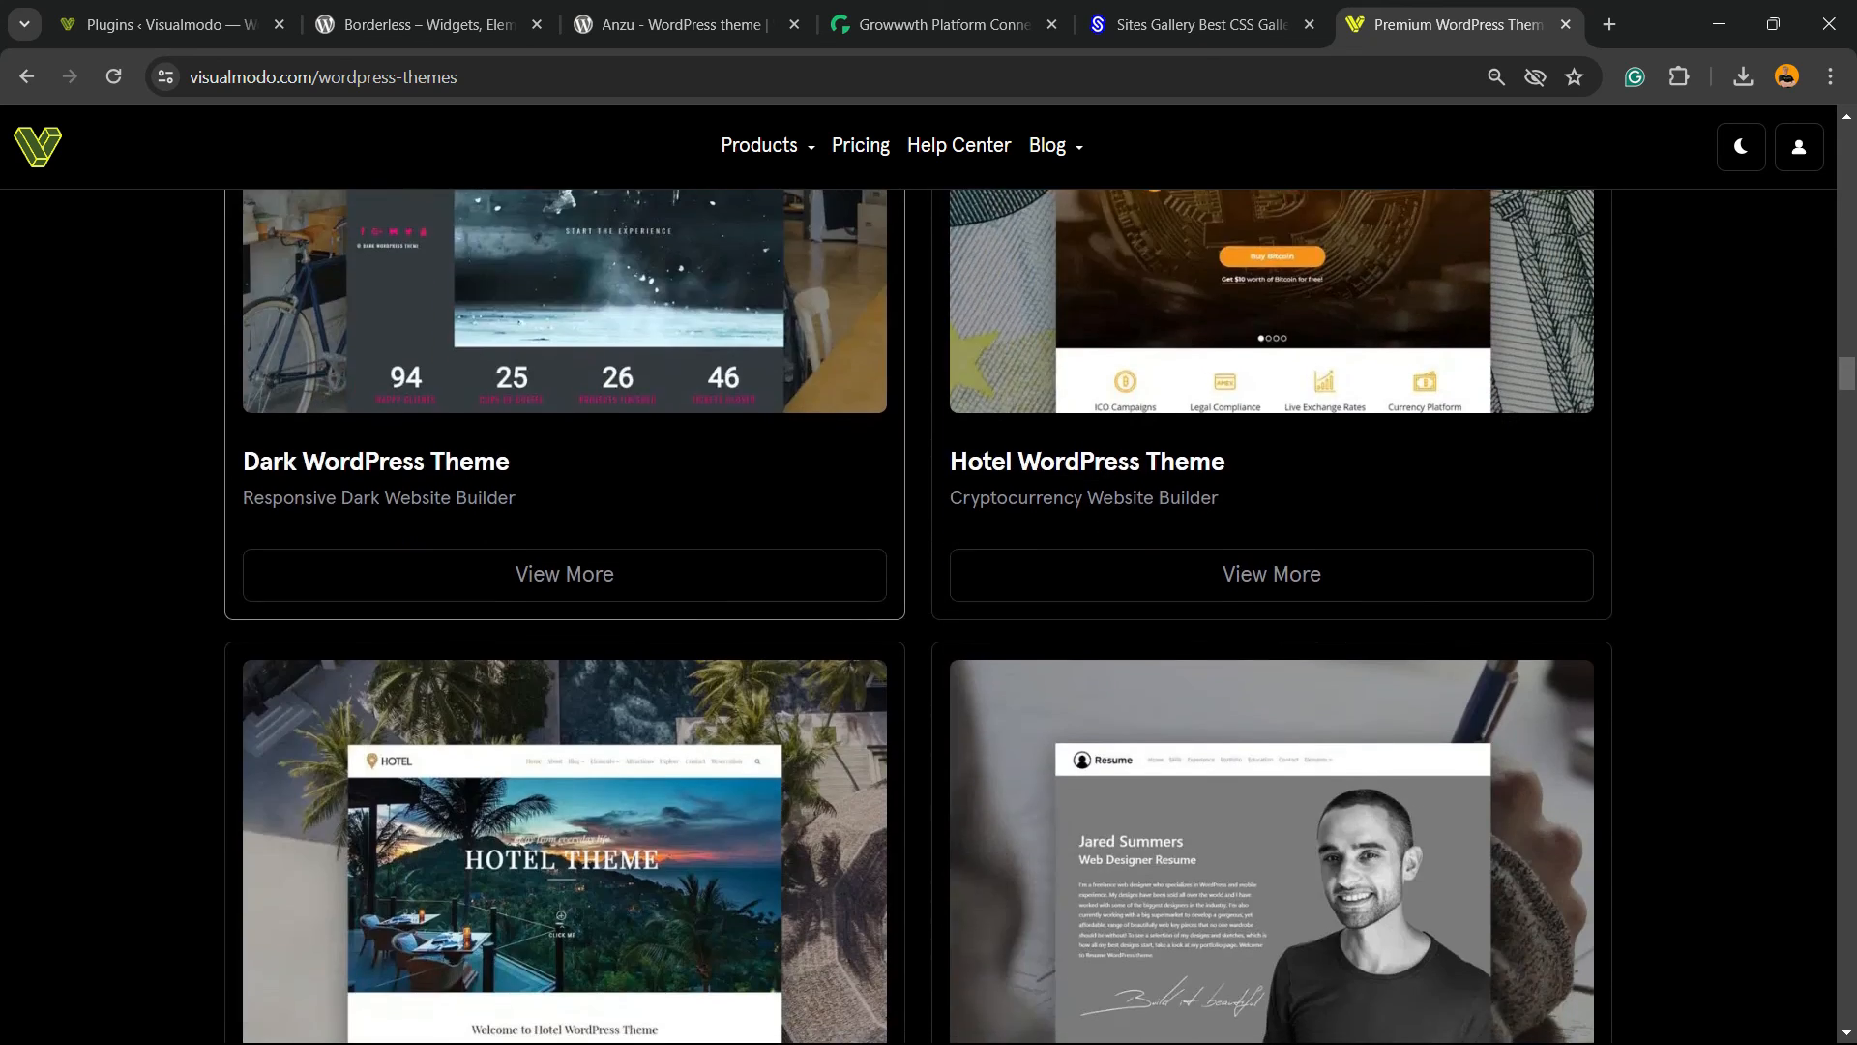
scroll(down, 3)
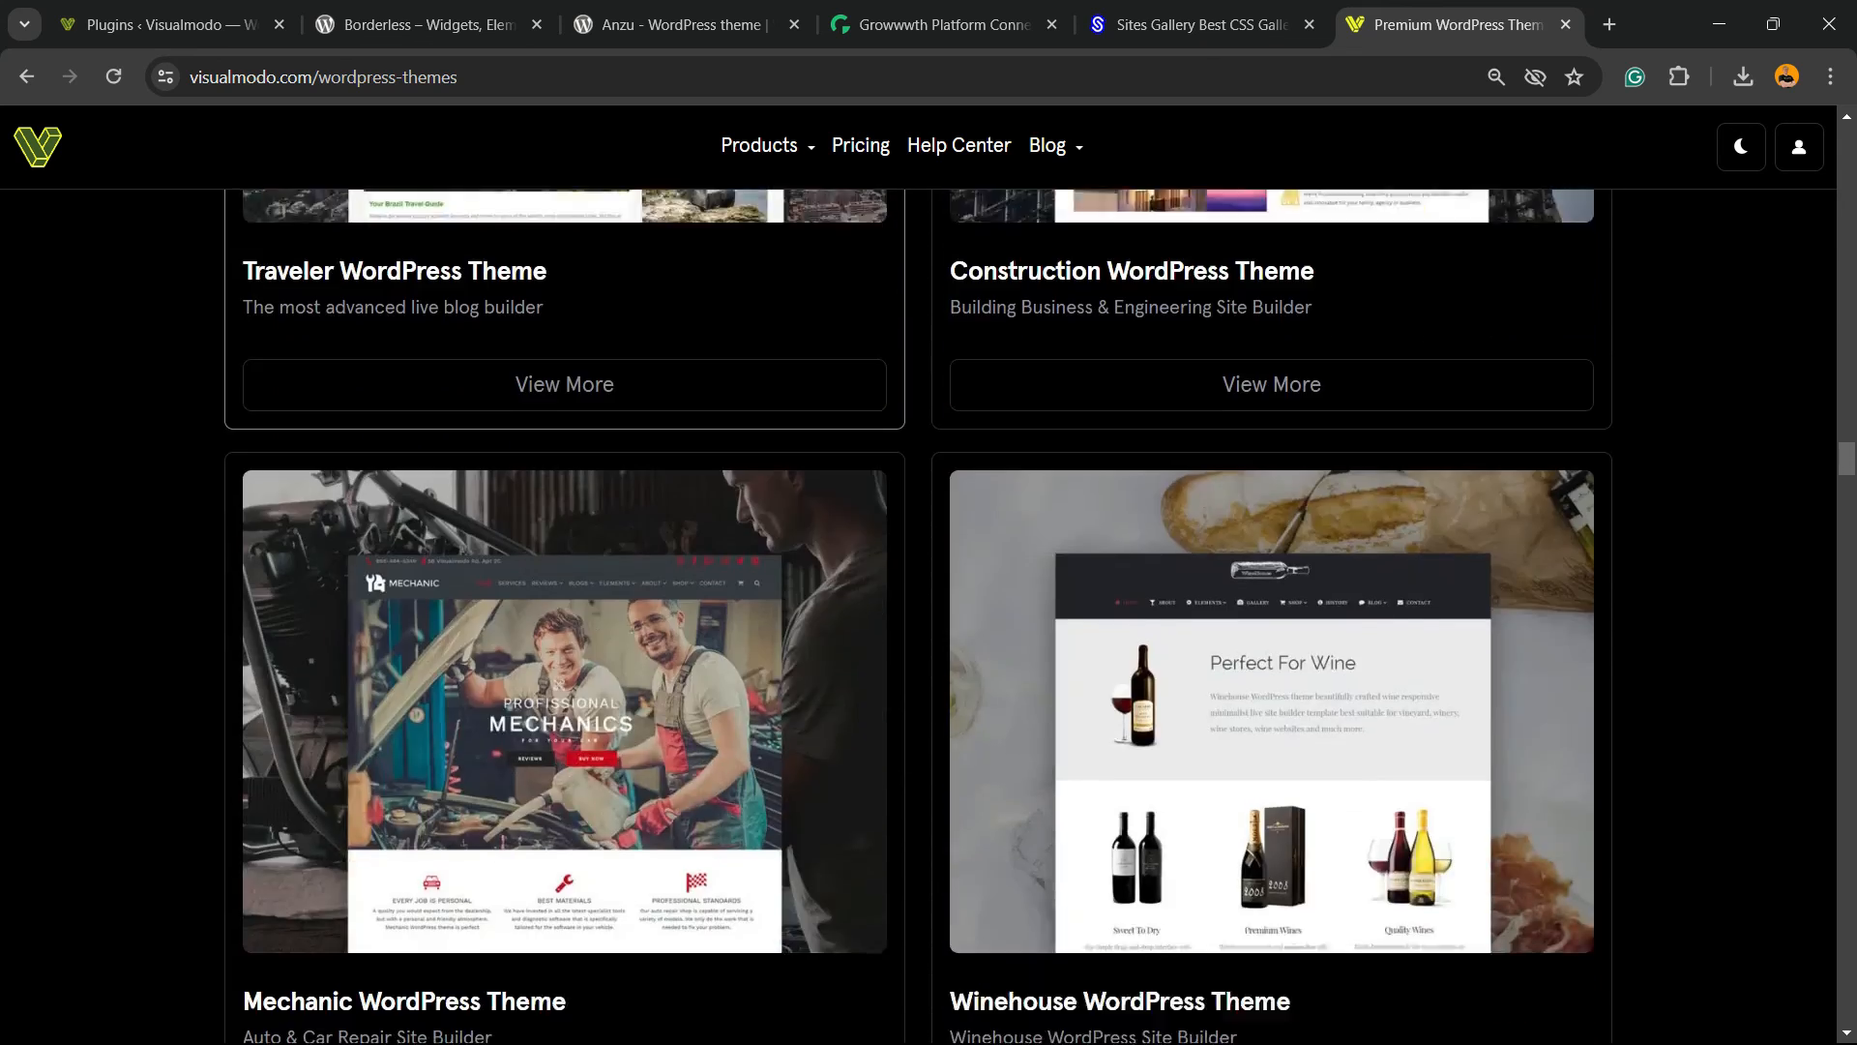
scroll(down, 3)
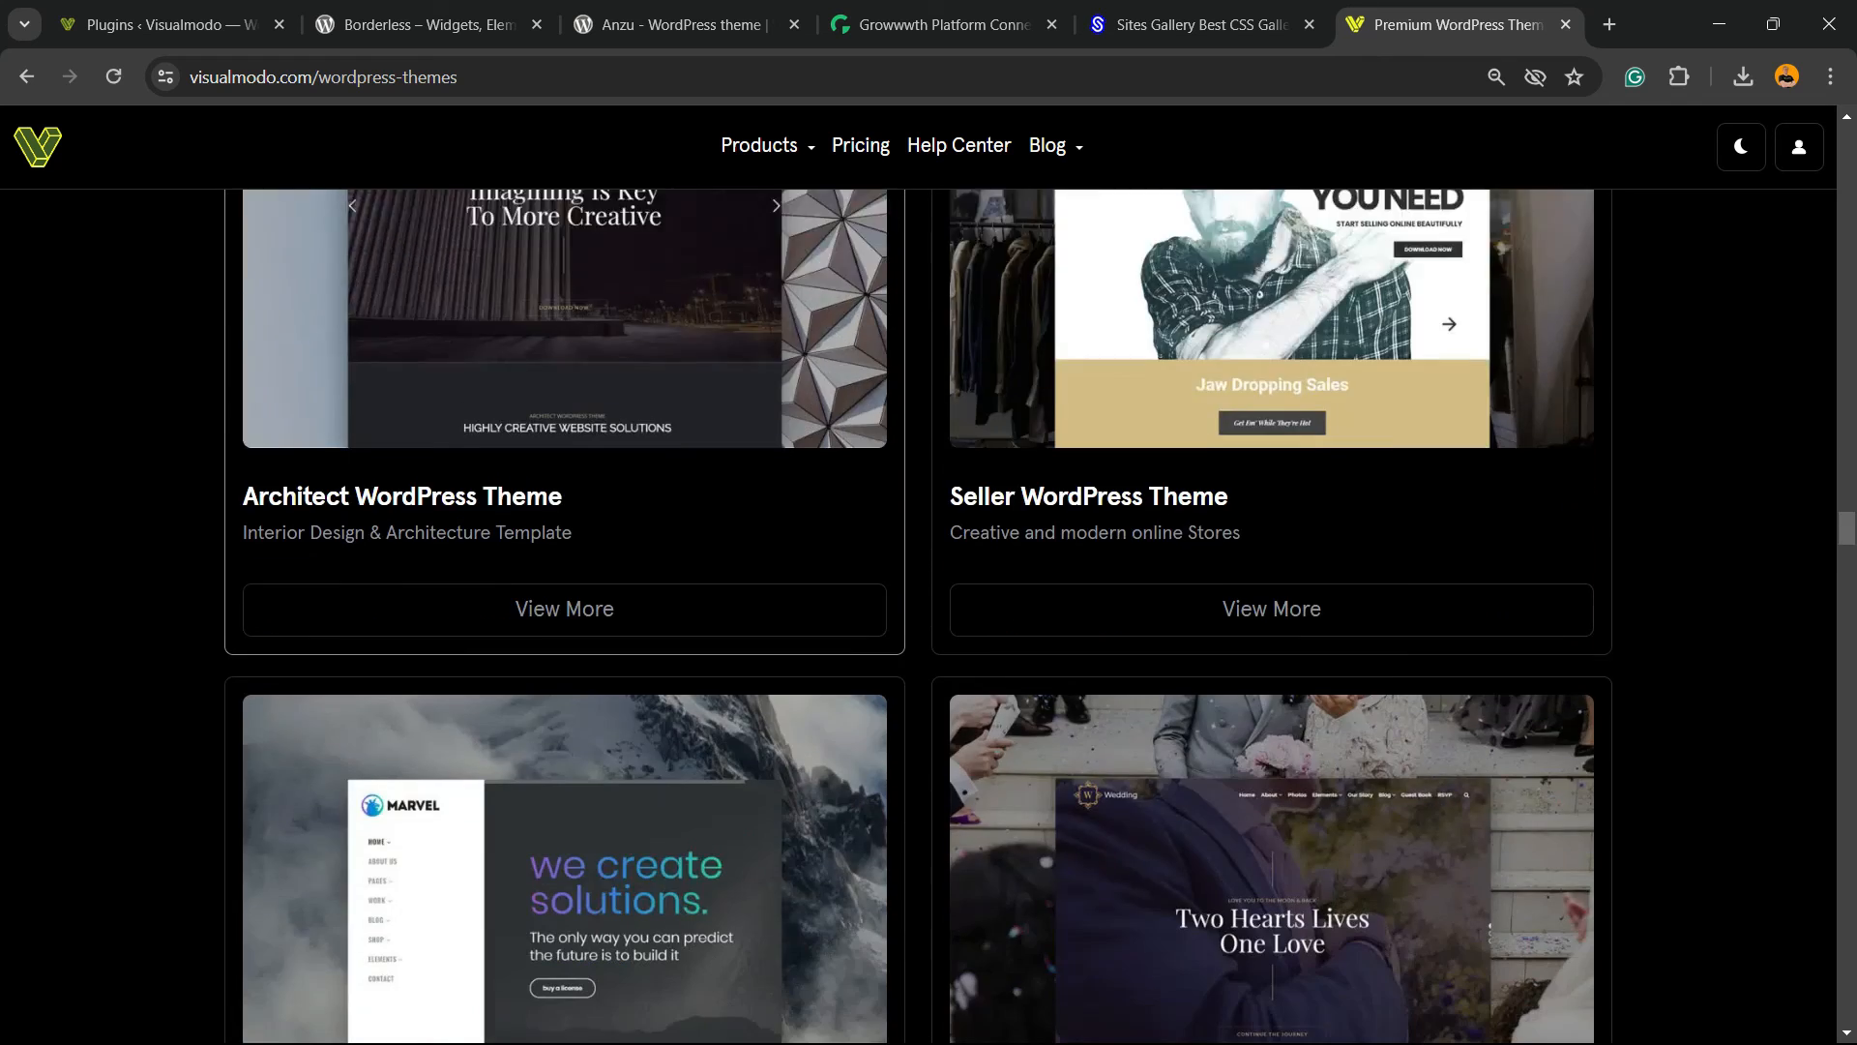
scroll(down, 3)
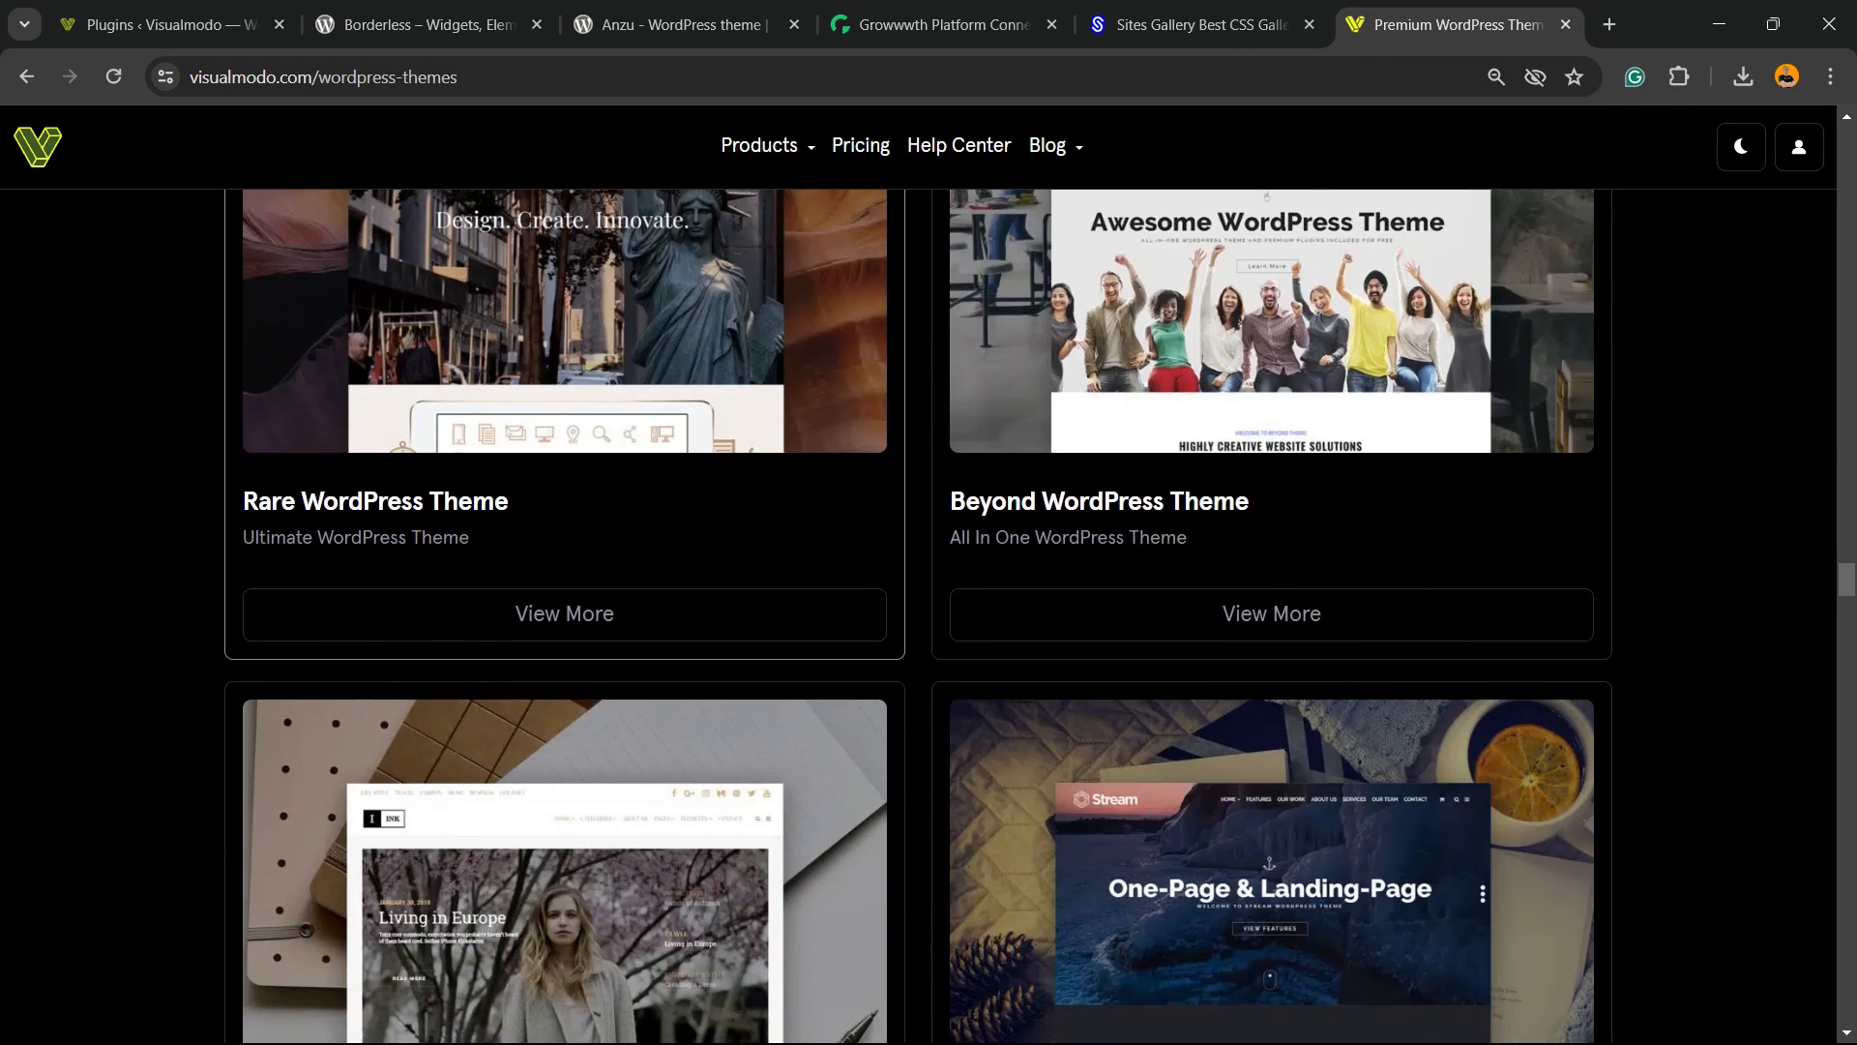
scroll(down, 3)
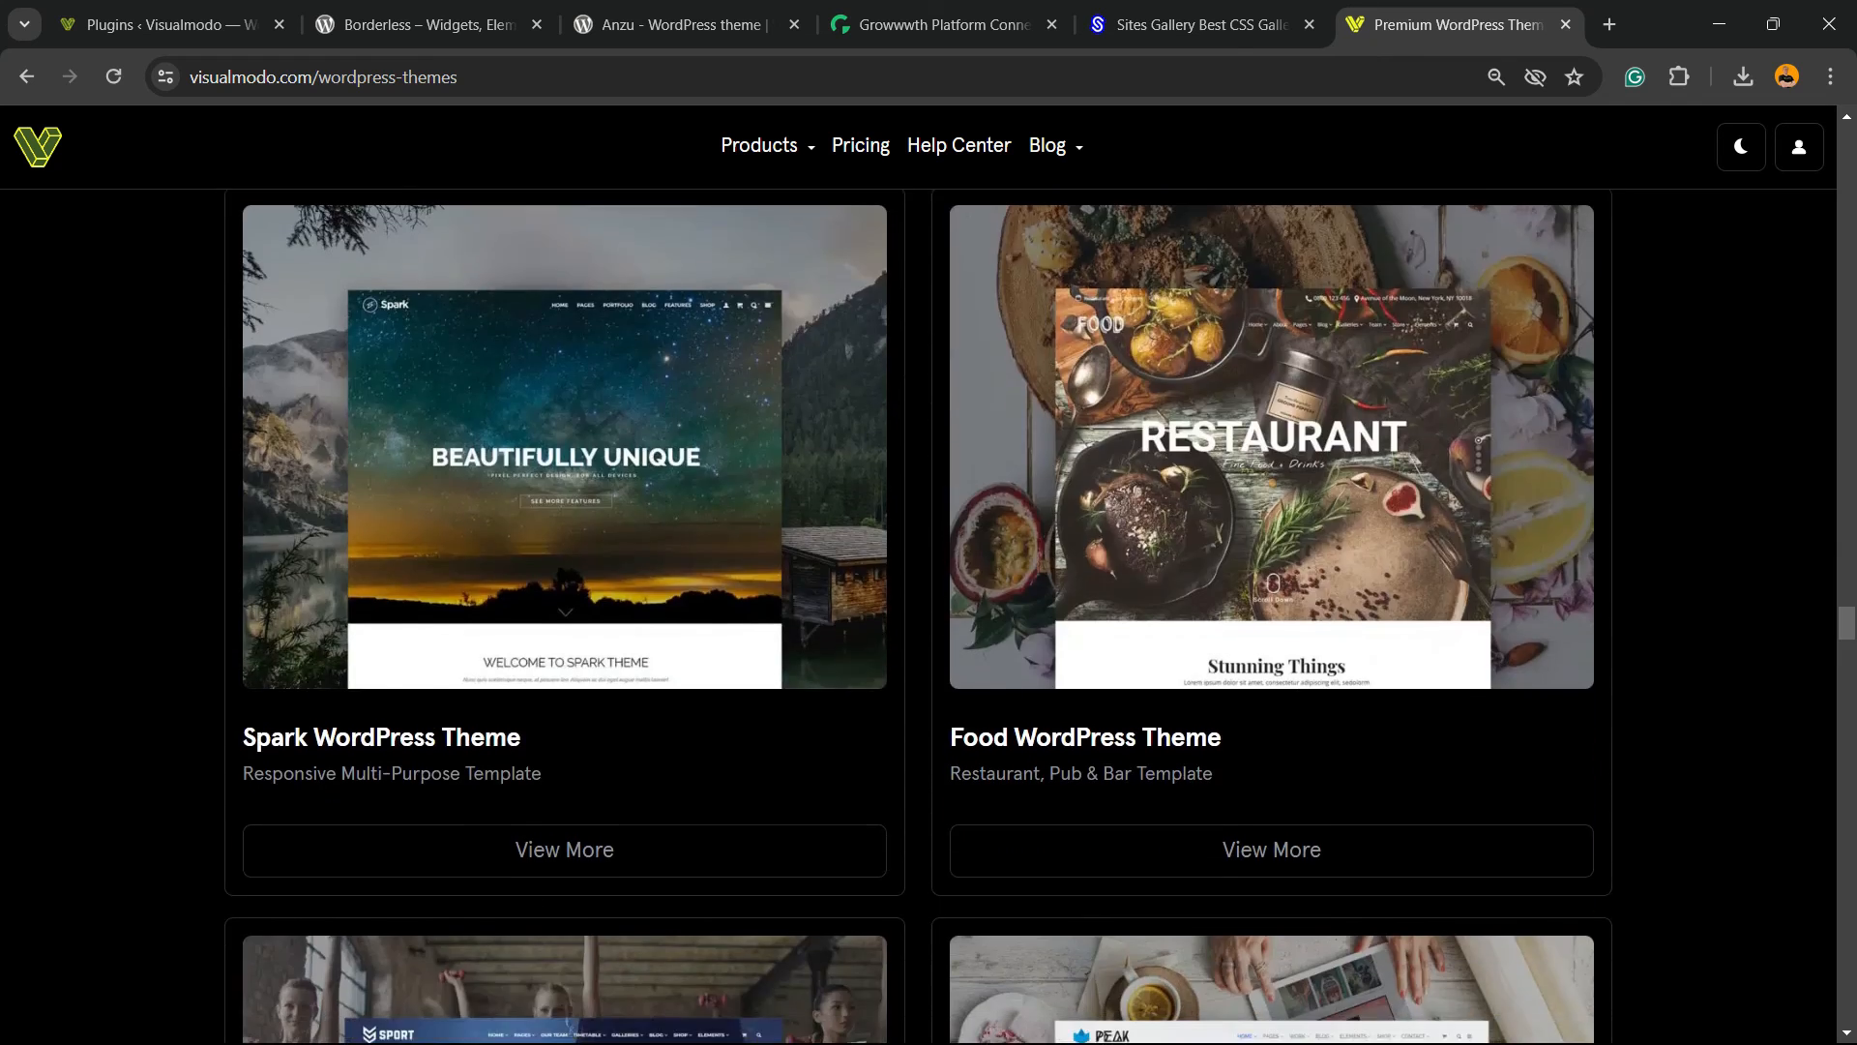
scroll(down, 3)
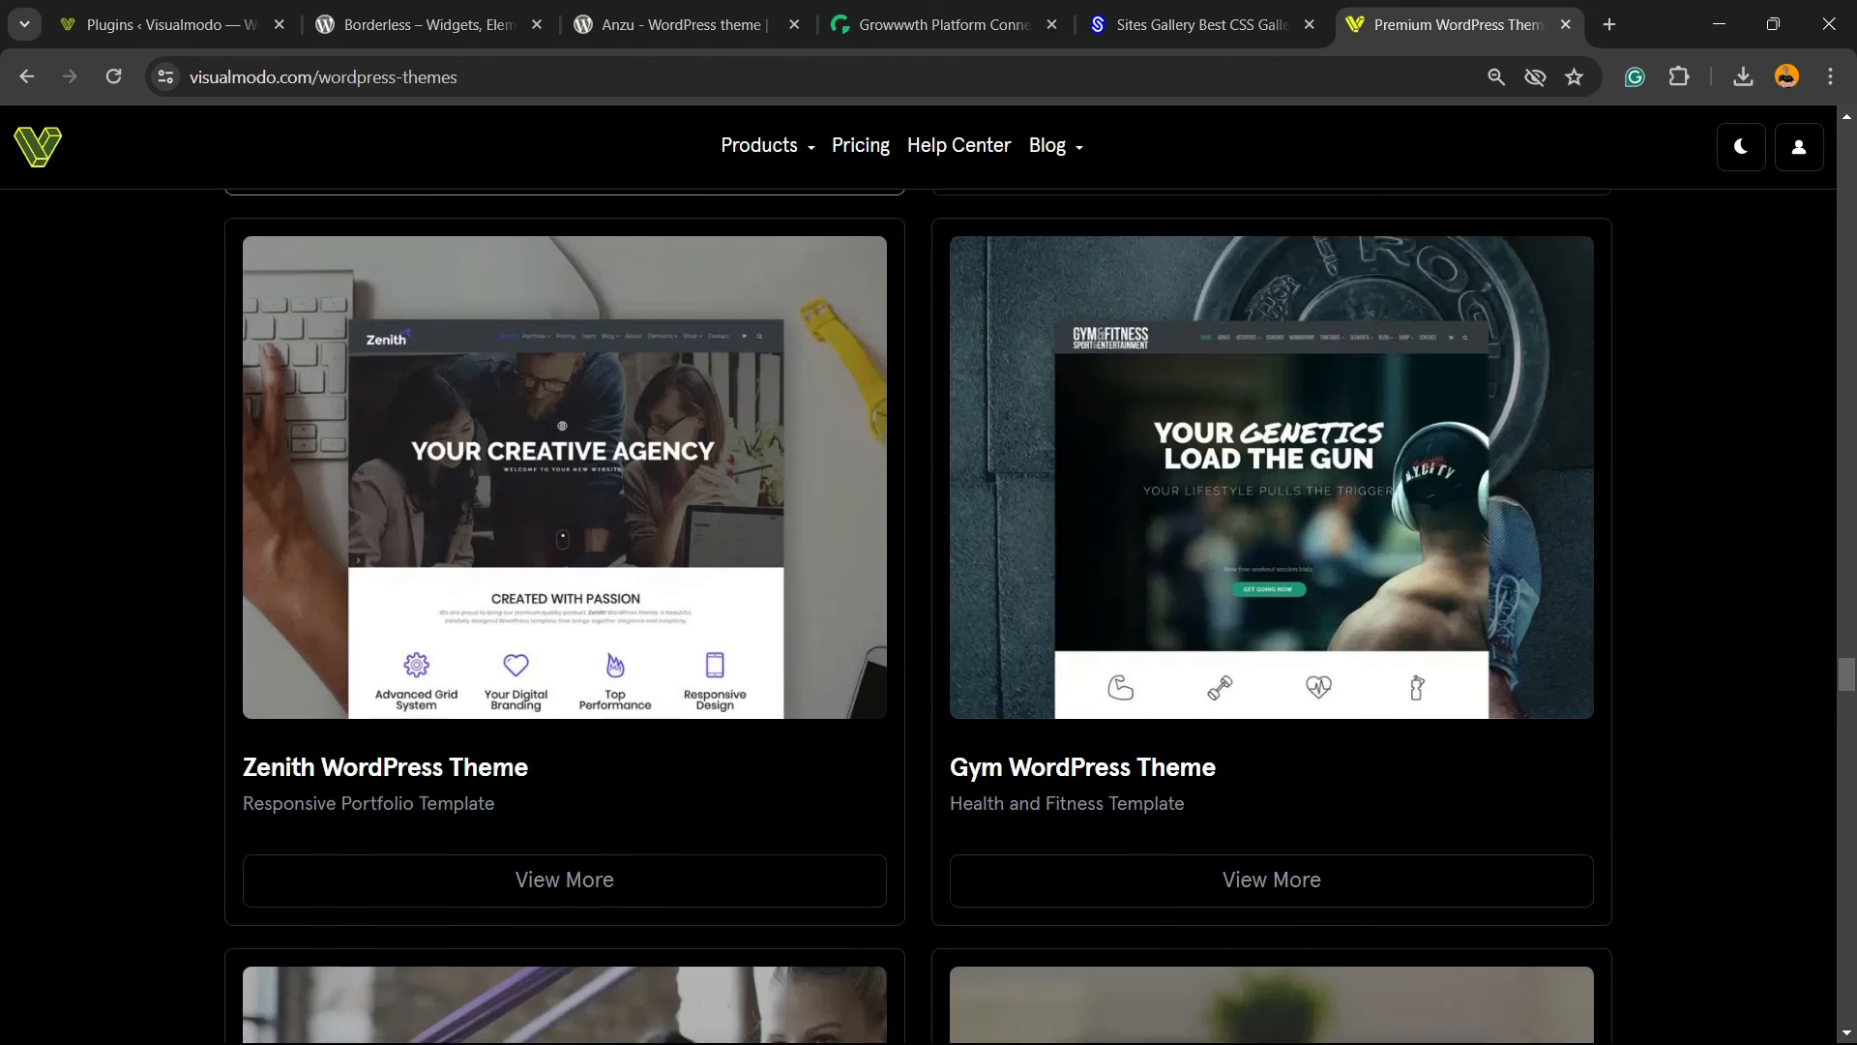